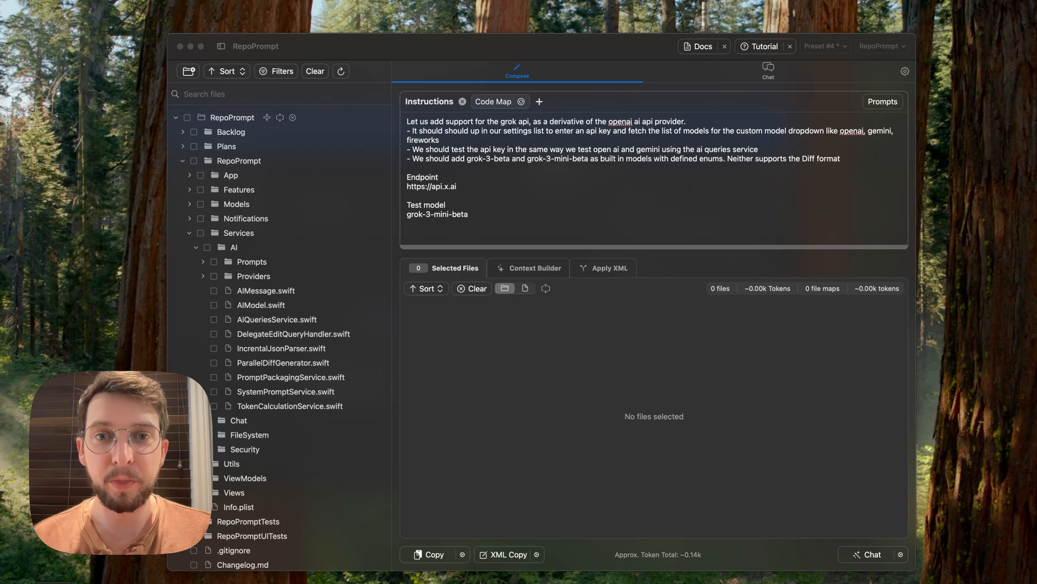
mouse_move(513, 162)
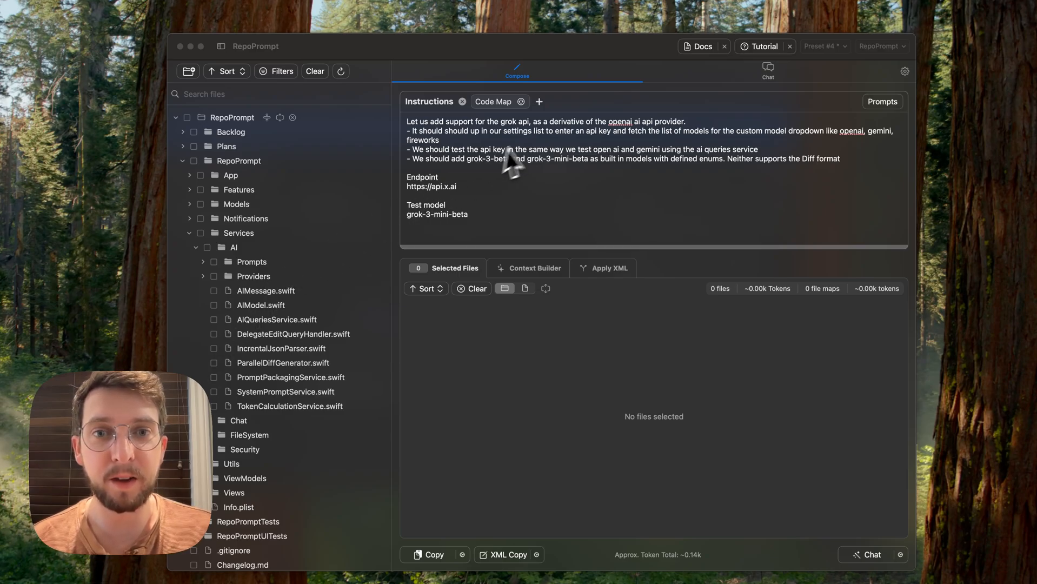
mouse_move(585, 277)
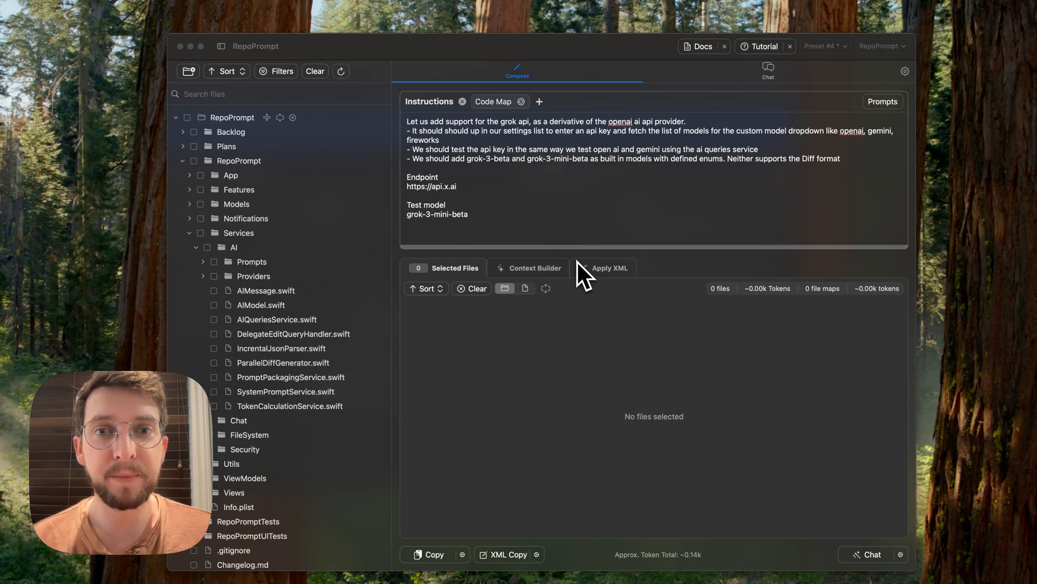
mouse_move(556, 254)
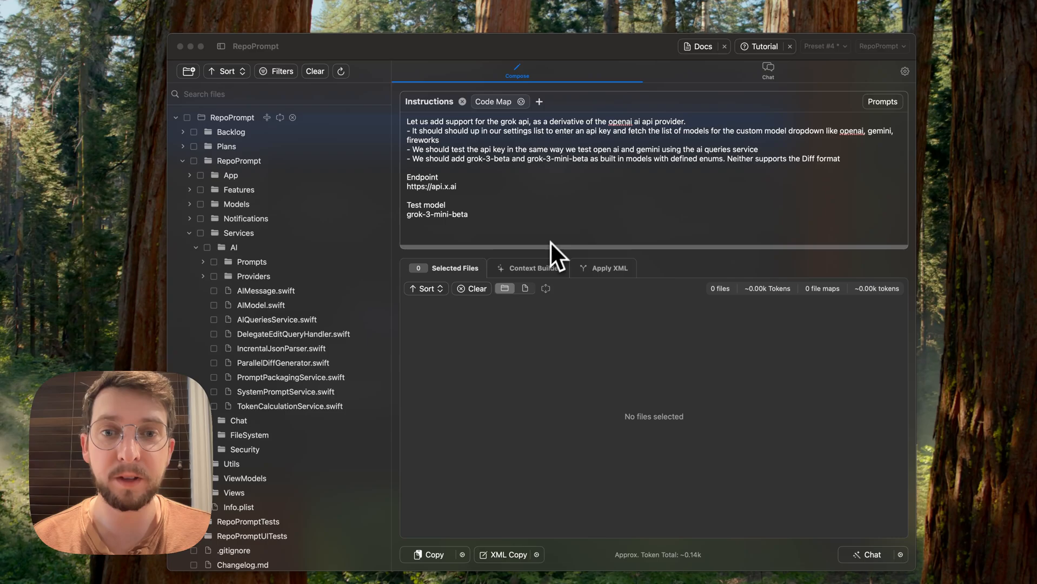
mouse_move(530, 212)
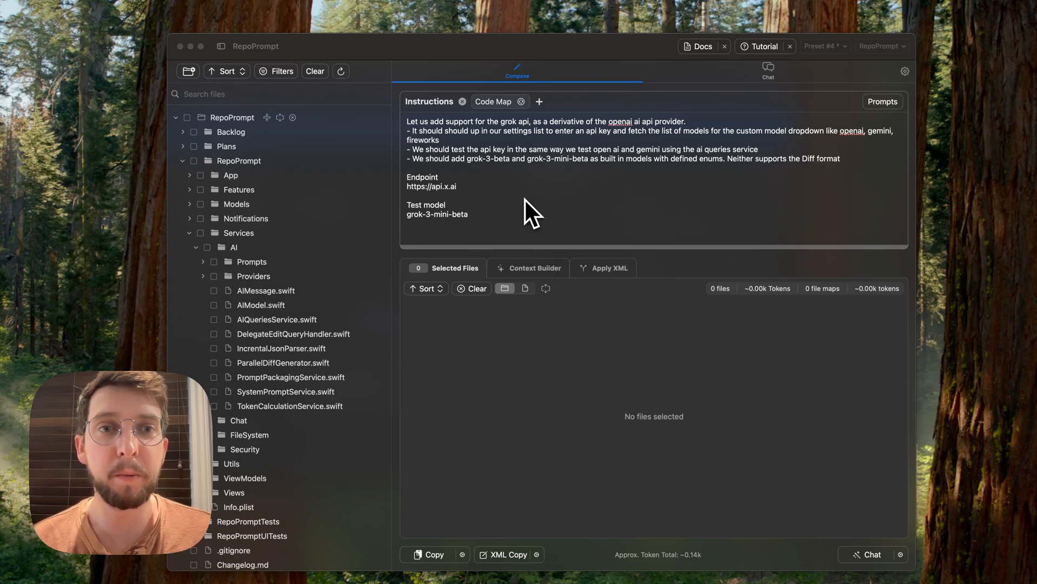
mouse_move(552, 219)
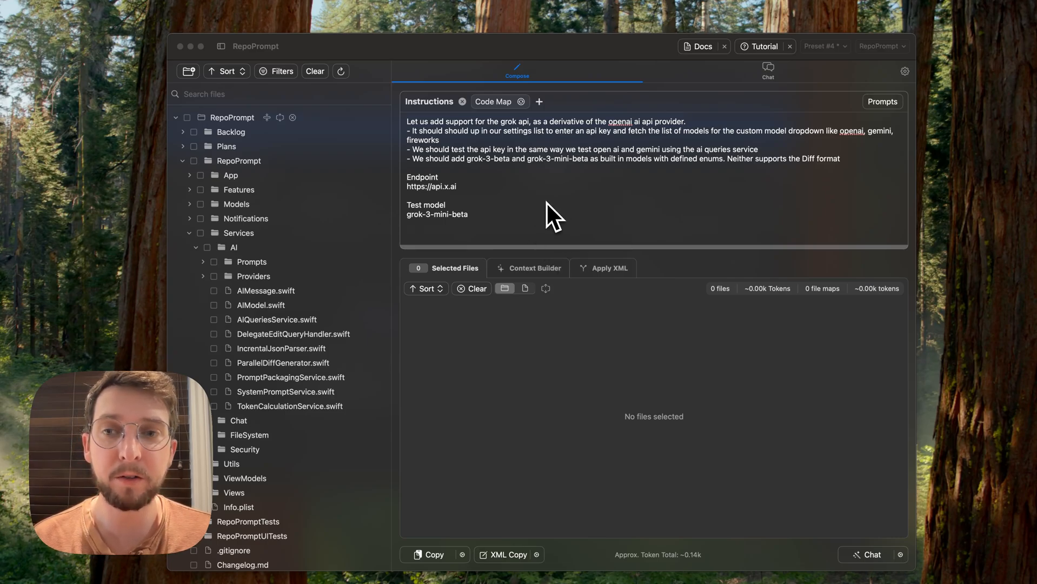
mouse_move(576, 219)
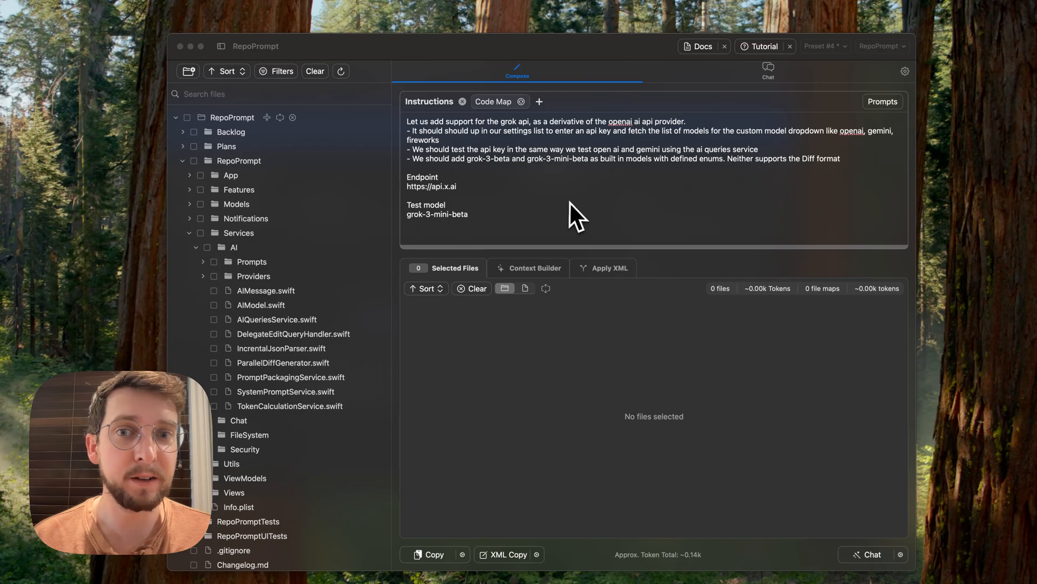
mouse_move(549, 228)
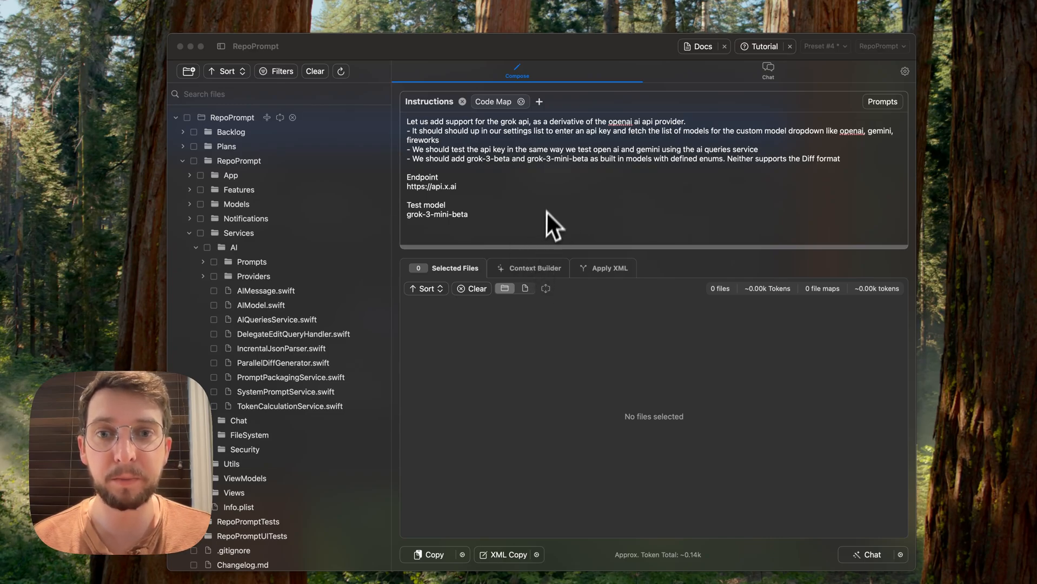
mouse_move(527, 203)
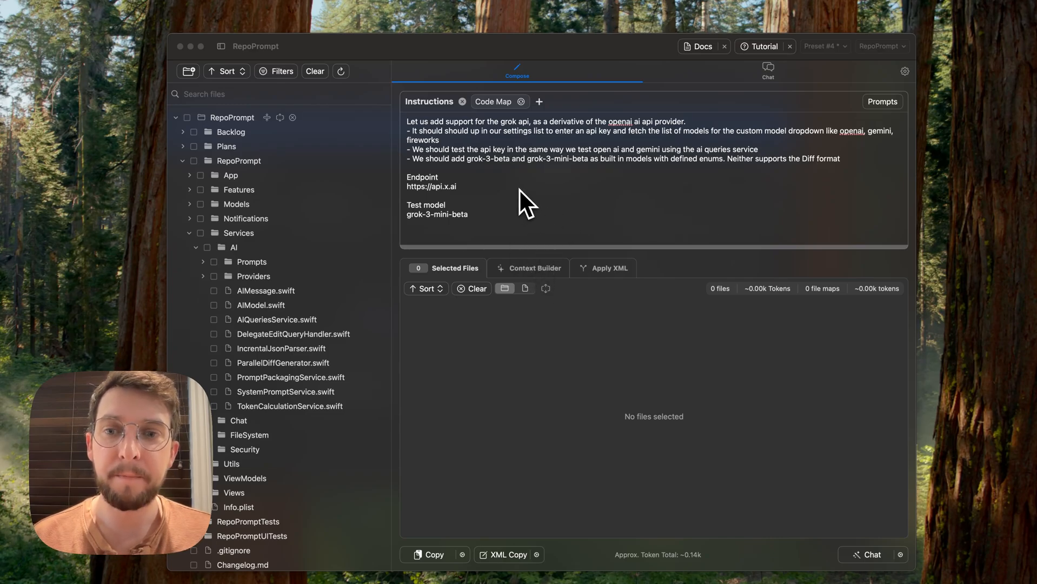
mouse_move(482, 245)
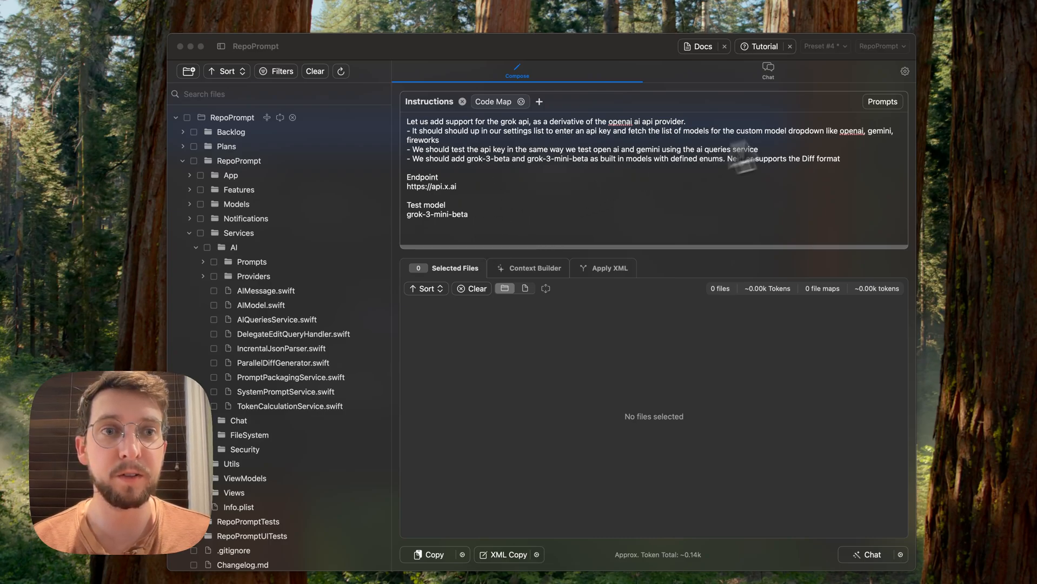
mouse_move(652, 223)
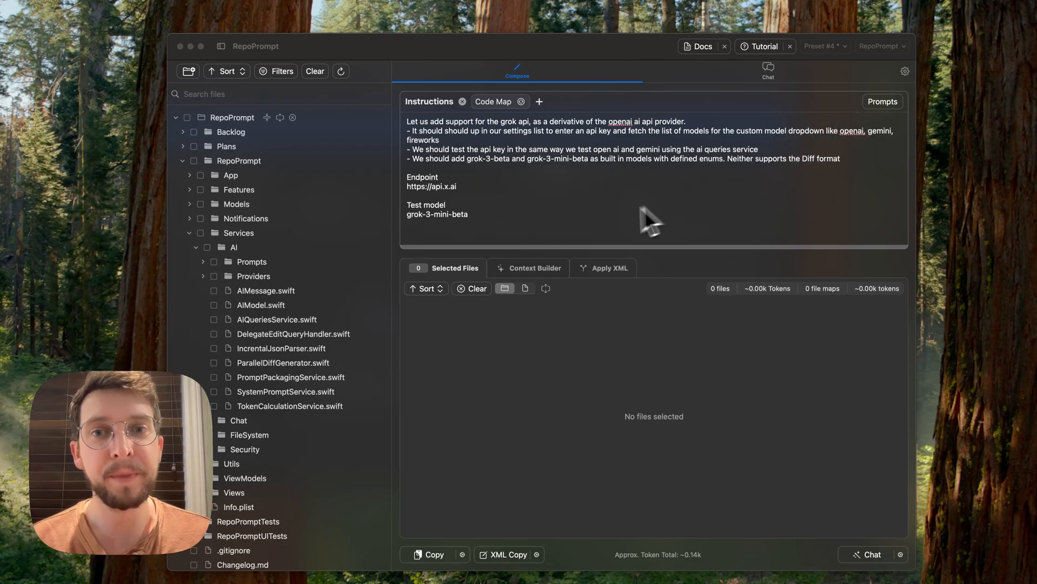
mouse_move(607, 231)
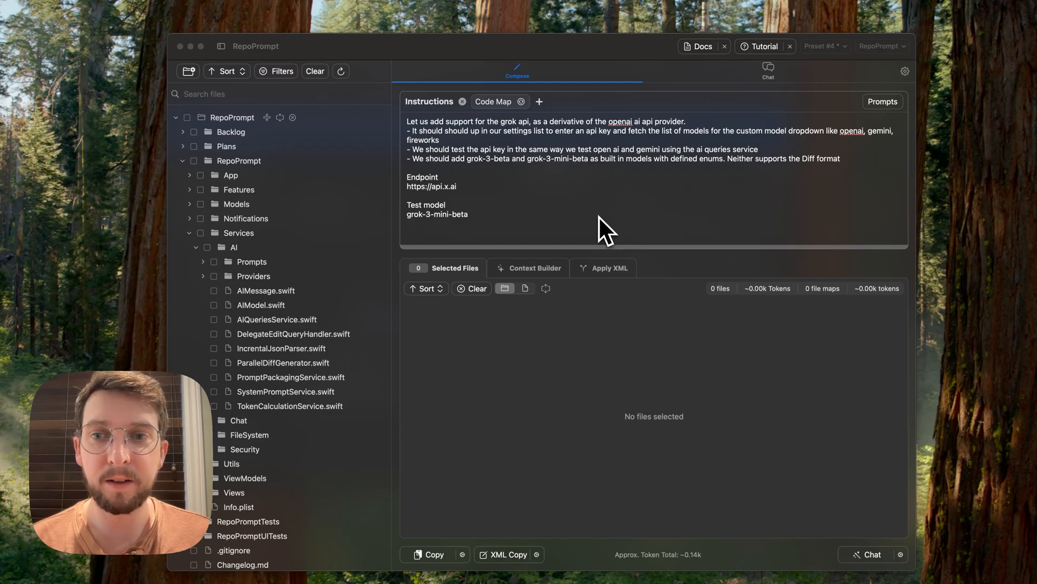
mouse_move(493, 169)
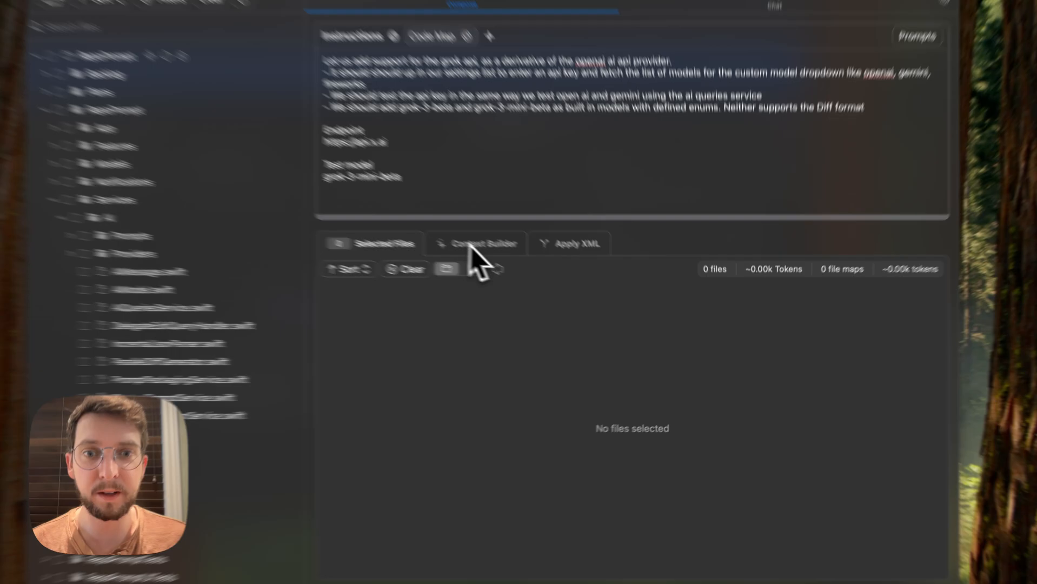
Start Auto File Selection with Gemini 2.5 Pro from the Context Builder
left_click(475, 243)
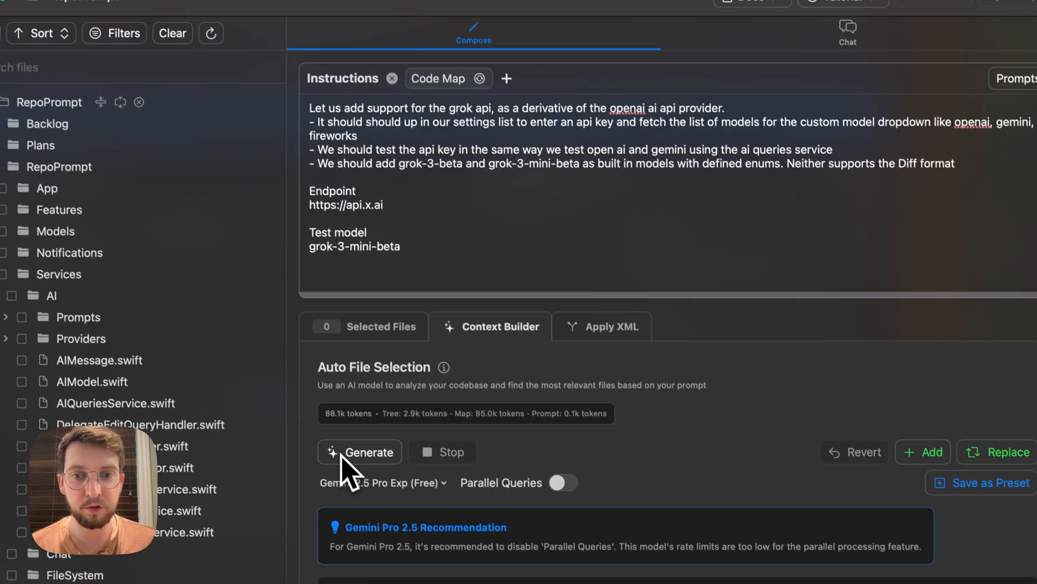
left_click(359, 453)
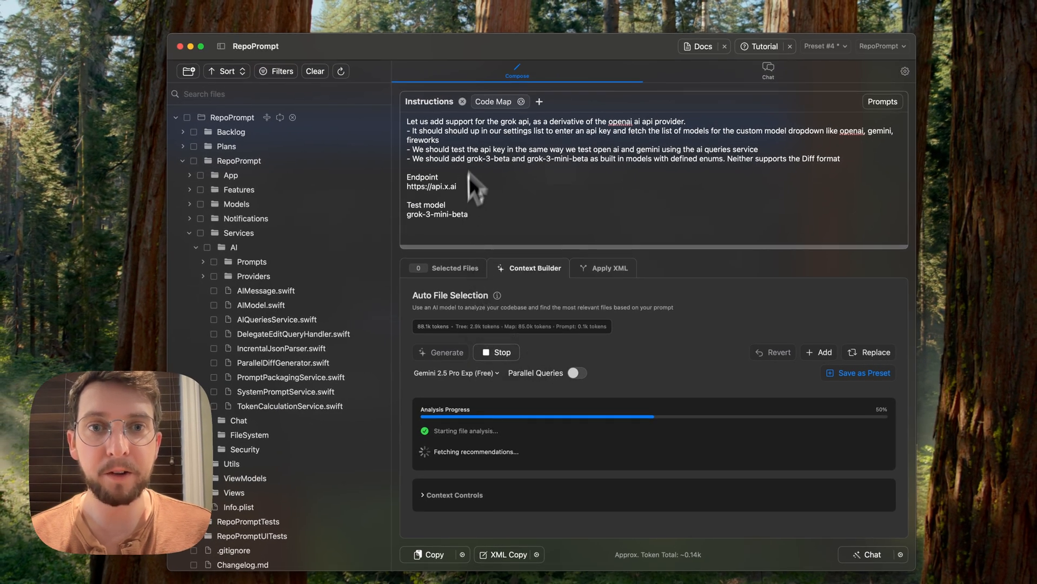
mouse_move(496, 387)
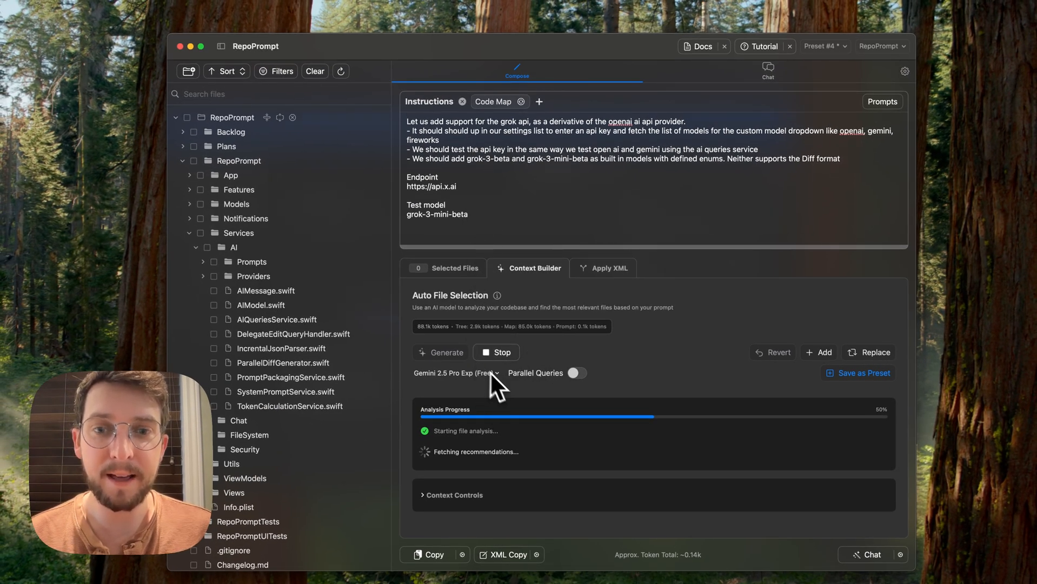
mouse_move(506, 175)
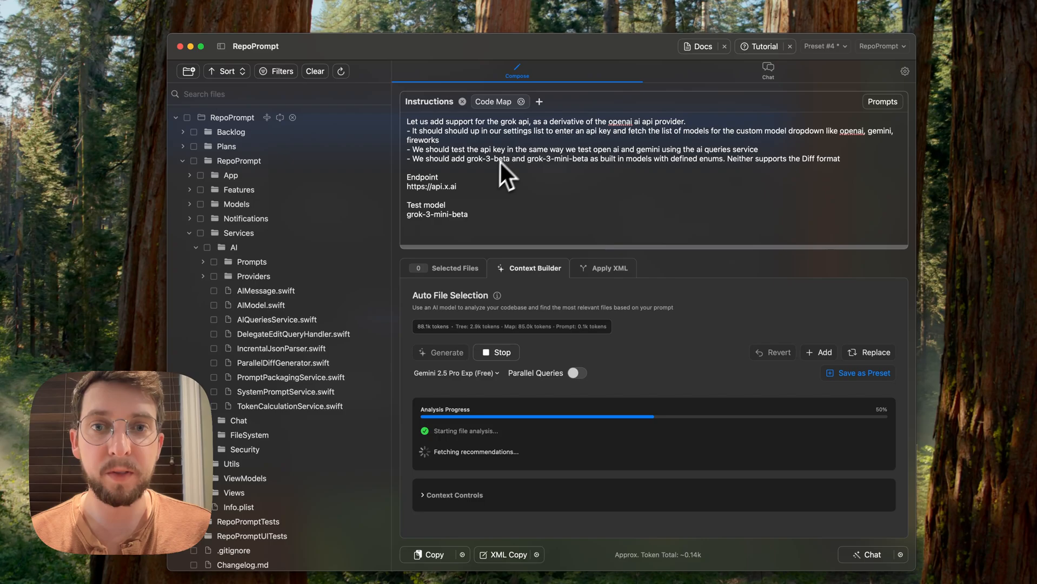
mouse_move(486, 487)
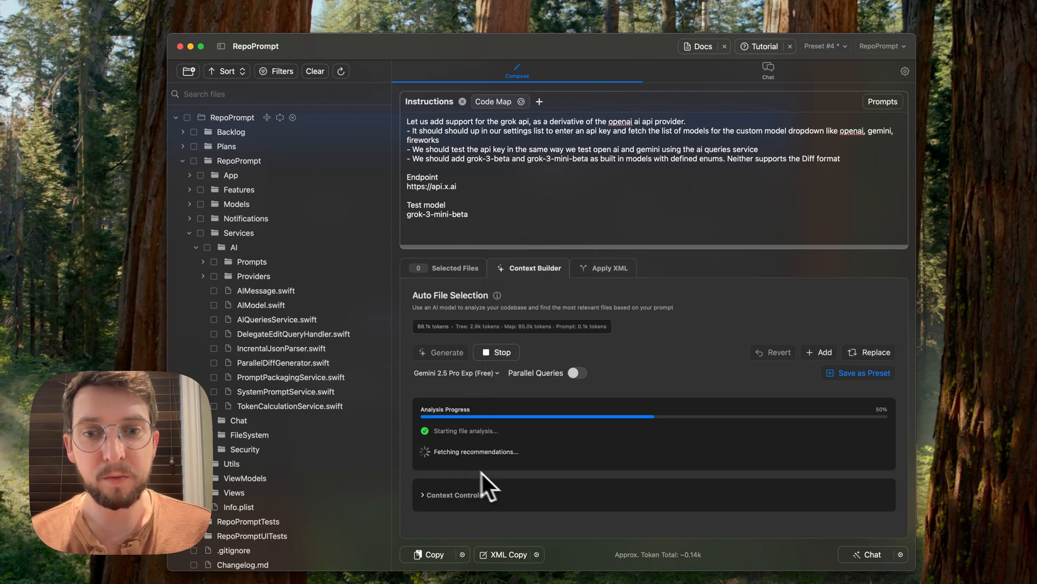
mouse_move(539, 463)
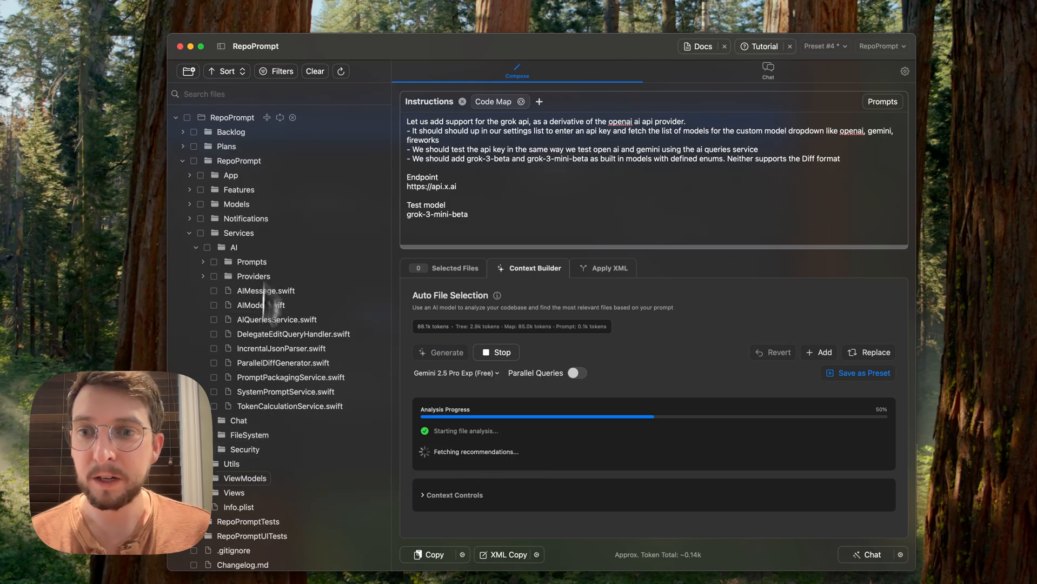
mouse_move(252, 225)
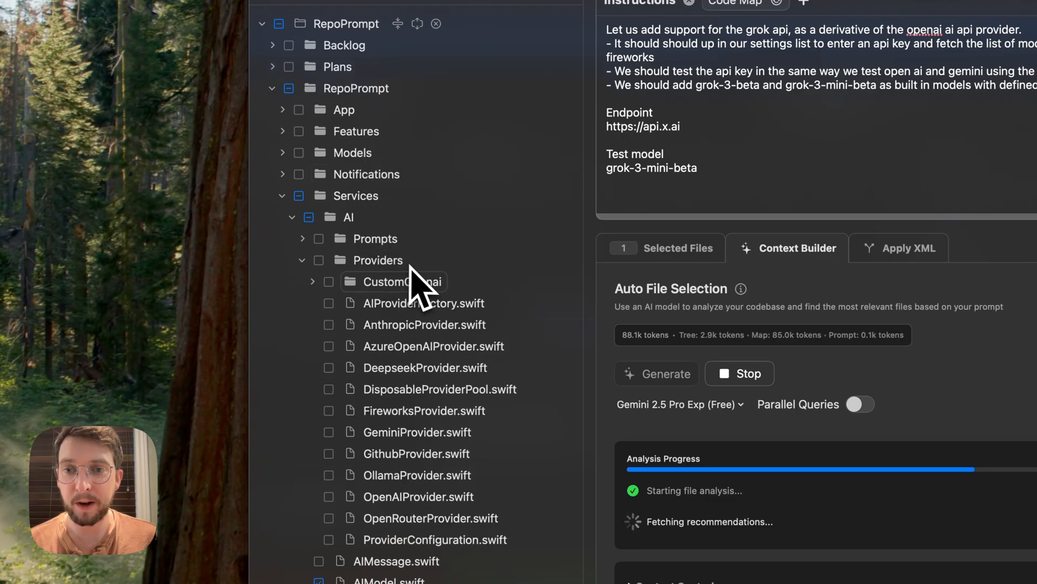
Add OpenAIProvider.swift to the selected files alongside AIModel.swift
left_click(329, 497)
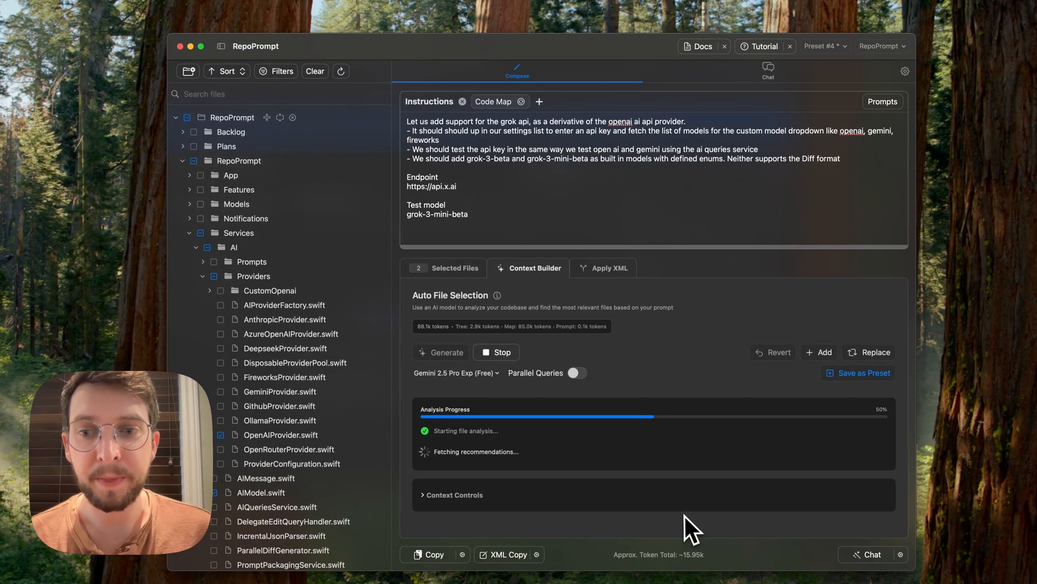
mouse_move(279, 324)
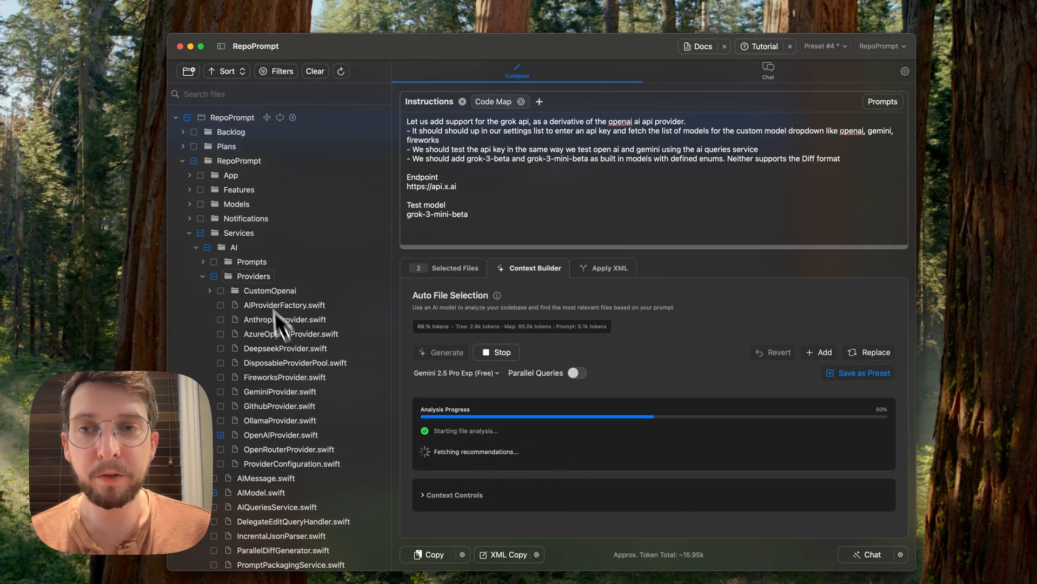
mouse_move(301, 166)
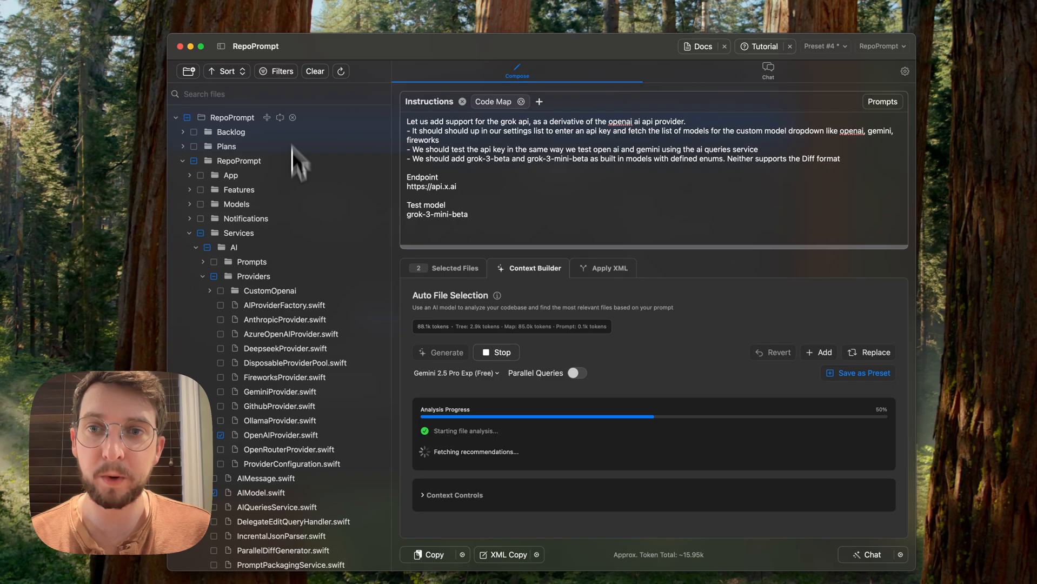
mouse_move(437, 308)
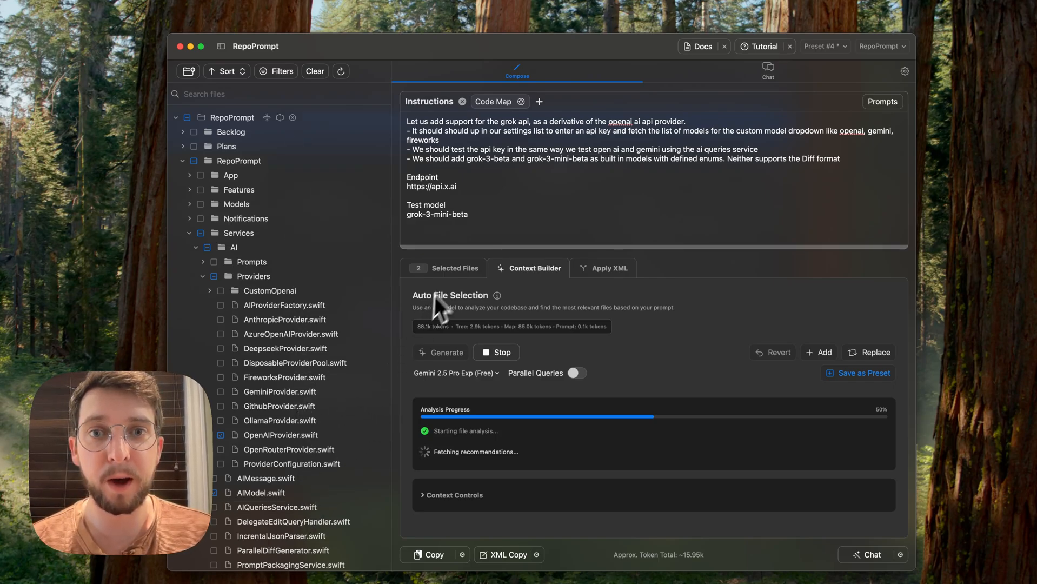
mouse_move(470, 159)
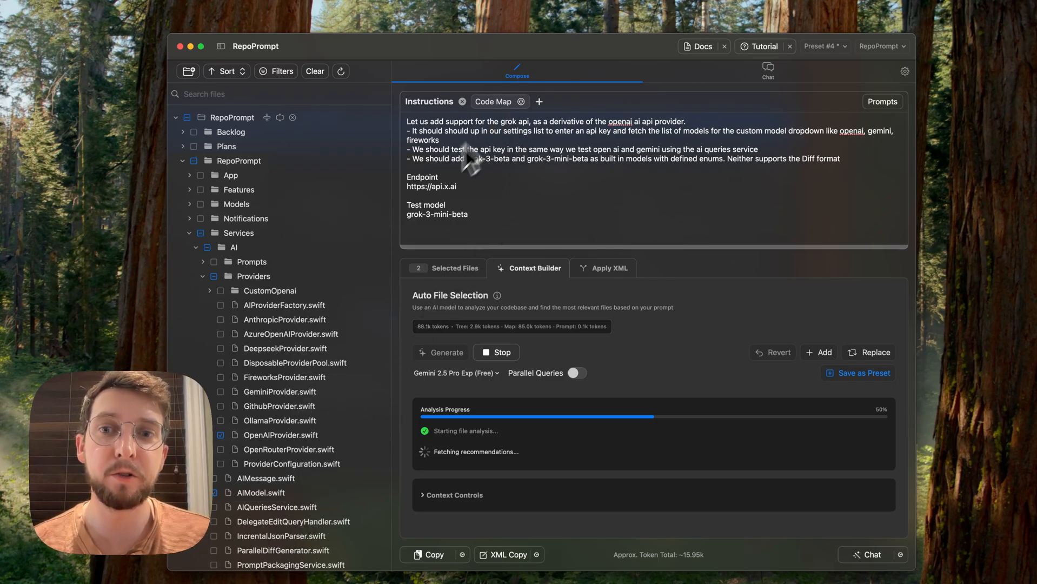
mouse_move(349, 233)
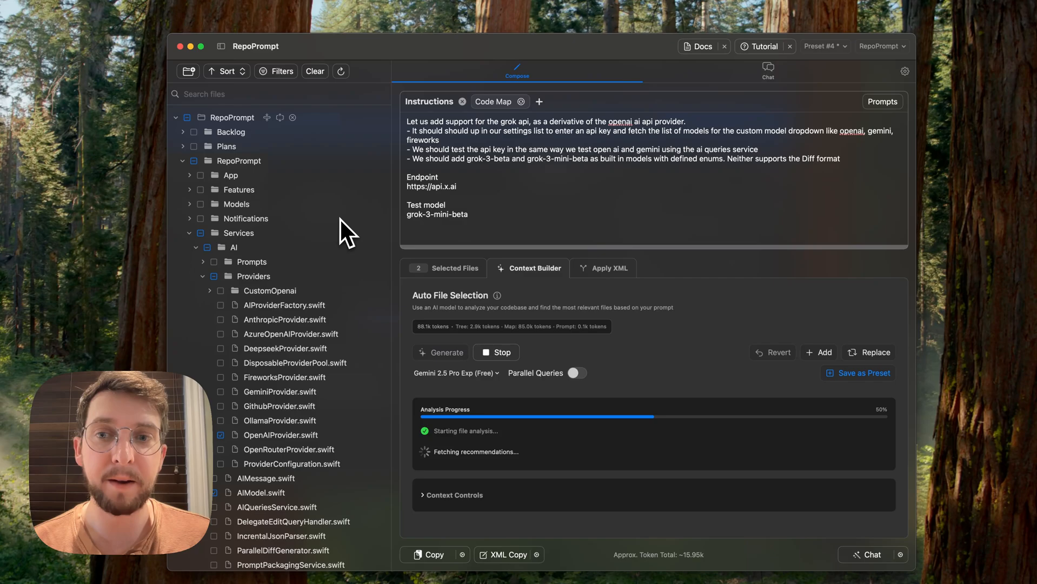
mouse_move(524, 350)
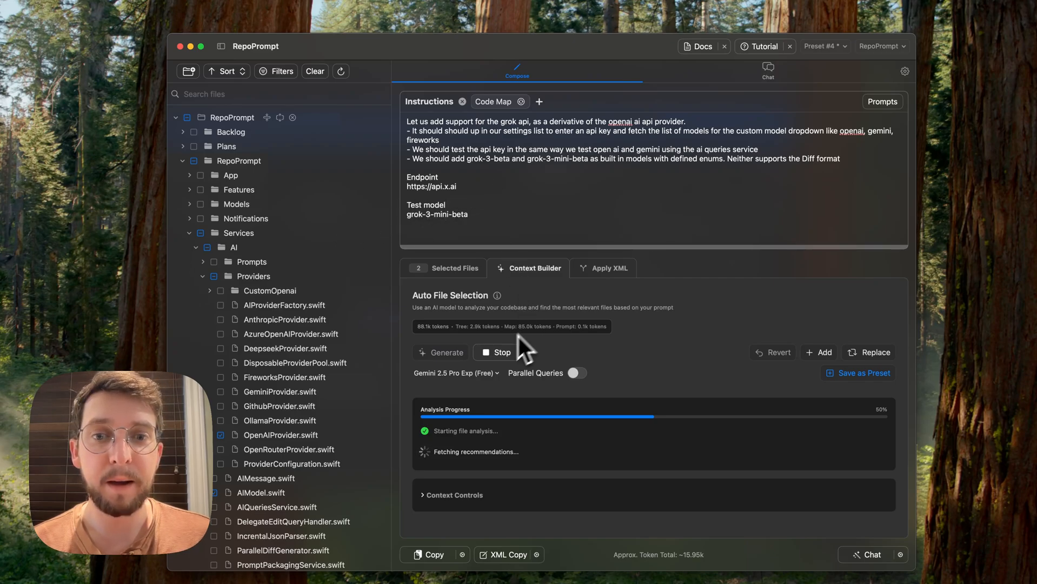
mouse_move(578, 340)
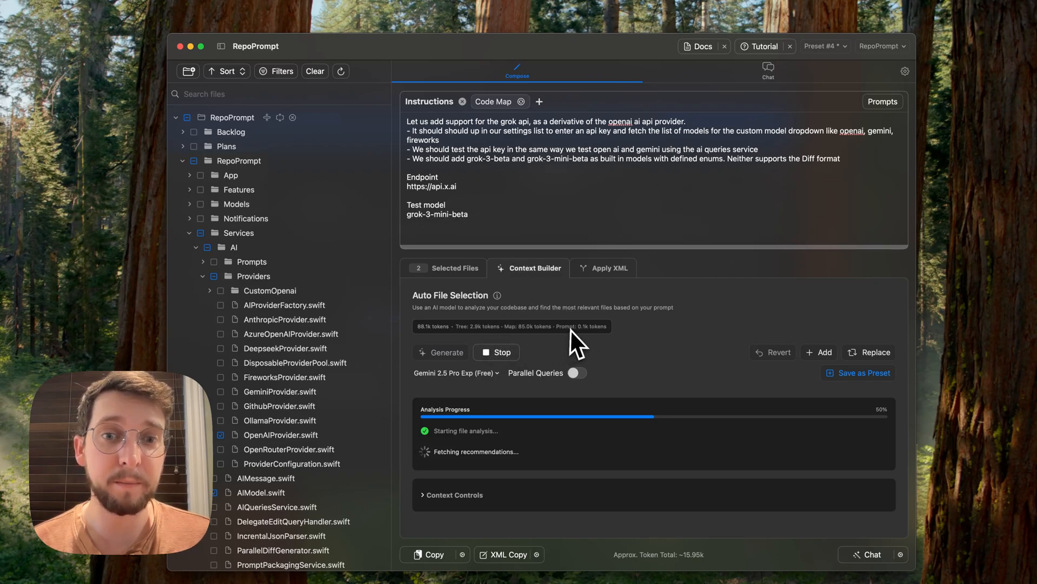
mouse_move(556, 350)
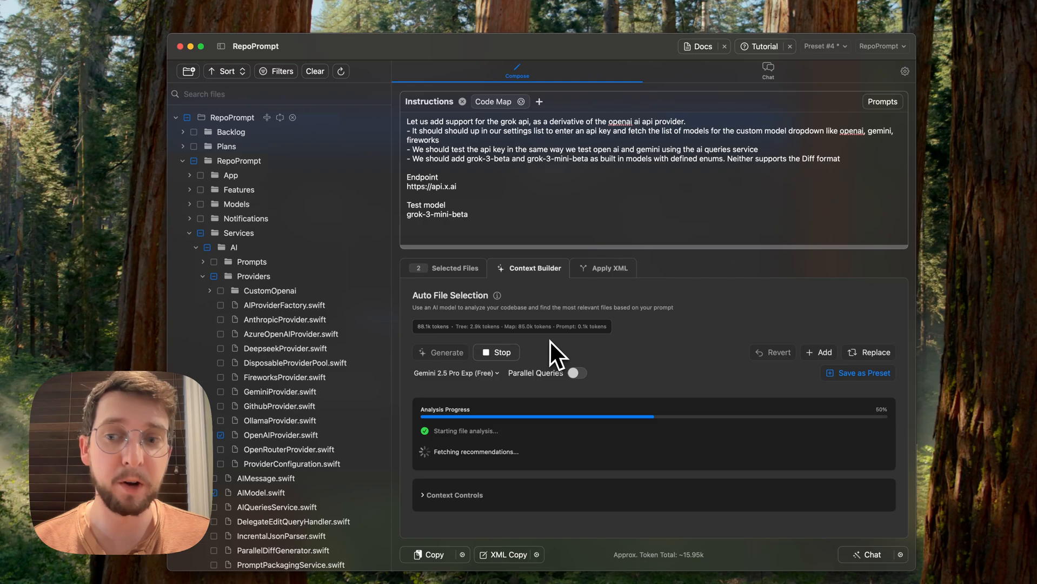
mouse_move(519, 421)
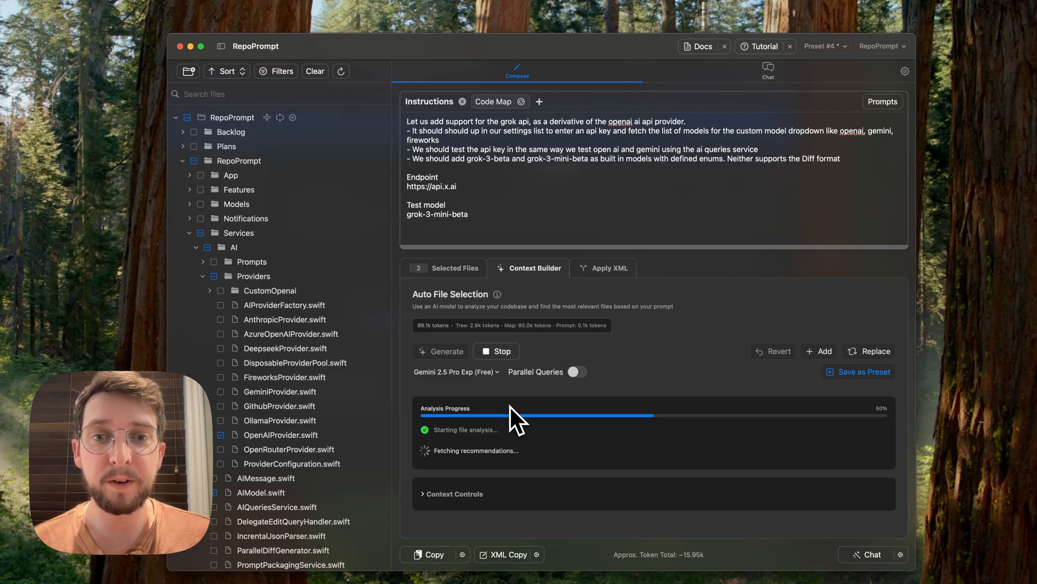
mouse_move(295, 476)
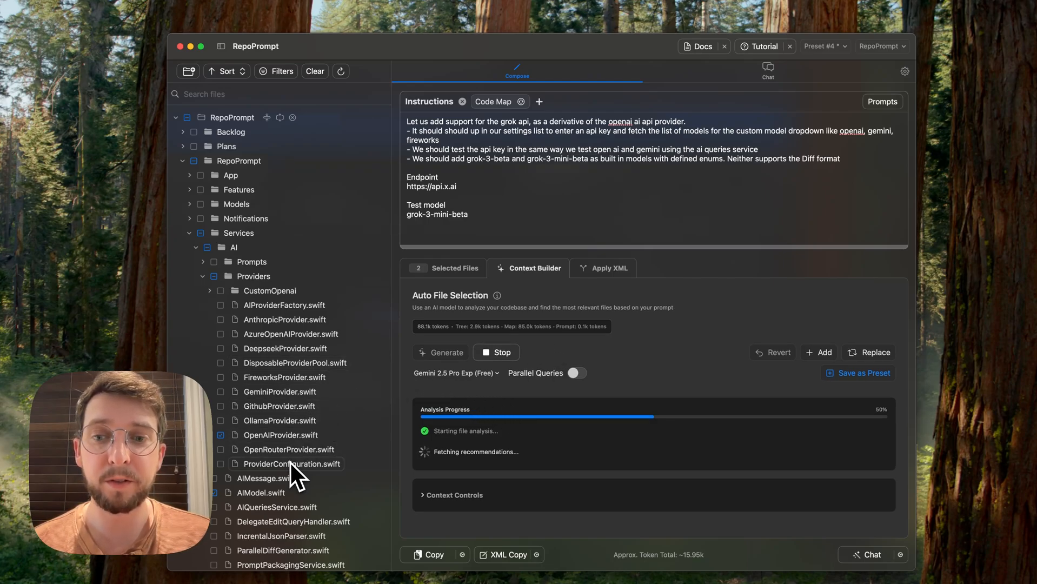
mouse_move(554, 370)
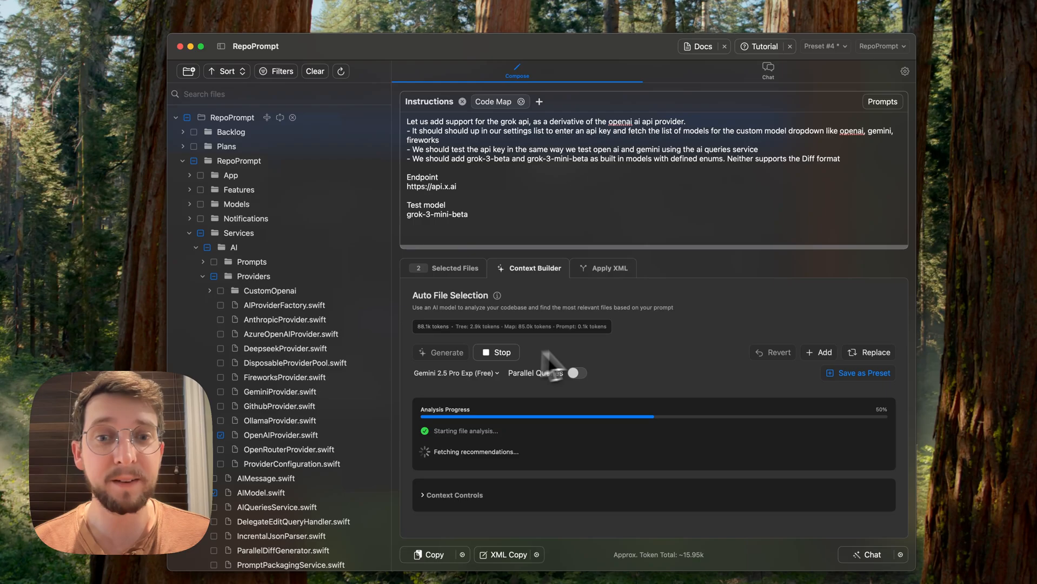
mouse_move(278, 271)
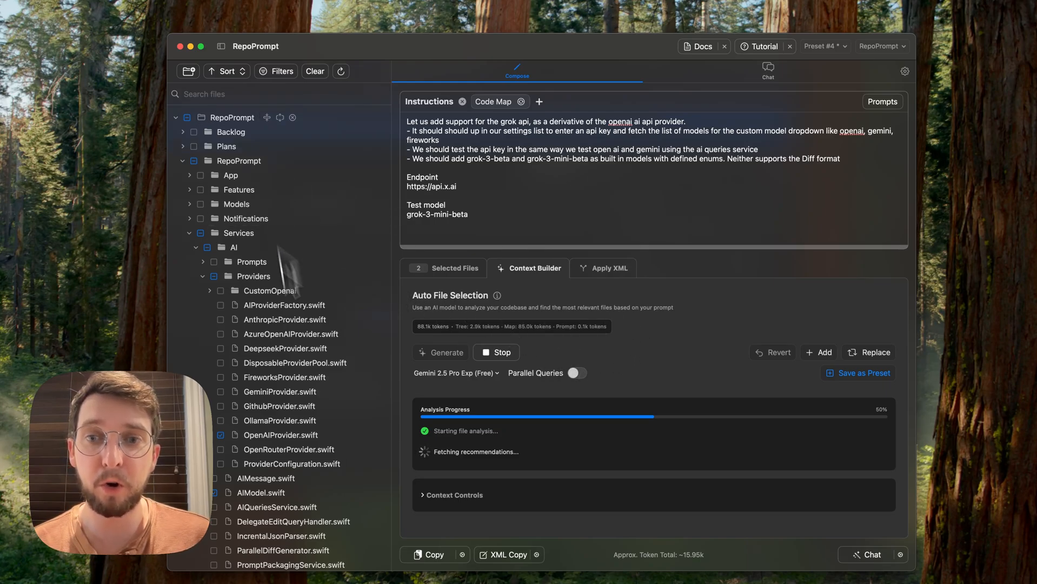
mouse_move(453, 469)
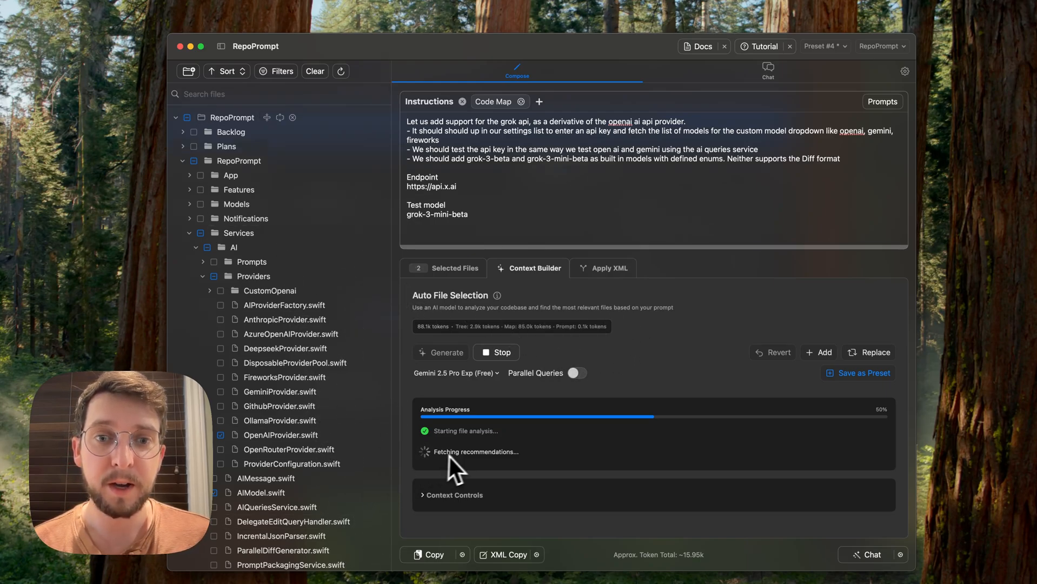
mouse_move(496, 357)
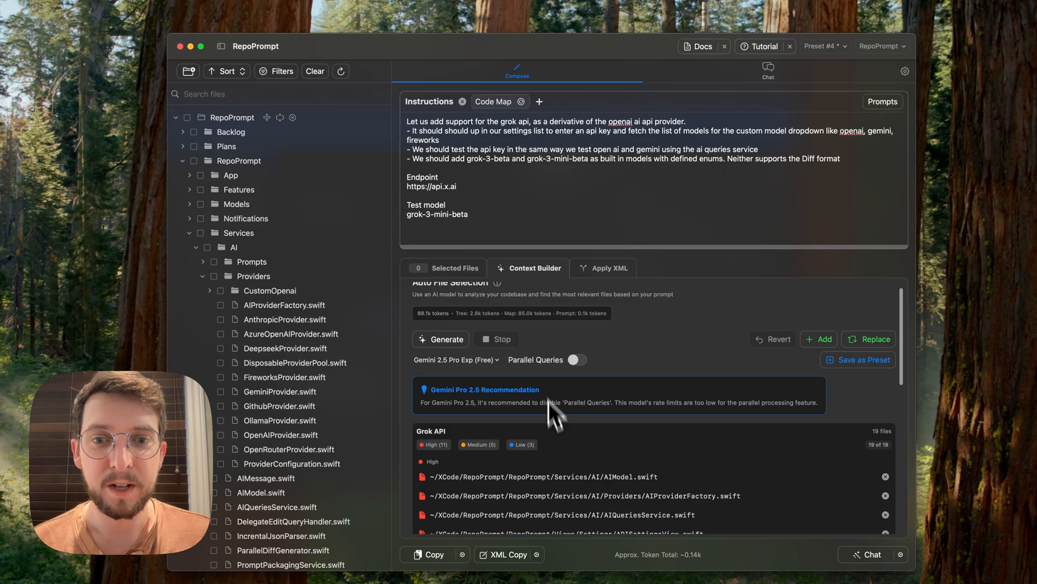
mouse_move(574, 360)
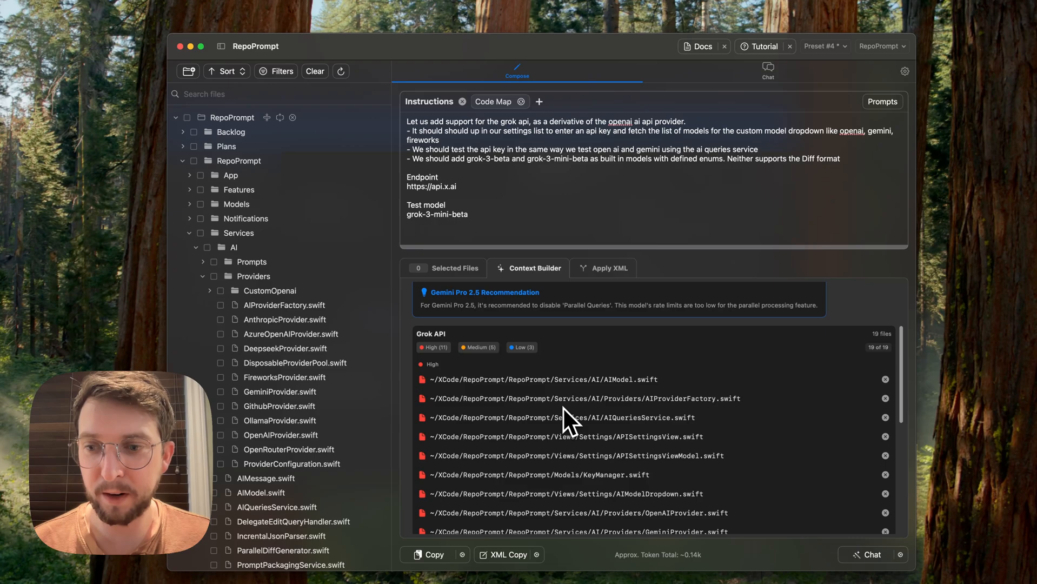
Review the 19 Grok API recommendations and keep a trimmed set of 13 files
scroll("down", 3)
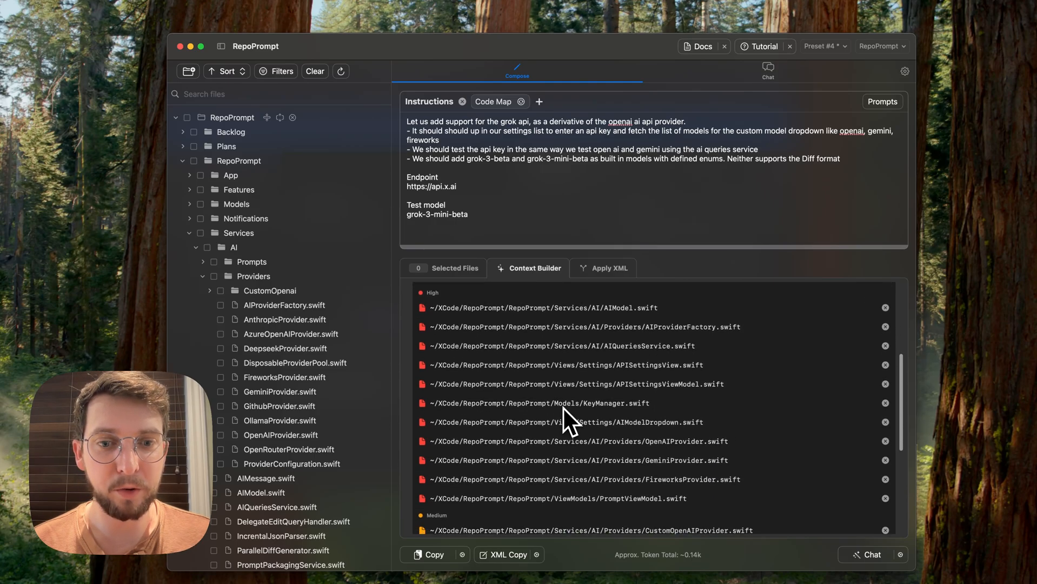
scroll("down", 3)
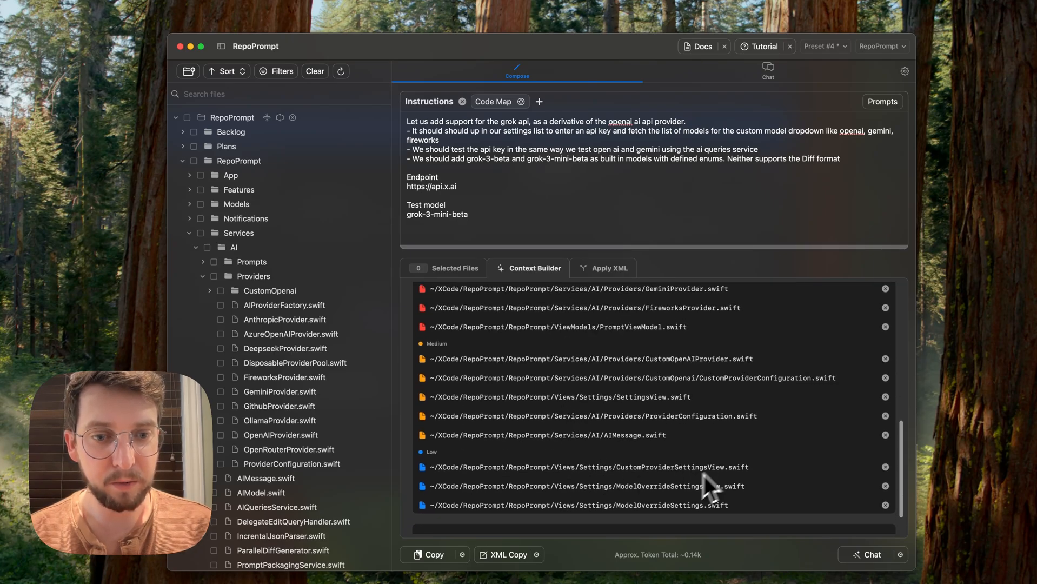
scroll("up", 3)
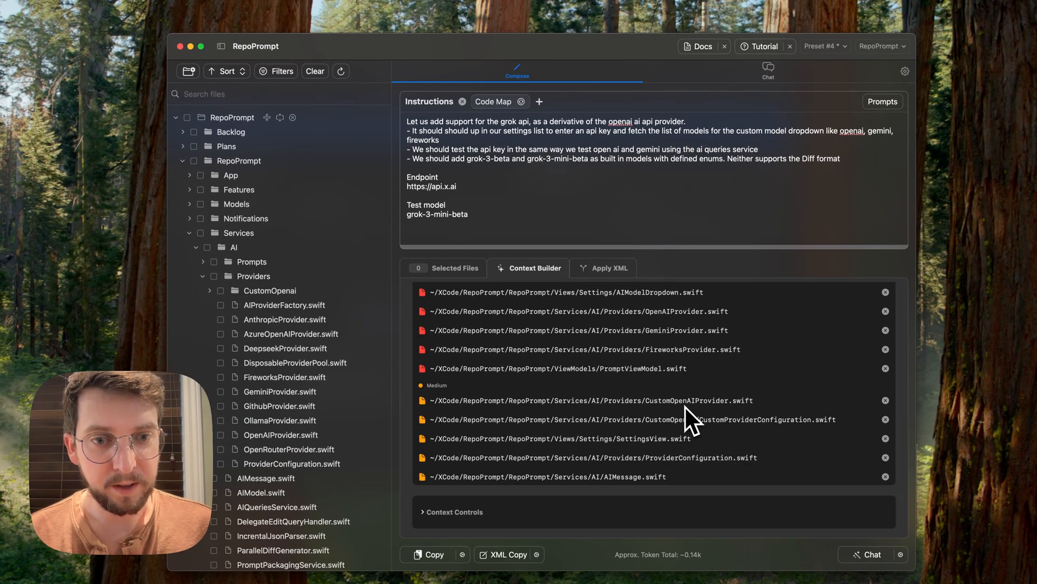
scroll("up", 3)
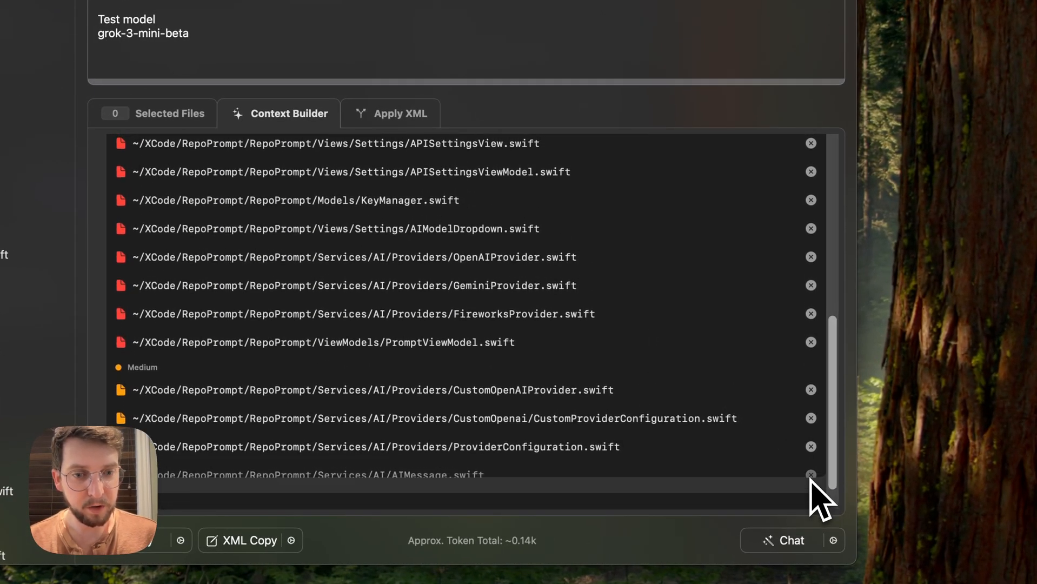
scroll("up", 3)
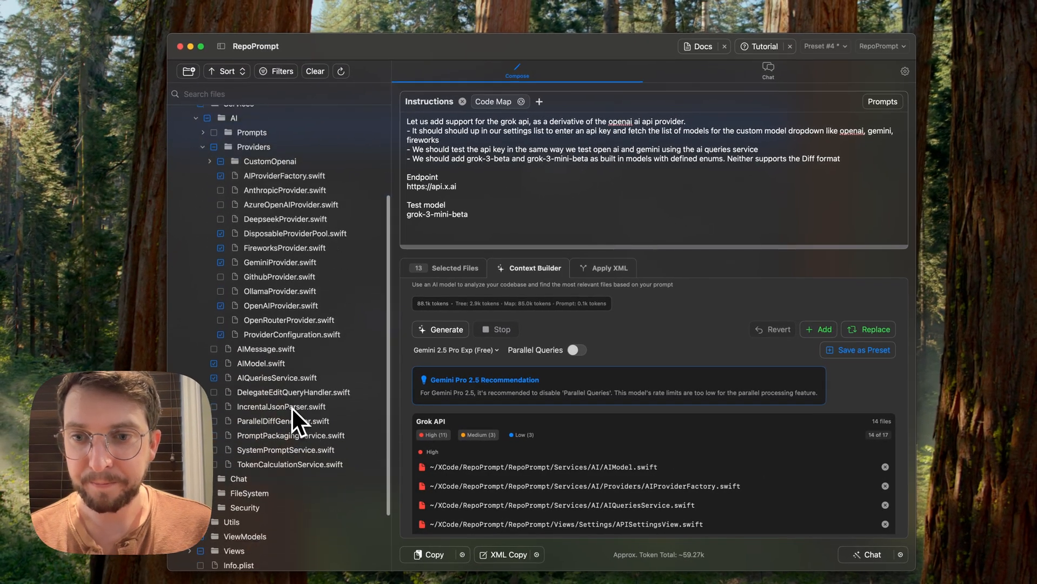
scroll("up", 3)
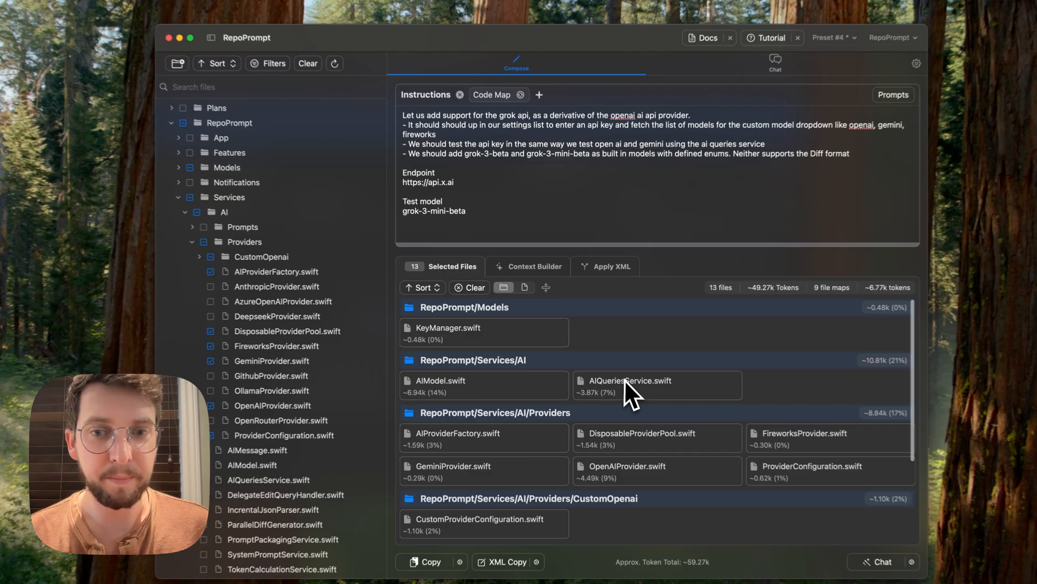
Review the 13 selected files and XML-copy the ~59k-token prompt
scroll("down", 3)
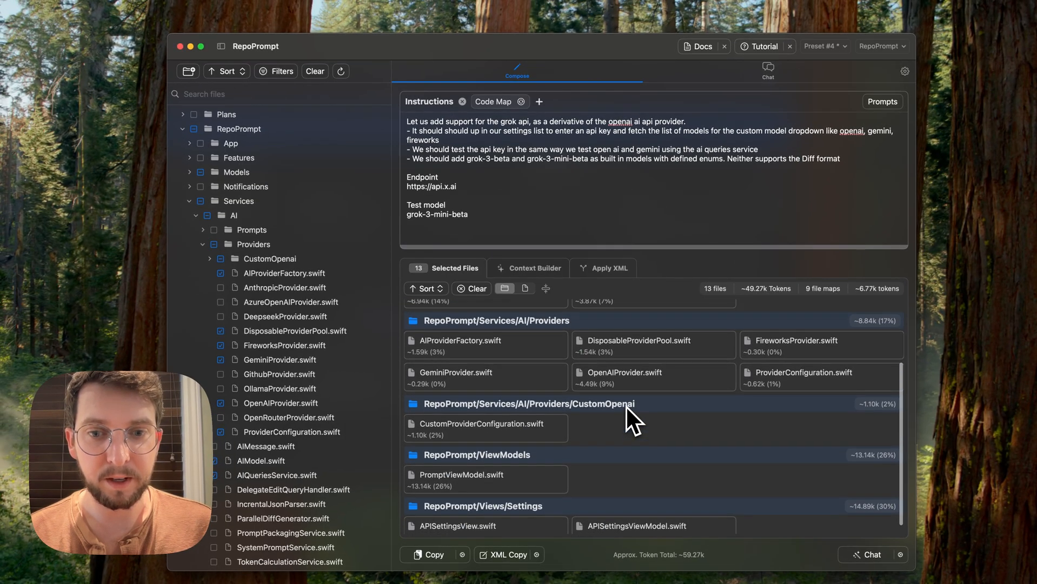
scroll("up", 3)
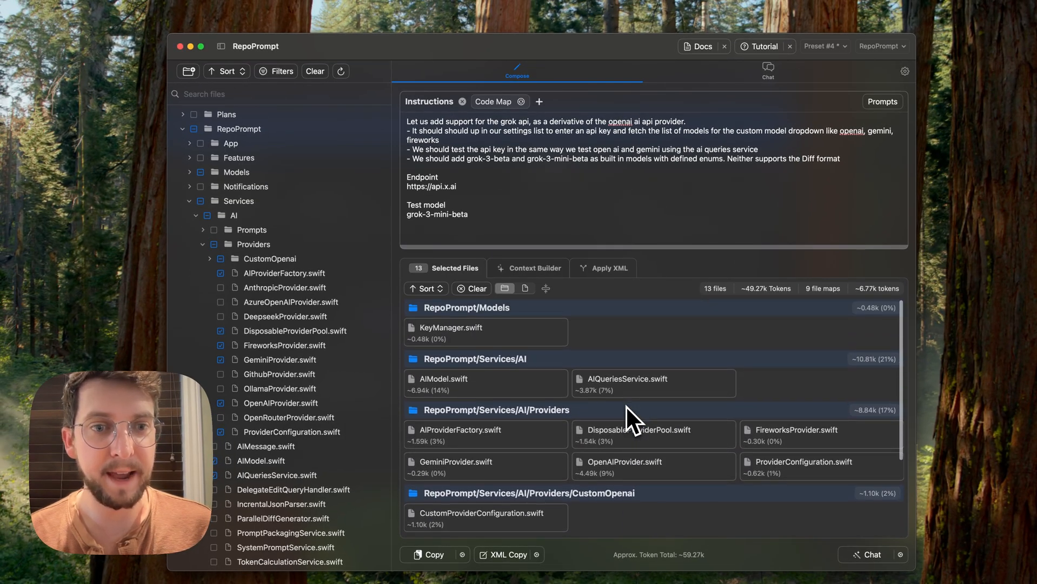
scroll("down", 3)
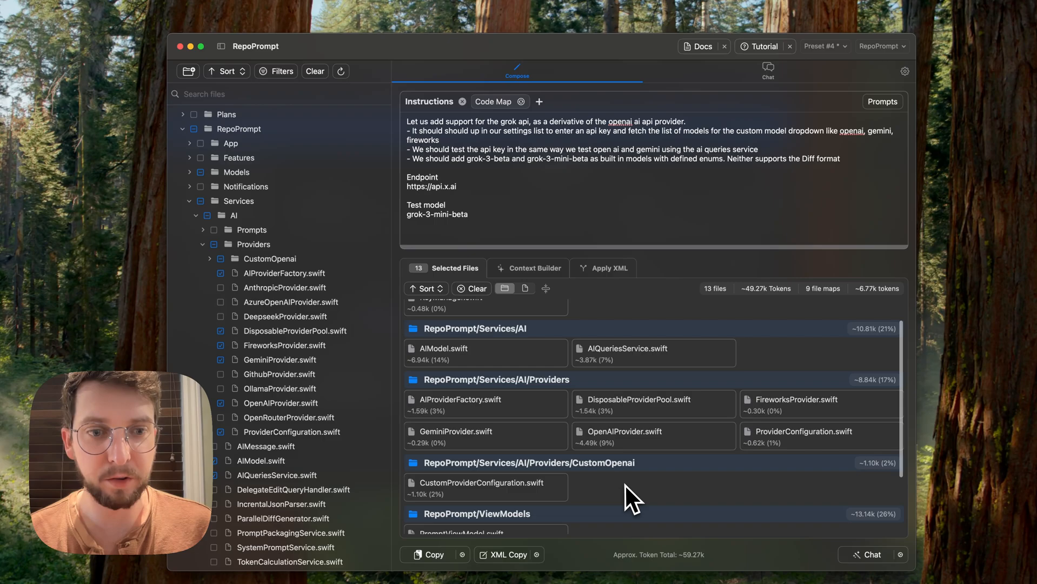
scroll("up", 3)
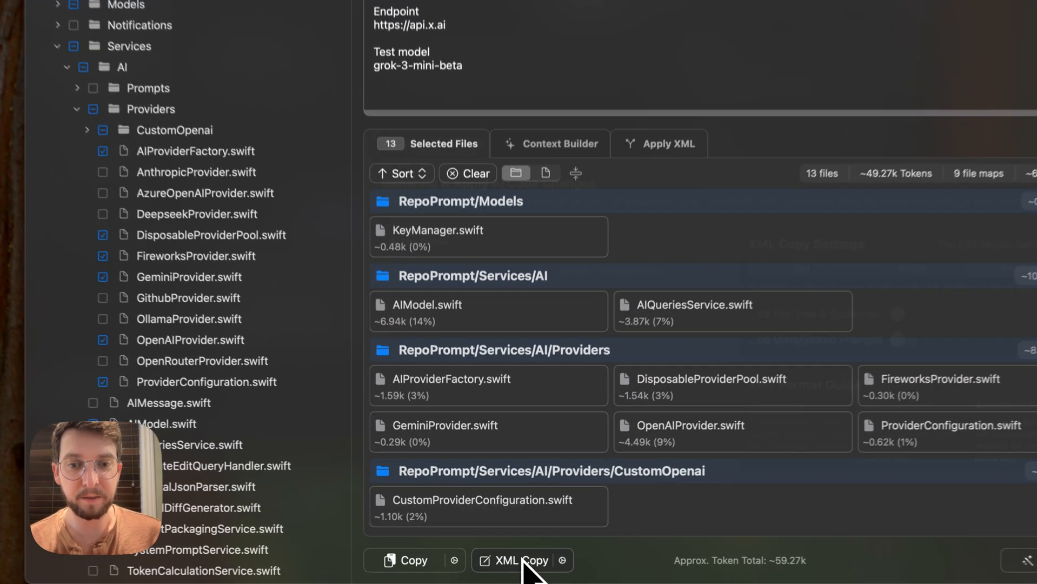
left_click(667, 144)
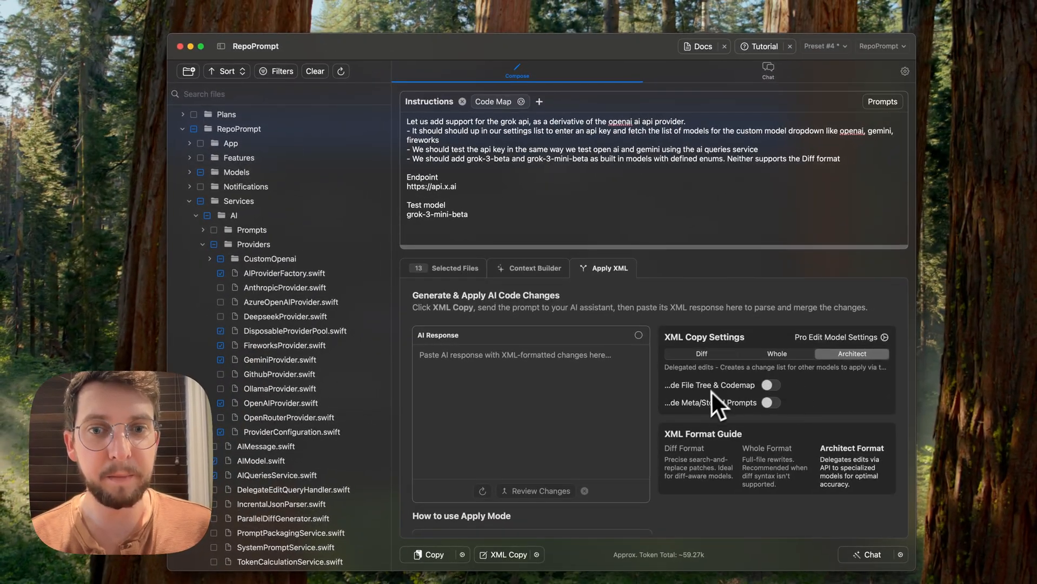
mouse_move(697, 397)
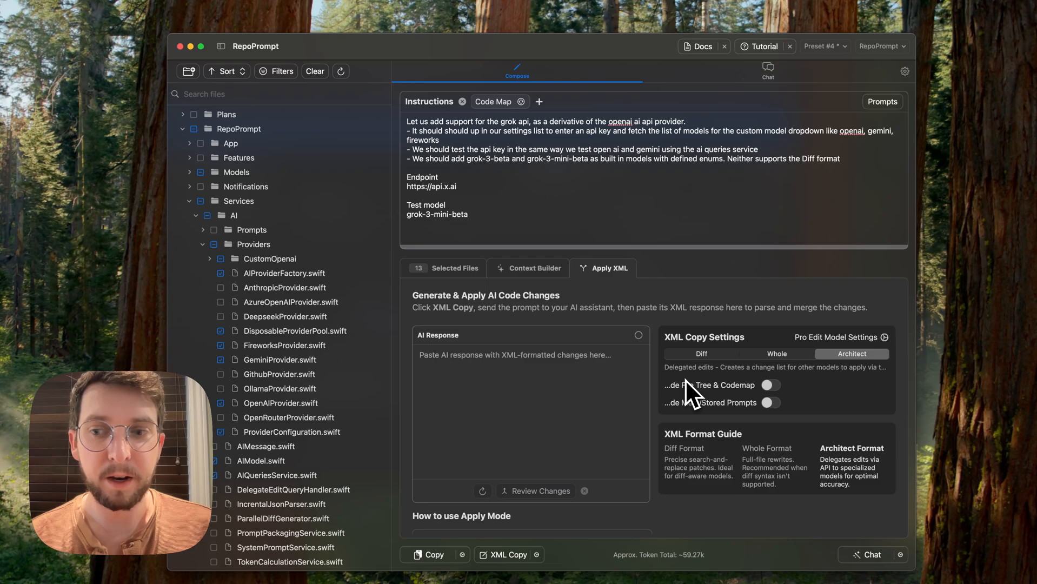
mouse_move(692, 381)
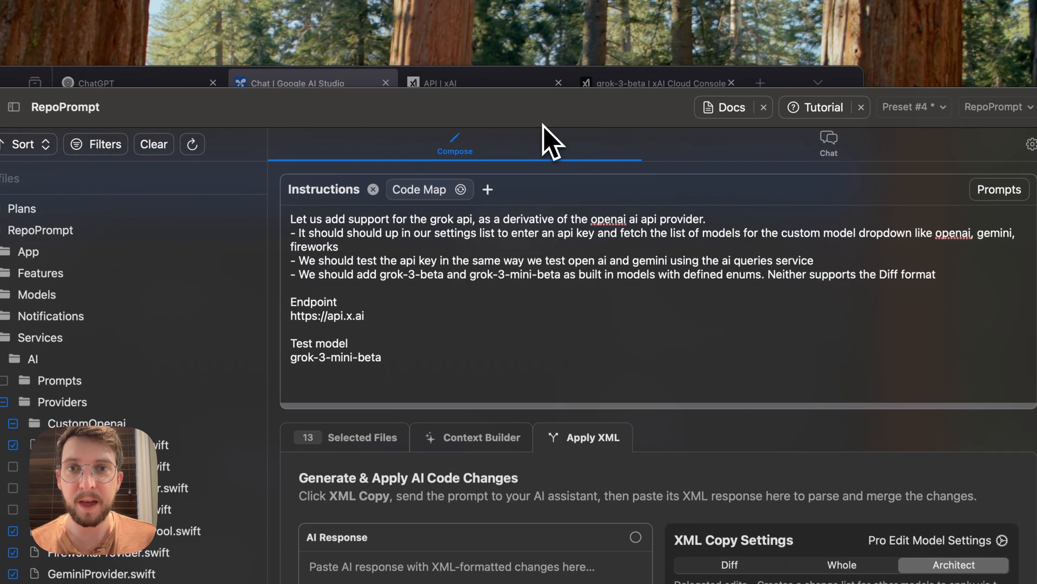
Paste the copied XML Grok prompt into a Gemini 2.5 Pro Preview chat
left_click(303, 83)
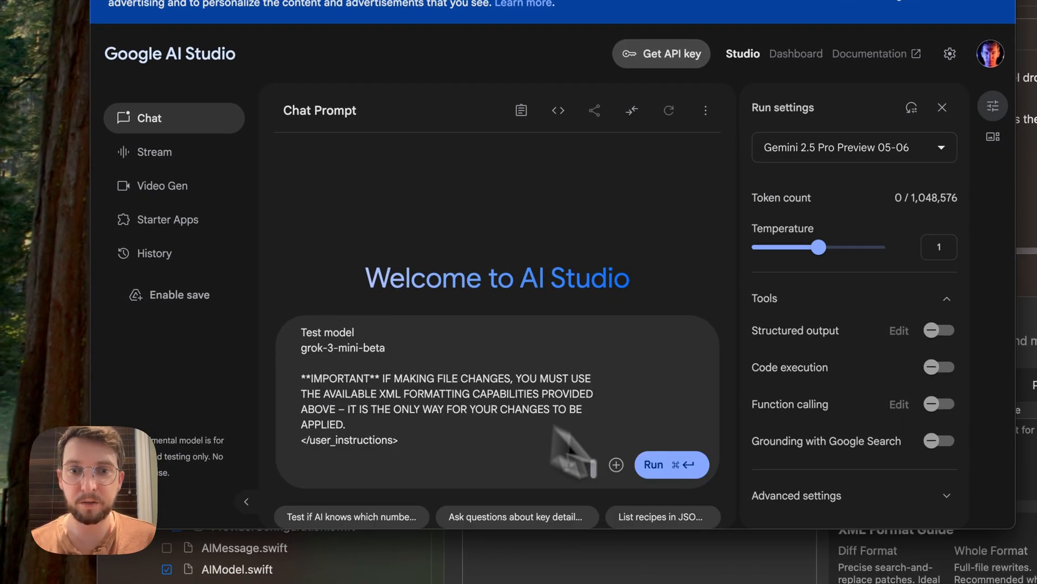
left_click(324, 36)
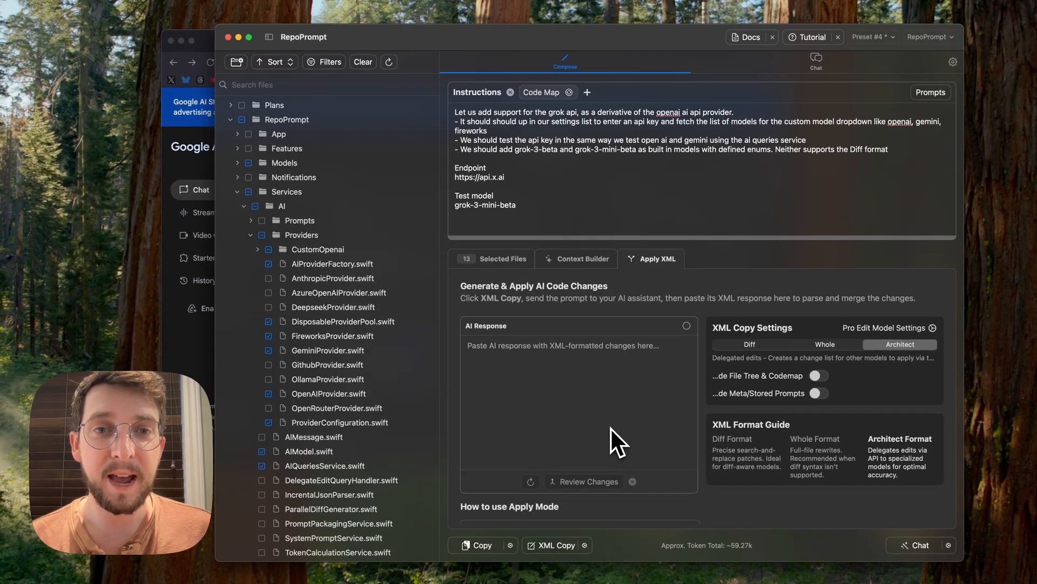
mouse_move(556, 245)
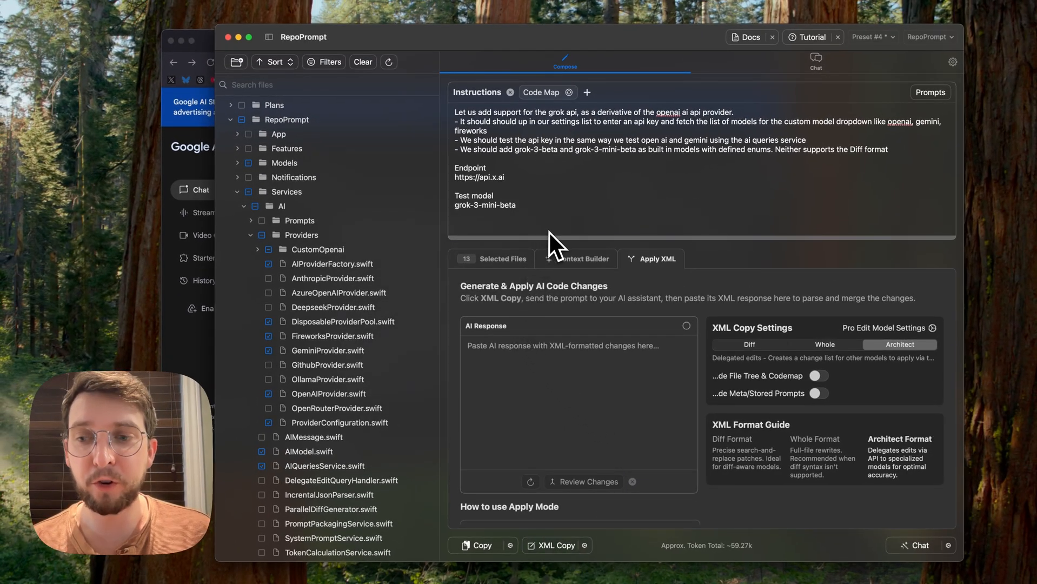
mouse_move(563, 229)
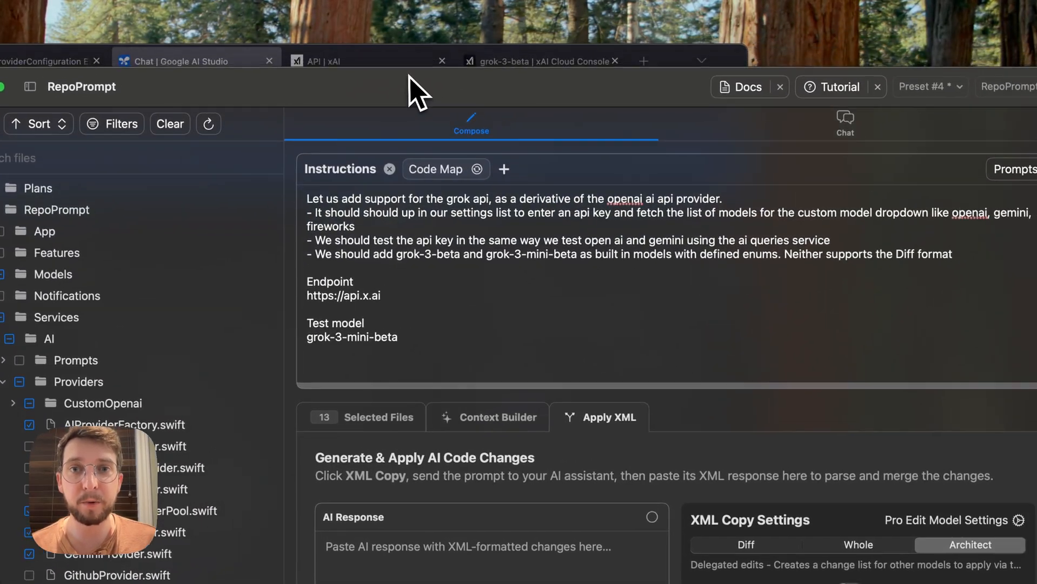
Copy ChatGPT o3's delegate-edit XML answer into RepoPrompt: one diff, six delegate edits
left_click(178, 61)
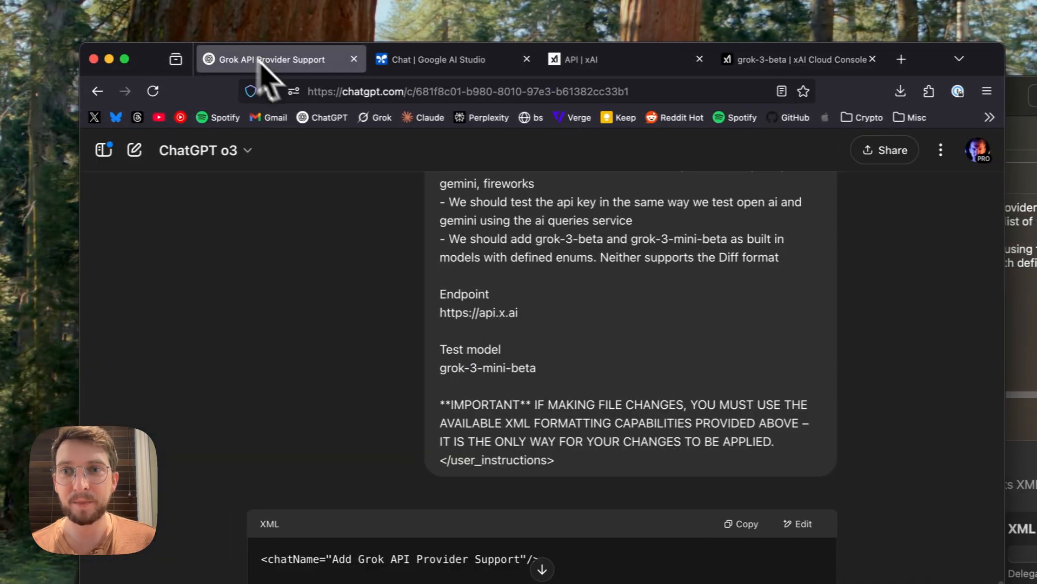
scroll("down", 3)
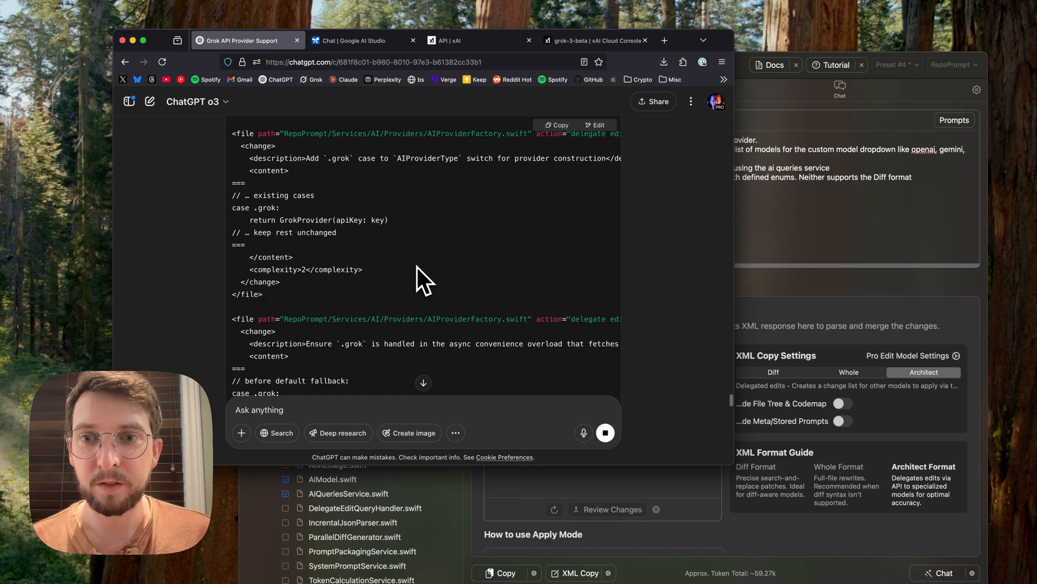
scroll("down", 3)
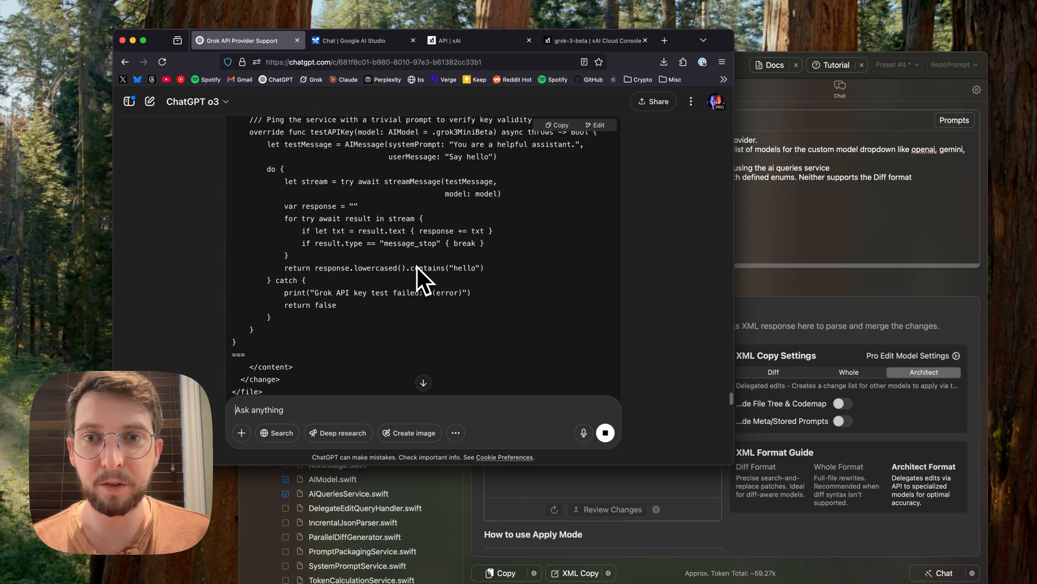
scroll("up", 3)
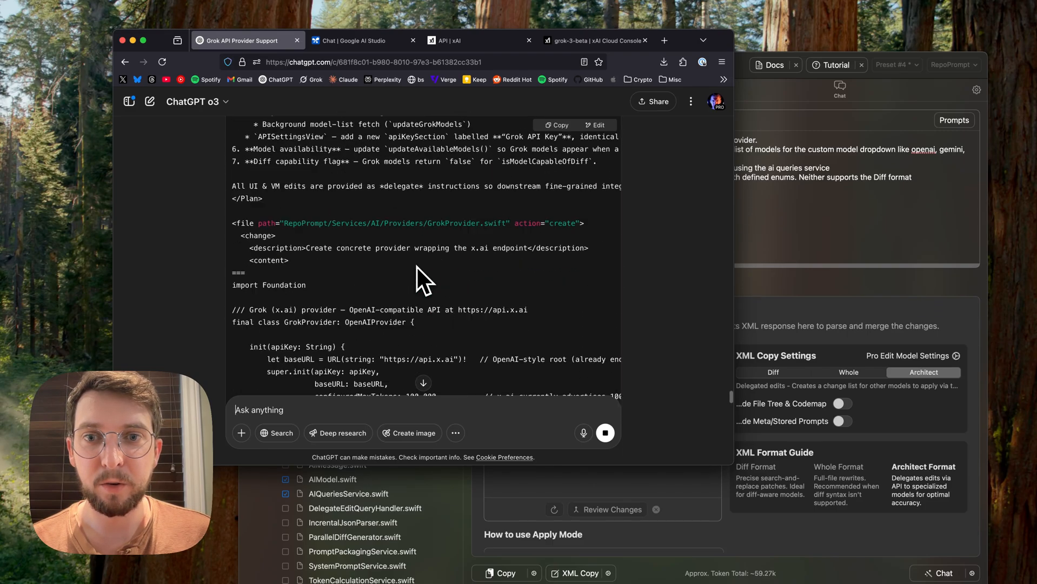
scroll("up", 3)
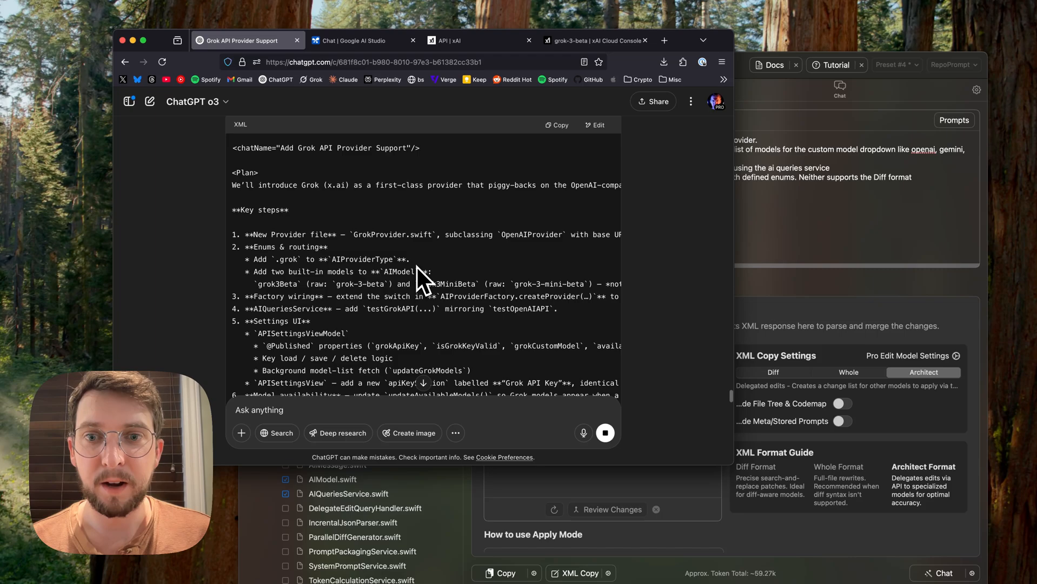
scroll("down", 3)
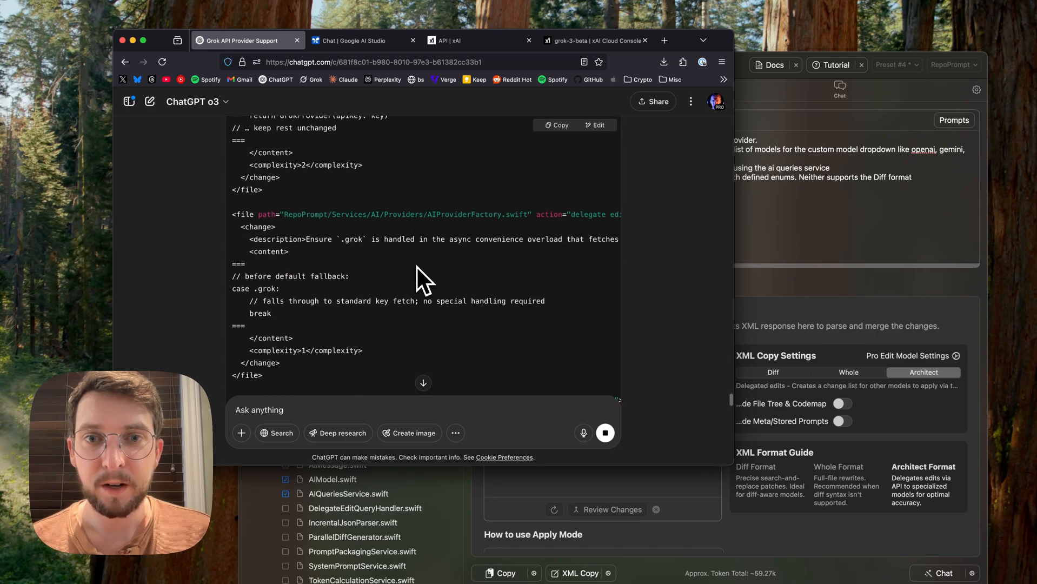
scroll("down", 3)
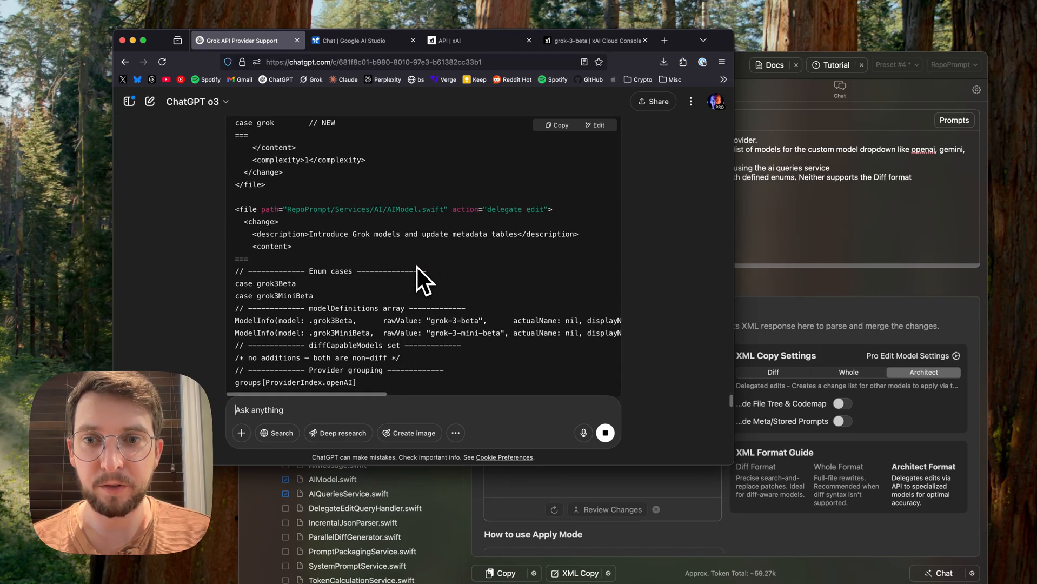
left_click(354, 40)
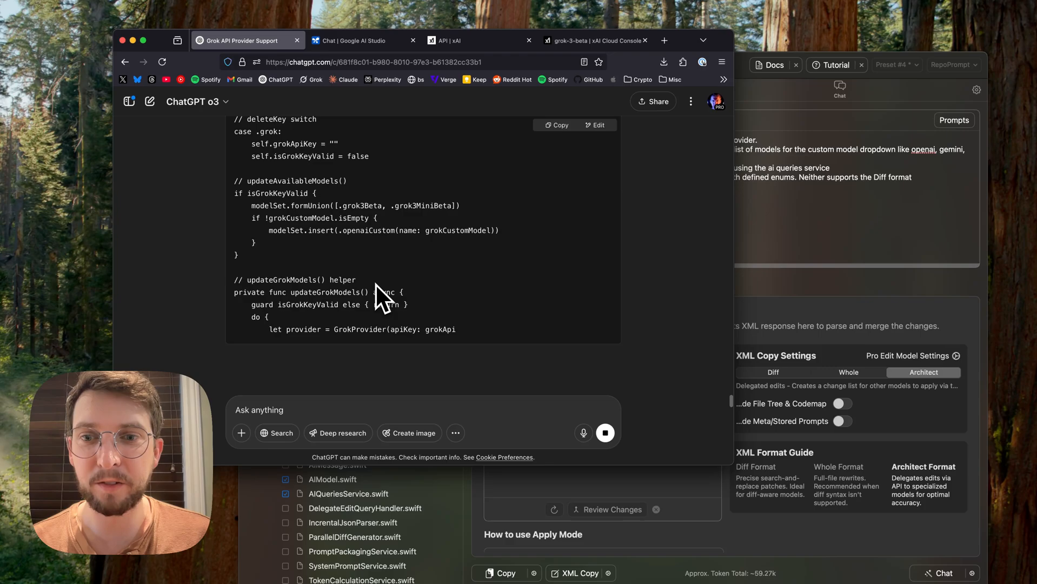
left_click(362, 41)
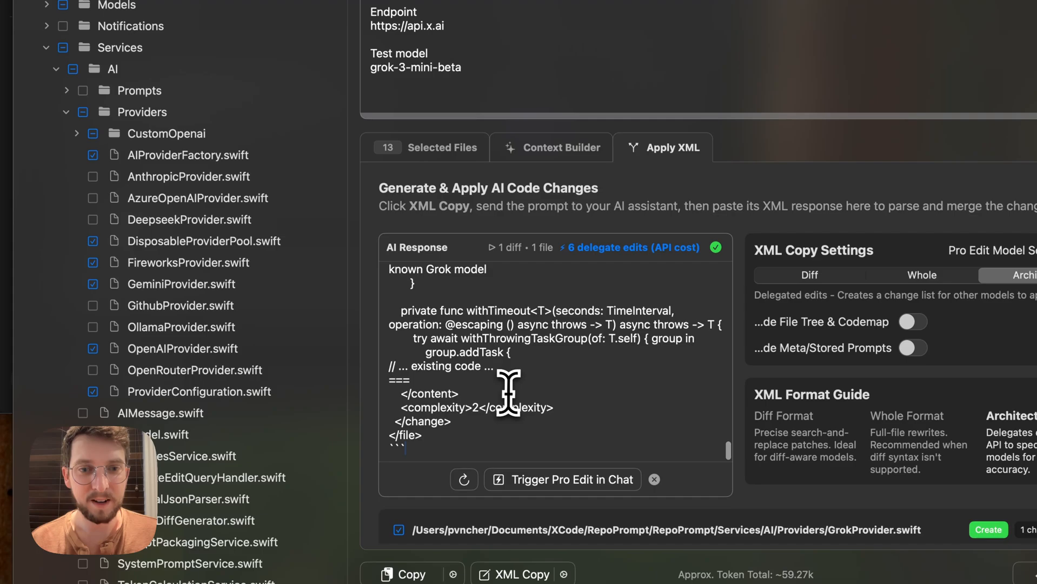
mouse_move(625, 281)
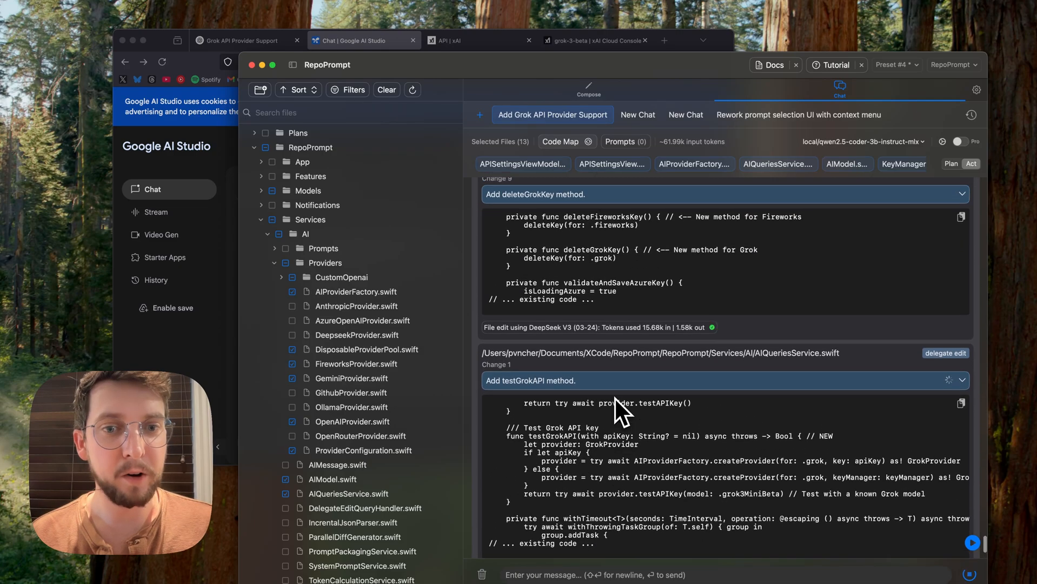
Wait for 46 changes across 7 files to parse, then open the suggested changes review
scroll("up", 3)
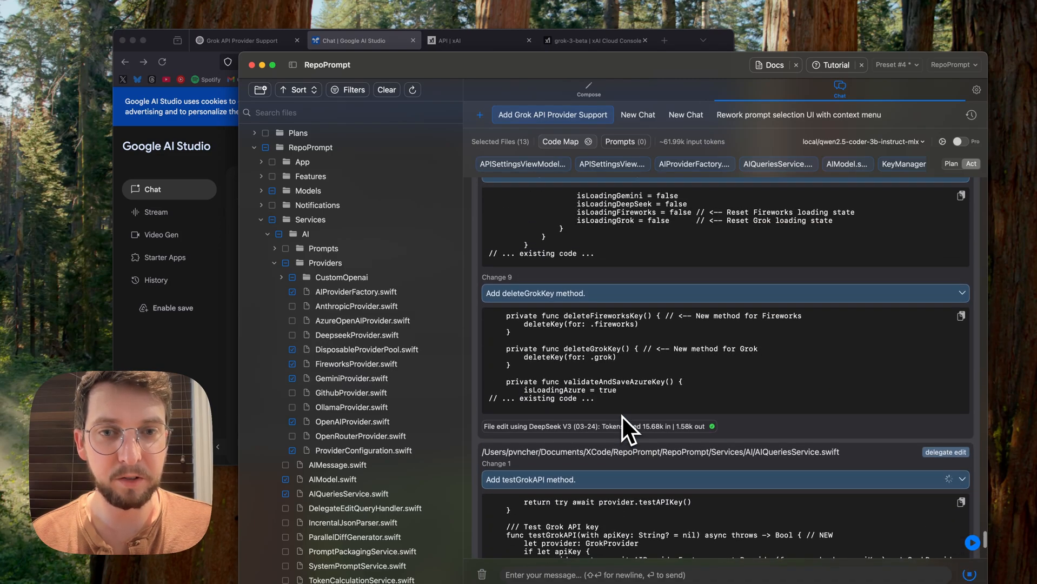
scroll("up", 3)
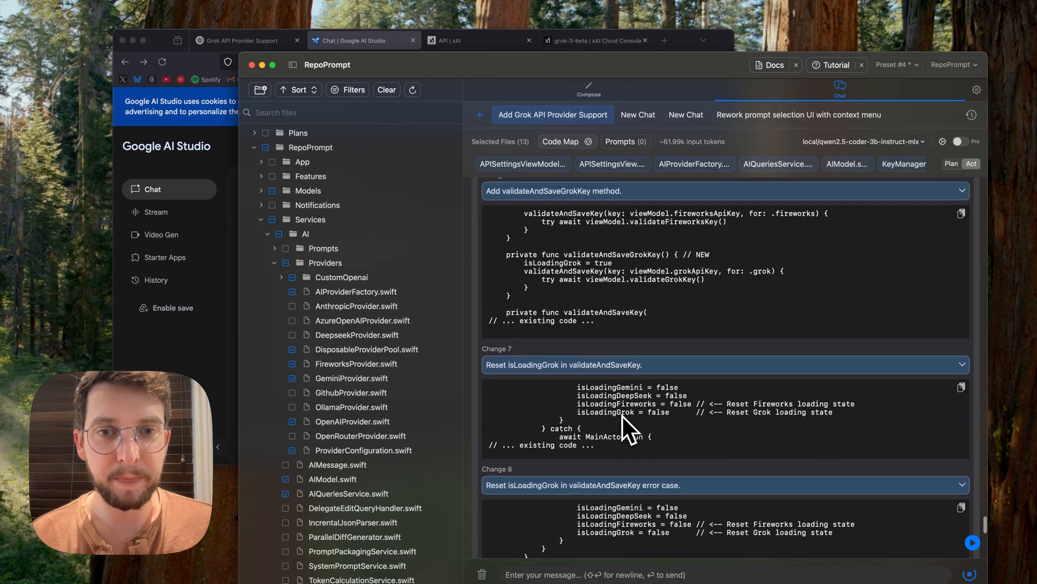
scroll("up", 3)
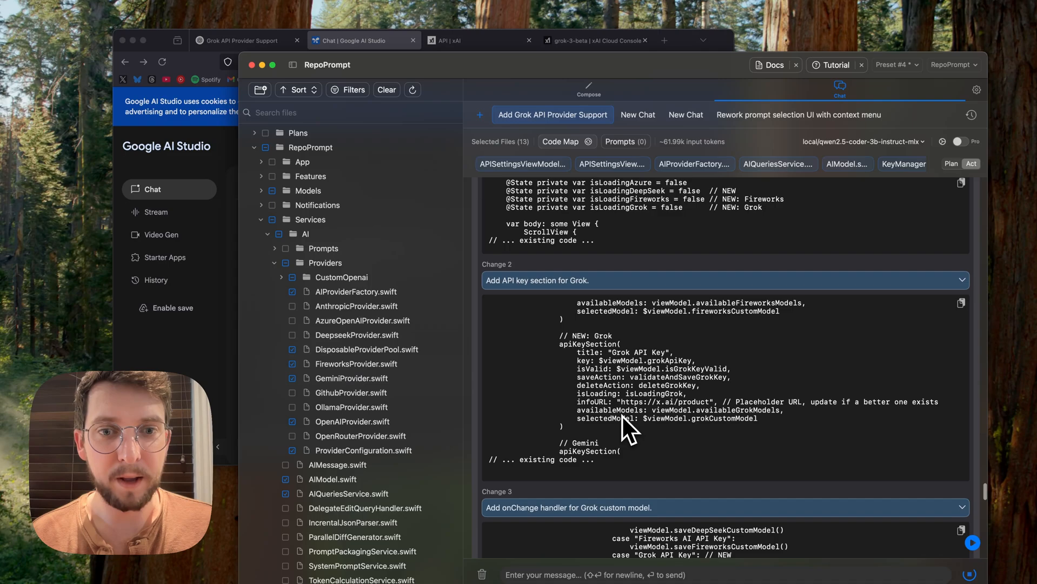
scroll("down", 3)
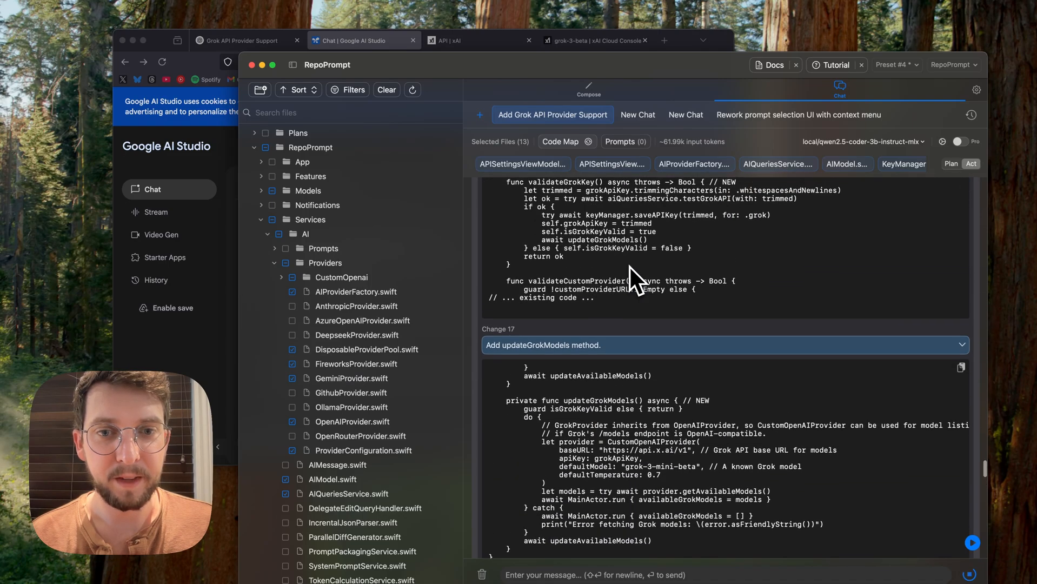
scroll("down", 3)
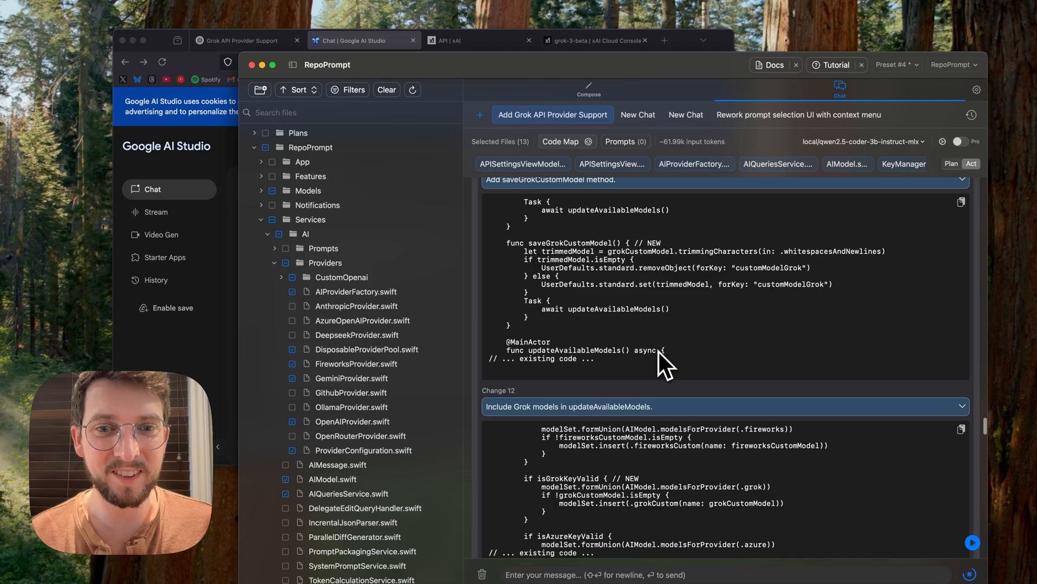
scroll("up", 3)
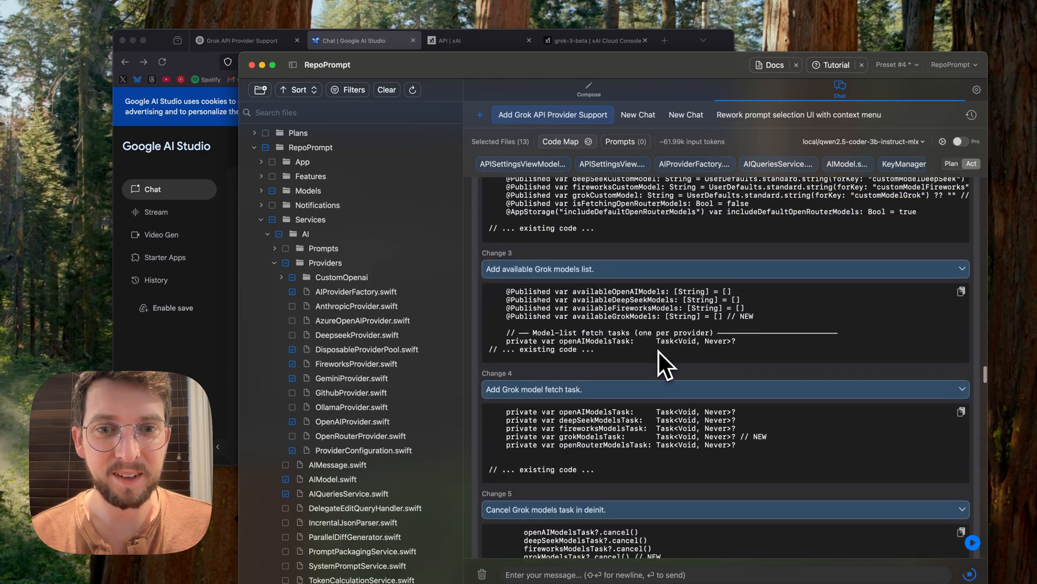
scroll("up", 3)
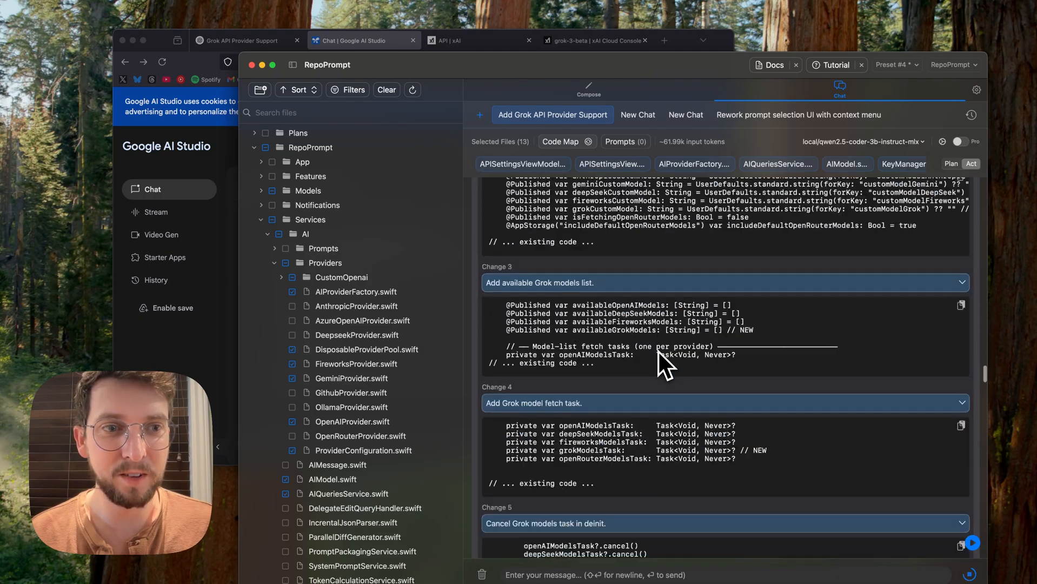
scroll("down", 3)
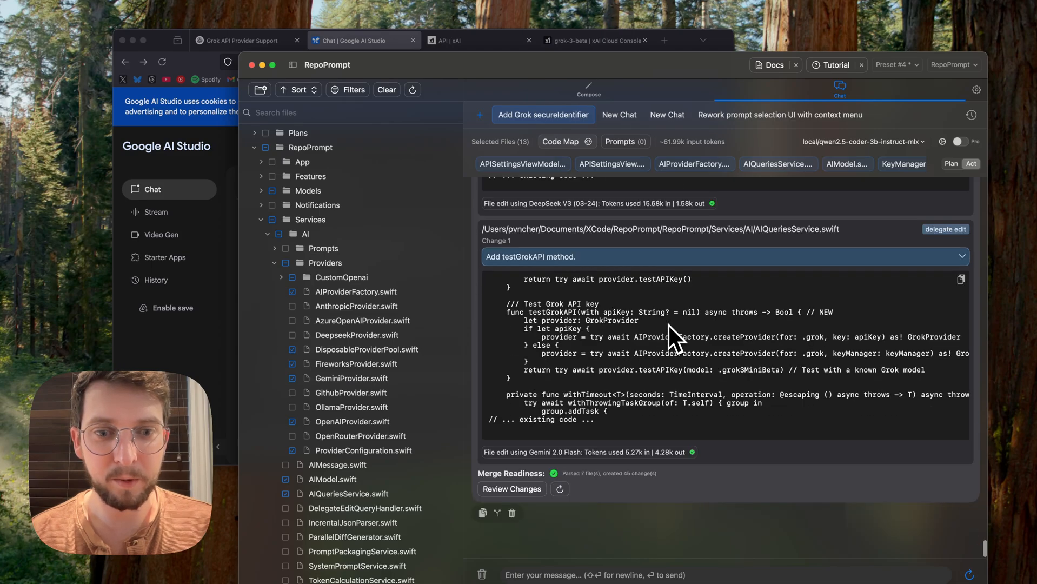
left_click(511, 488)
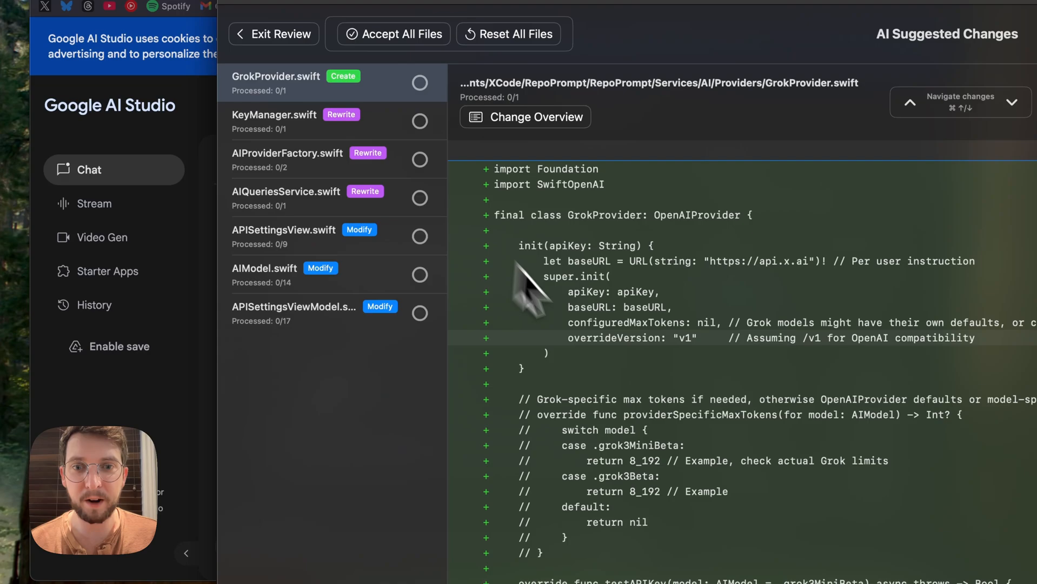
Inspect KeyManager.swift and AIProviderFactory.swift changes, then accept all files
scroll("down", 3)
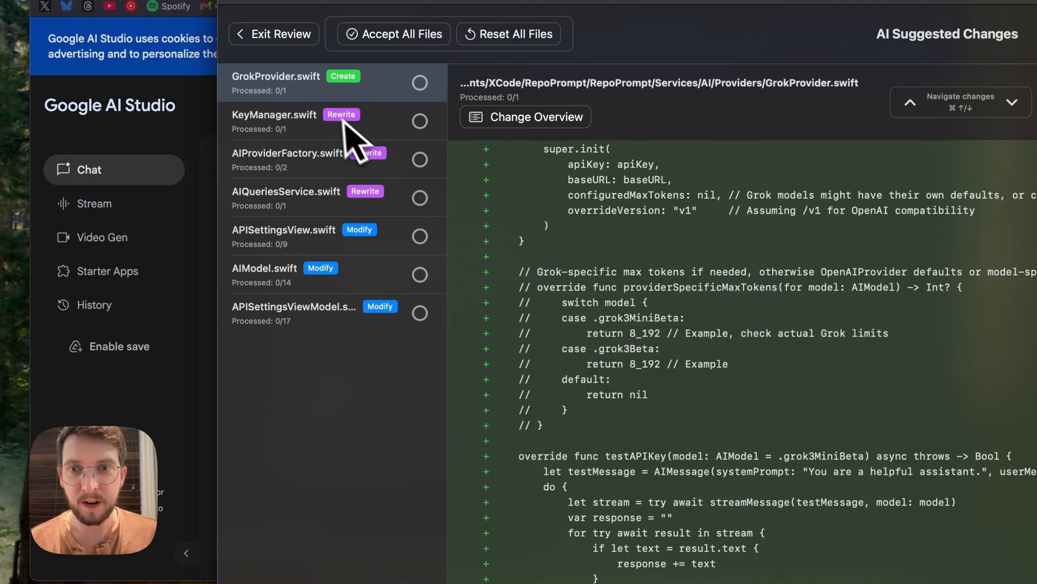
left_click(287, 160)
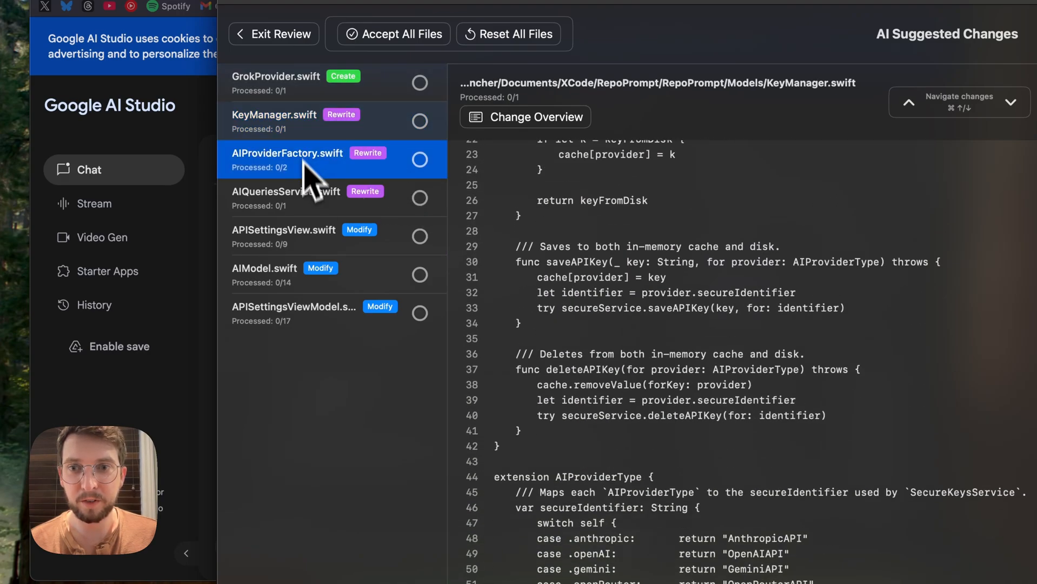
left_click(284, 274)
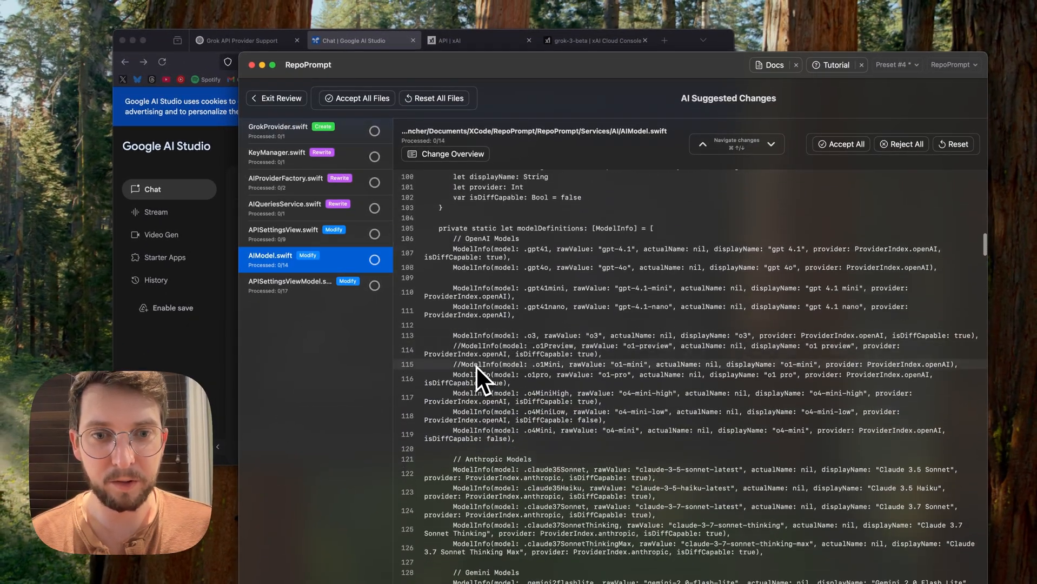
left_click(316, 285)
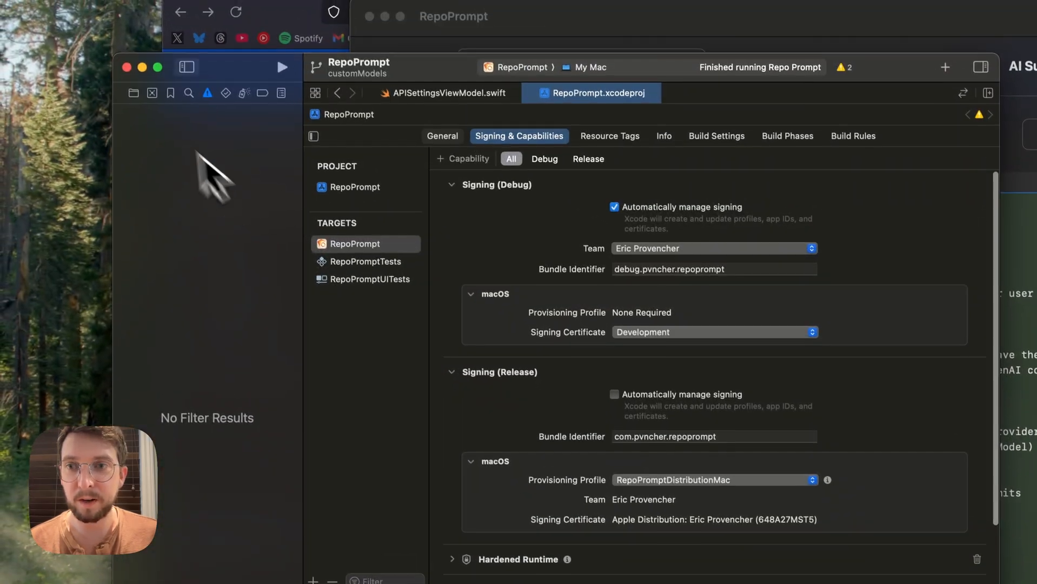
Add GrokProvider.swift to RepoPrompt > Services > AI > Providers in the Project navigator
left_click(132, 93)
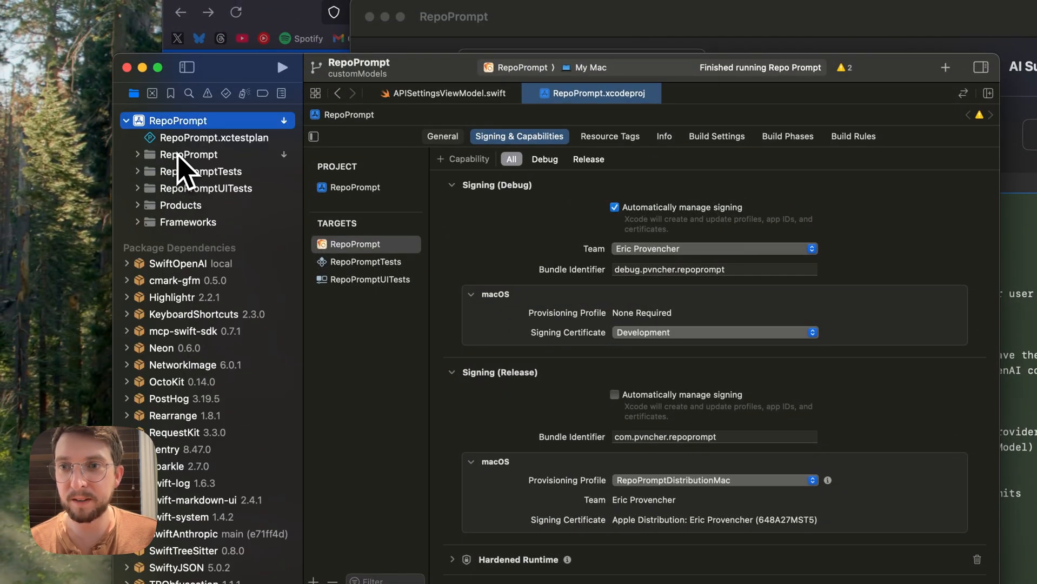
left_click(189, 154)
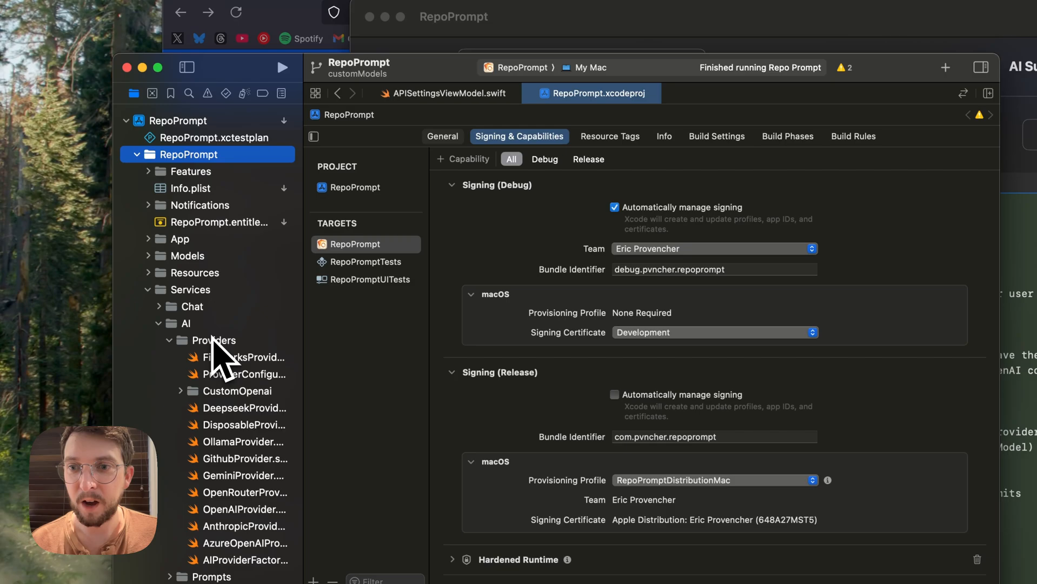
right_click(214, 340)
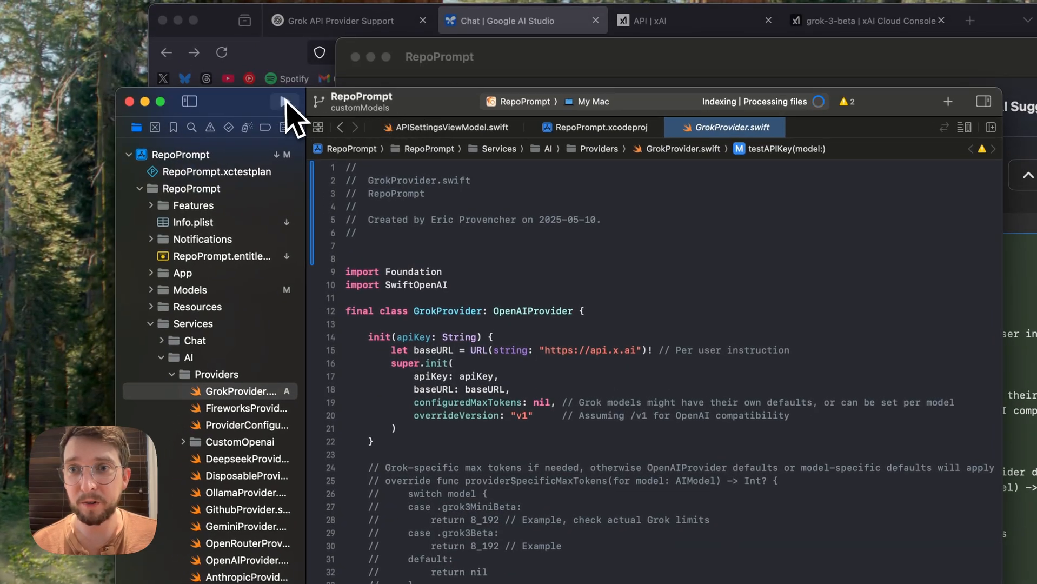
Build the app and jump to the extraneous brace error in APISettingsViewModel.swift
left_click(344, 87)
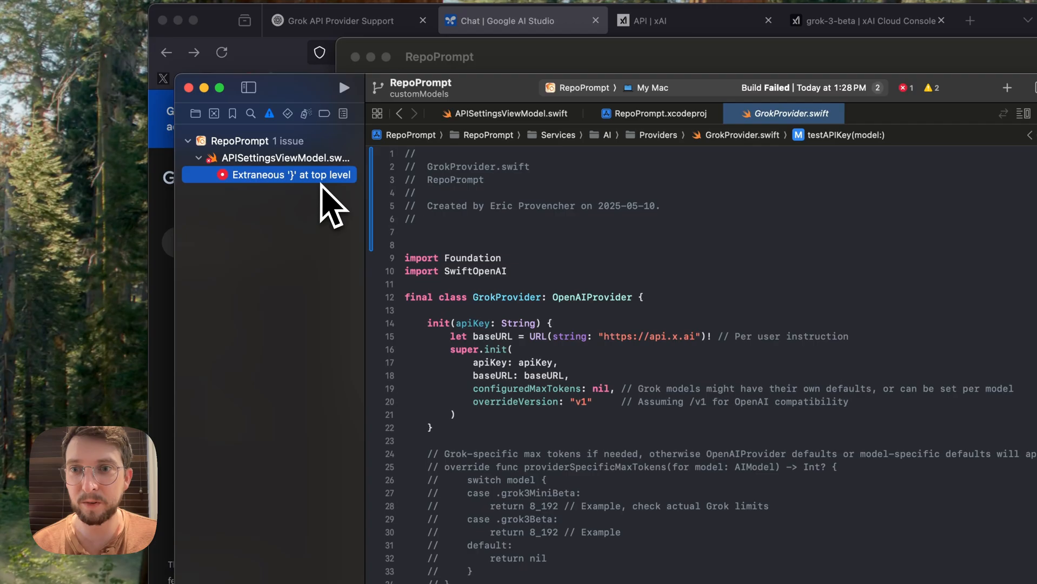
left_click(291, 174)
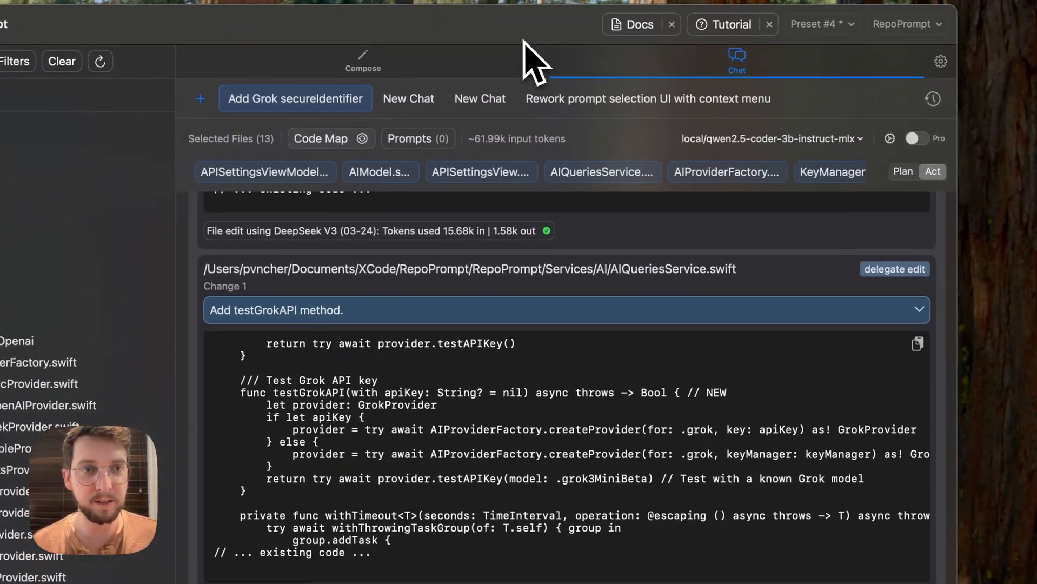
Start a new chat and clear all currently selected files
left_click(771, 139)
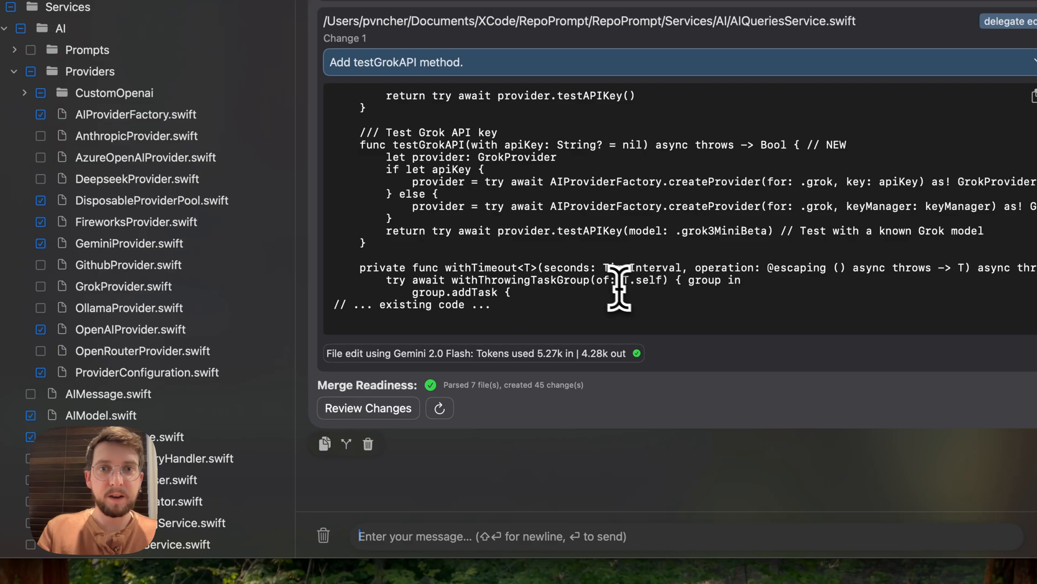
left_click(353, 72)
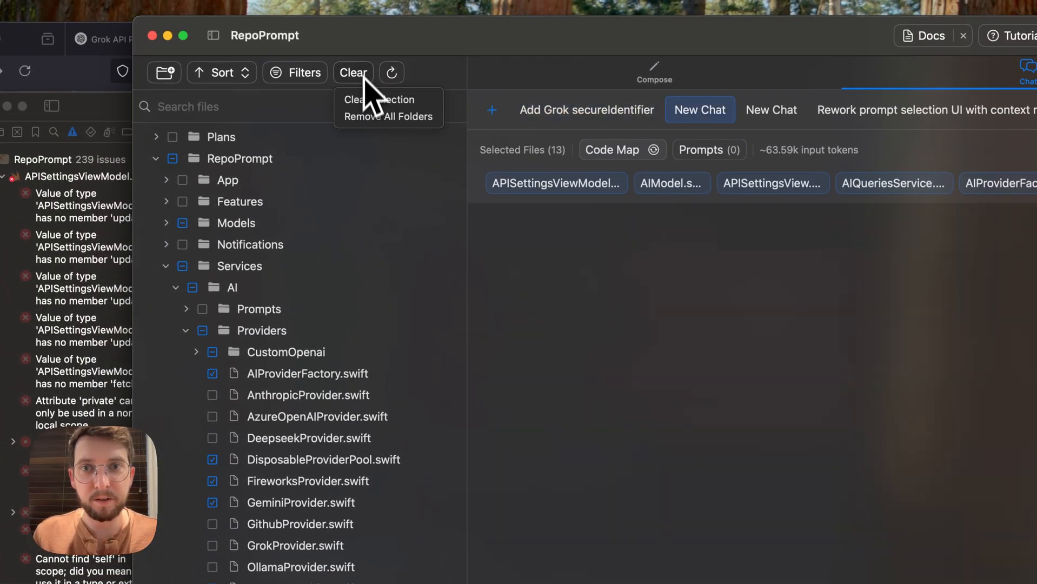
left_click(379, 100)
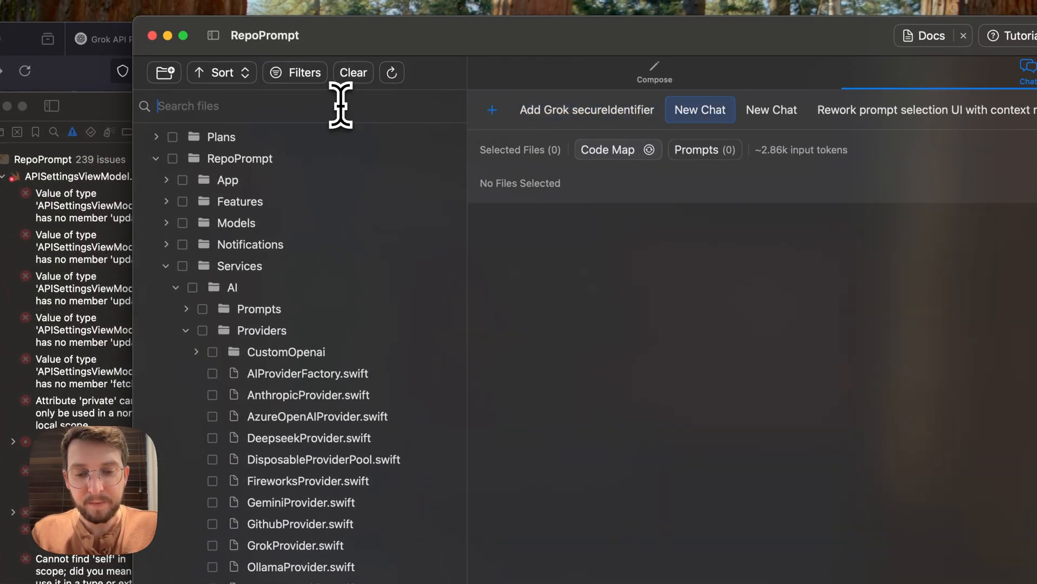
Include only APISettingsViewModel.swift and send a request to fix the bad-merge compiler errors
type("apisettings")
type("We have a number of compiler issues from a b")
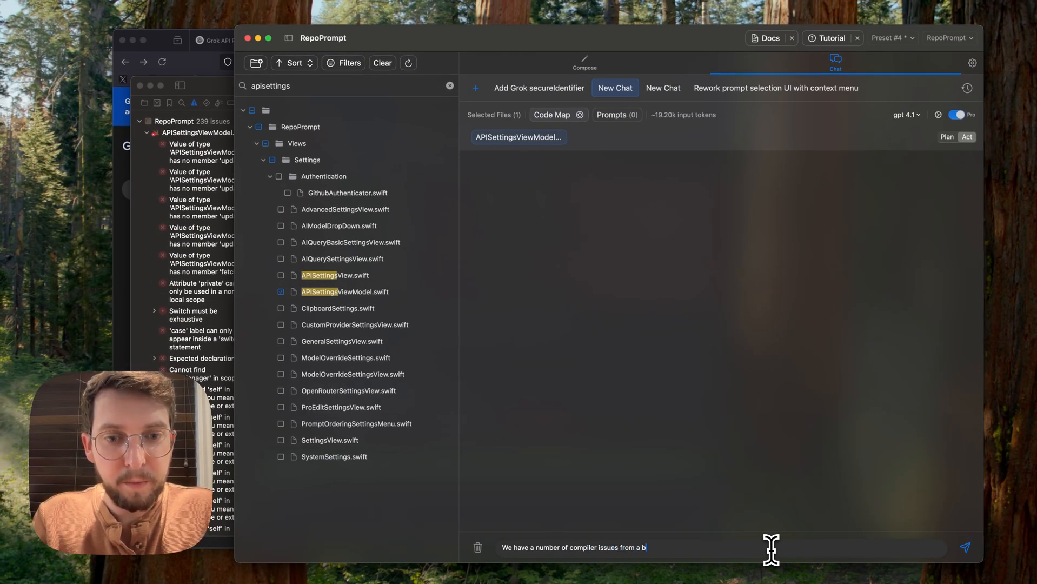
type("ad merge, le")
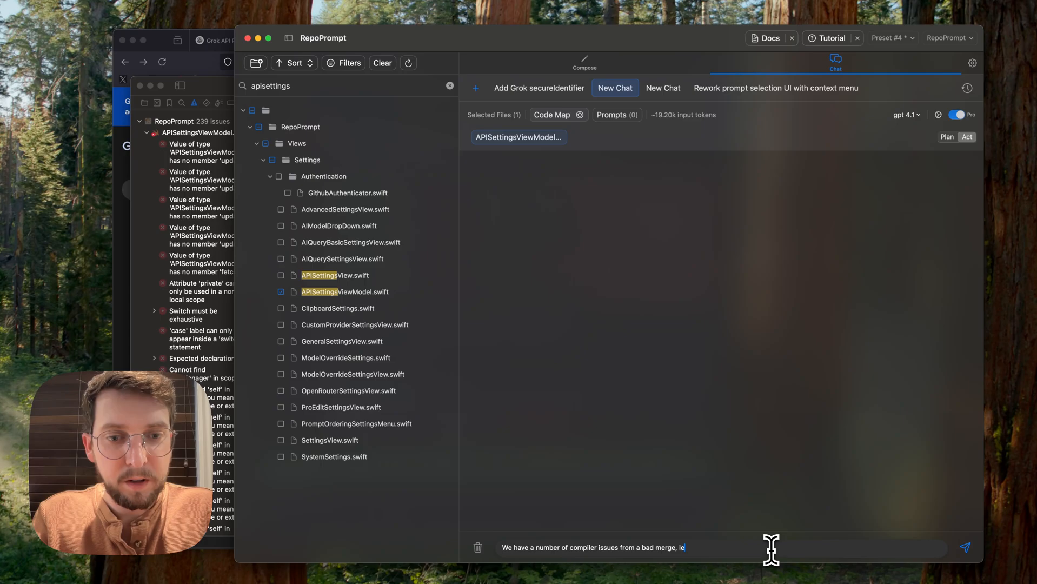
left_click(964, 547)
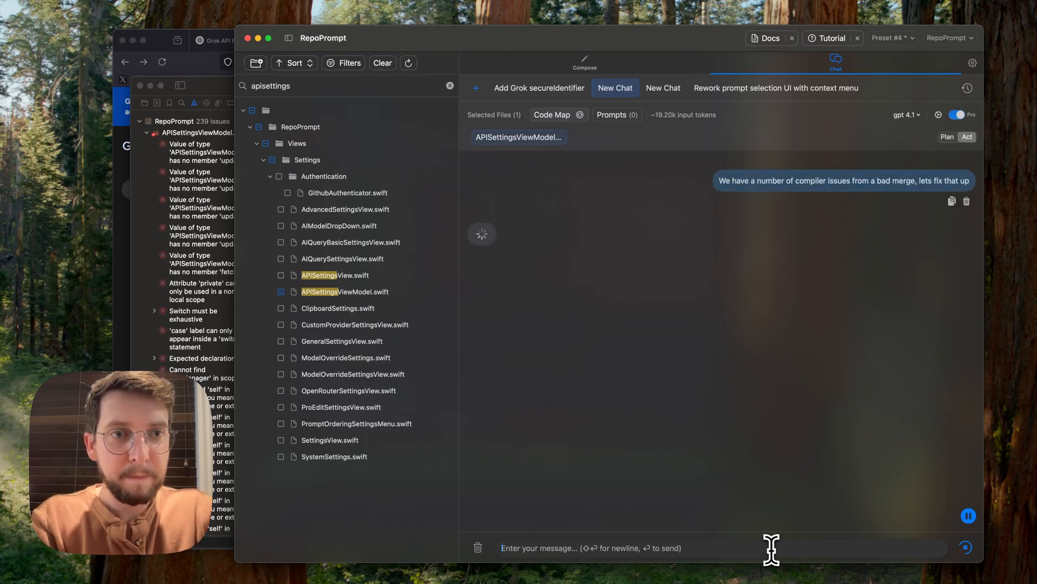
mouse_move(864, 432)
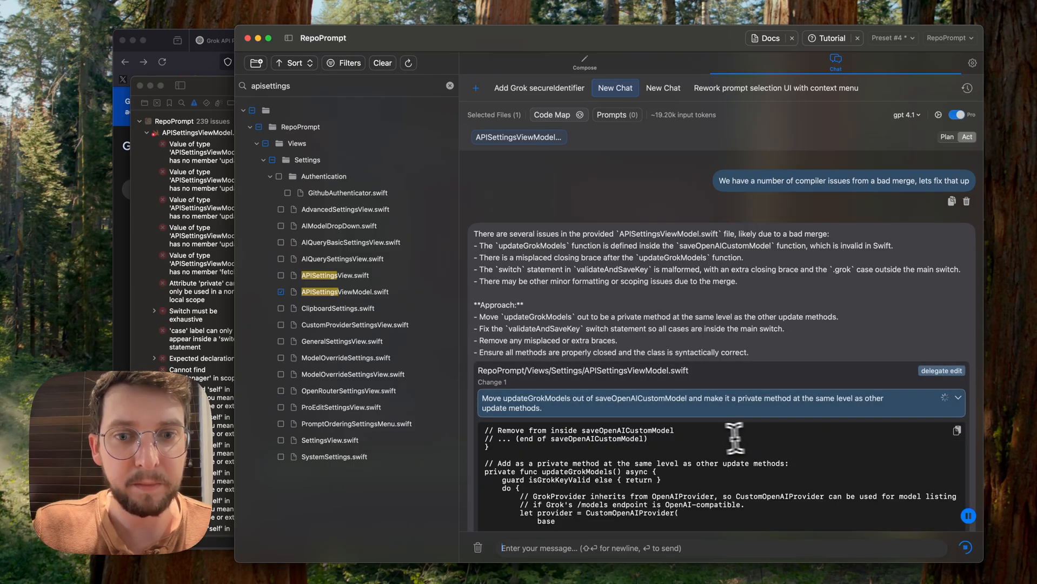
Review GPT-4.1's three proposed APISettingsViewModel.swift fixes and accept all file changes
scroll("down", 3)
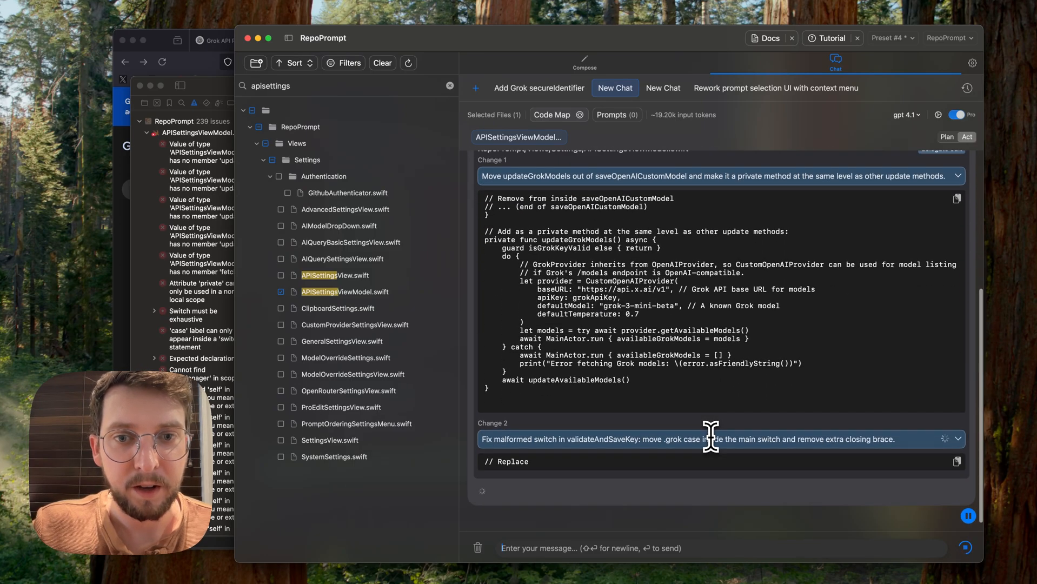
scroll("down", 3)
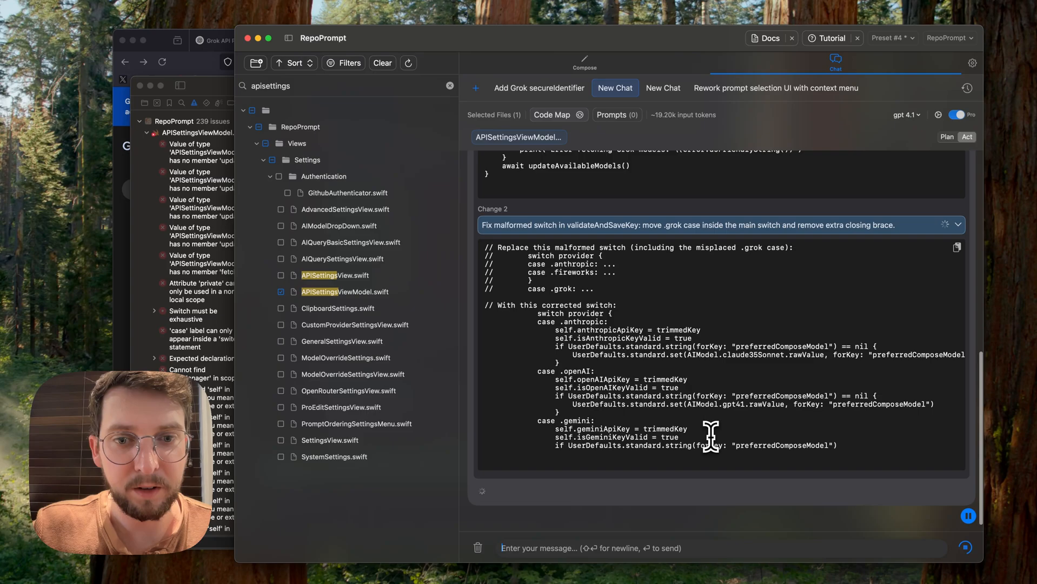
scroll("down", 3)
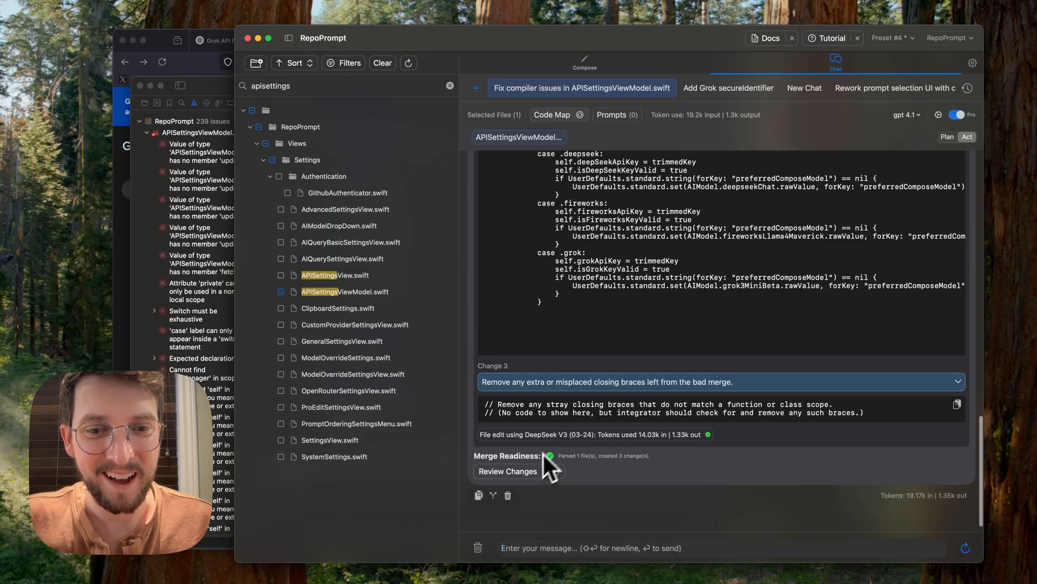
left_click(507, 472)
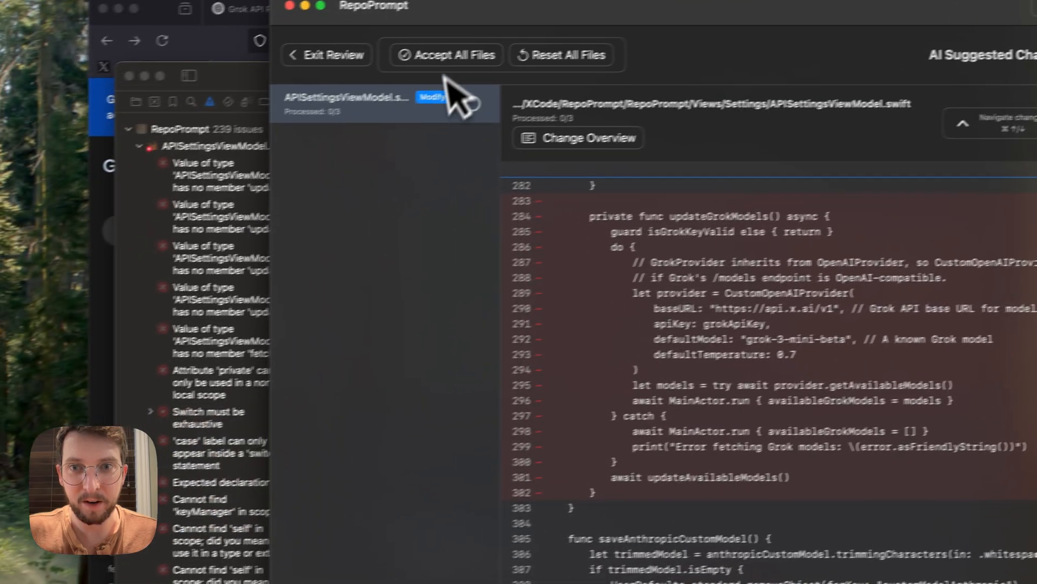
left_click(445, 55)
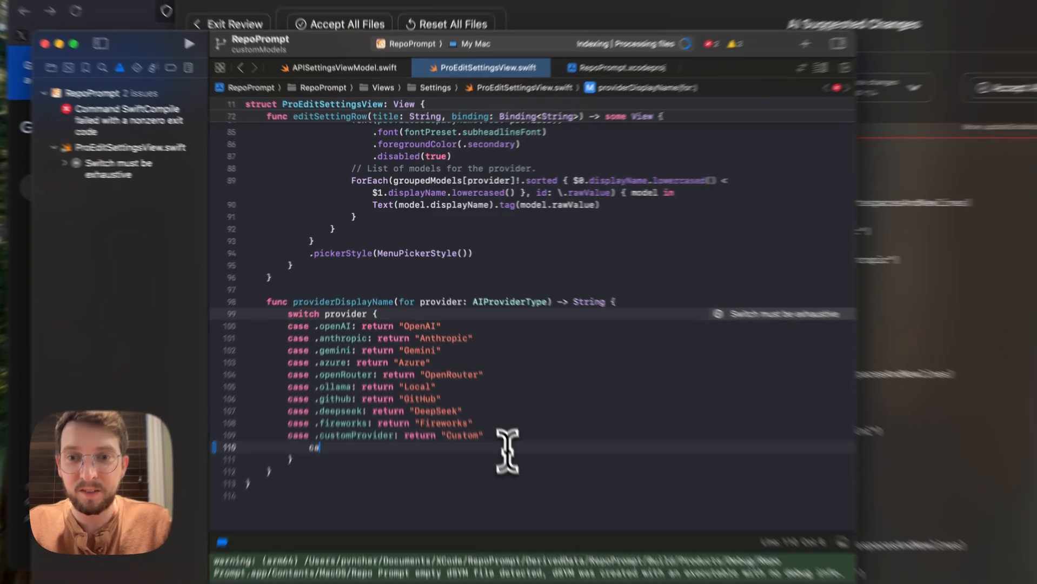
Add case .grok returning "Grok" to the provider-name switches, fix the missing colon, and rebuild
type("case .grok: return \"Grok")
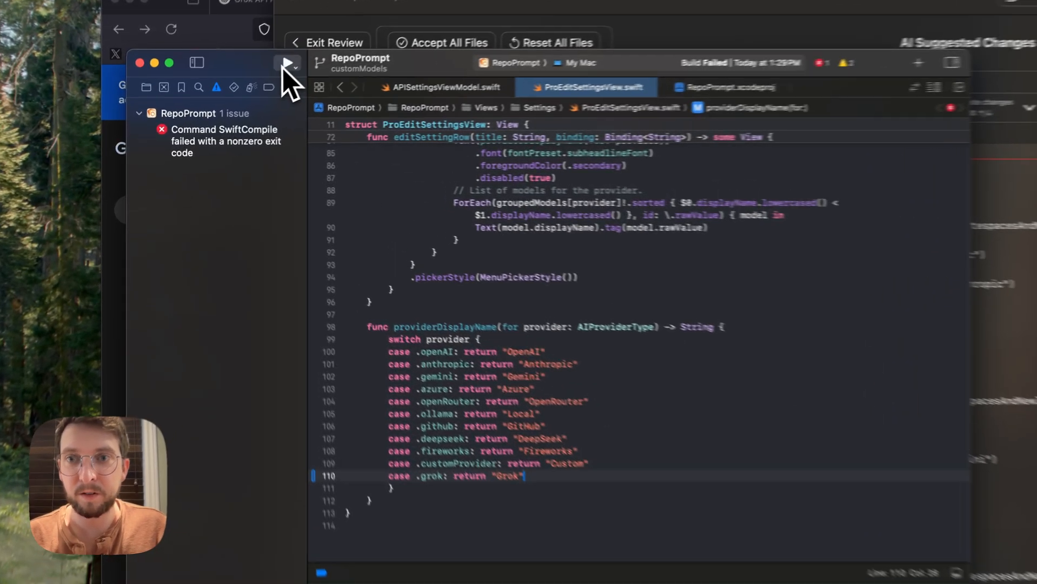
left_click(286, 62)
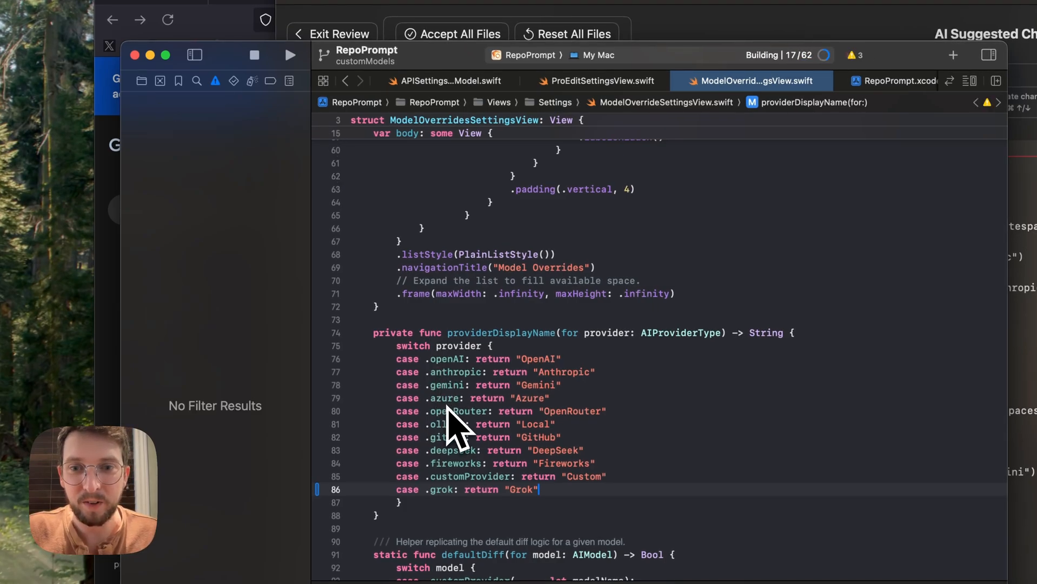
left_click(856, 80)
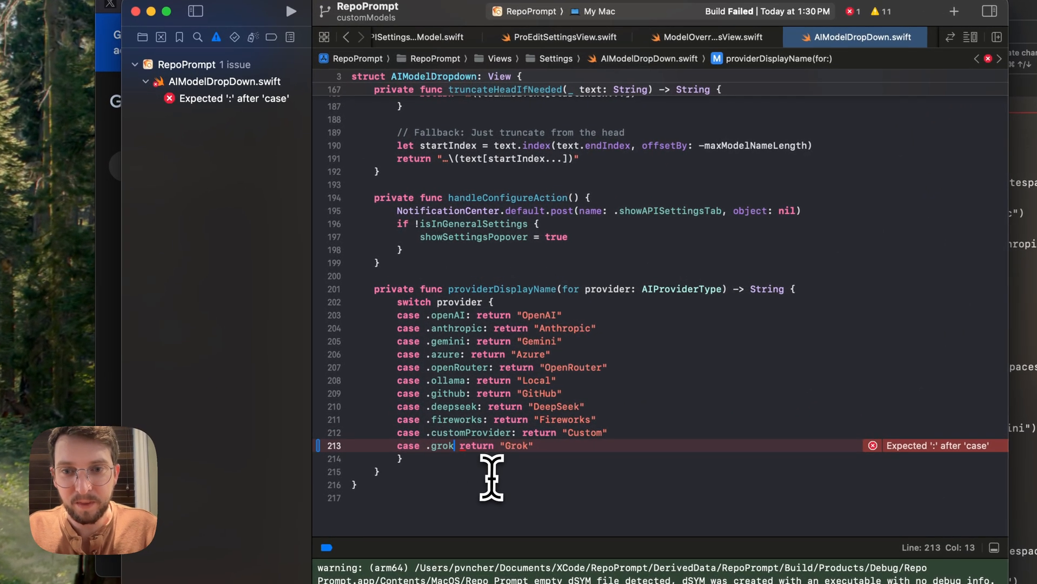
left_click(488, 367)
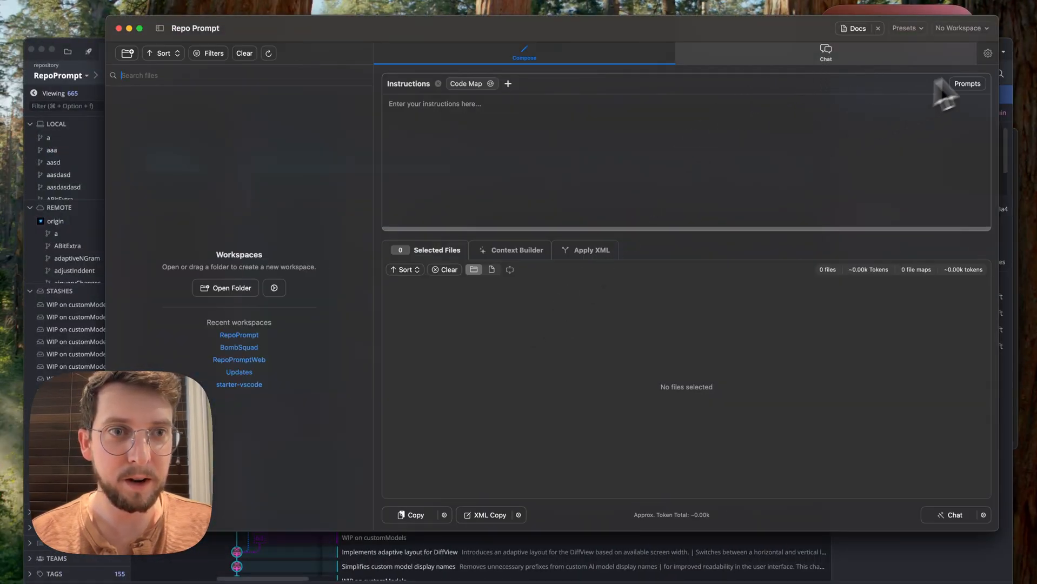
Enter the Grok API key in the Api settings and validate and save it
left_click(988, 53)
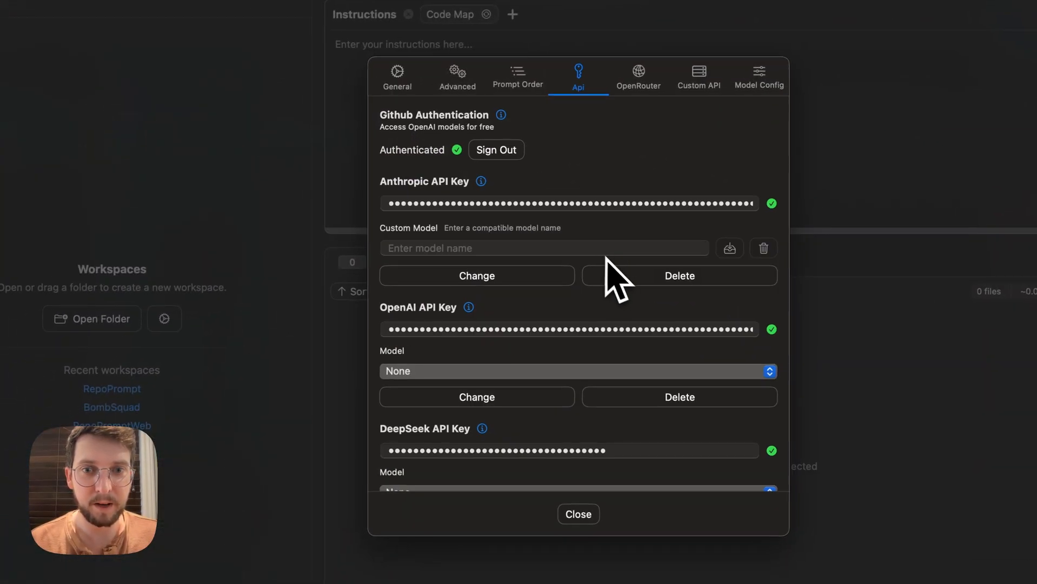
scroll("down", 3)
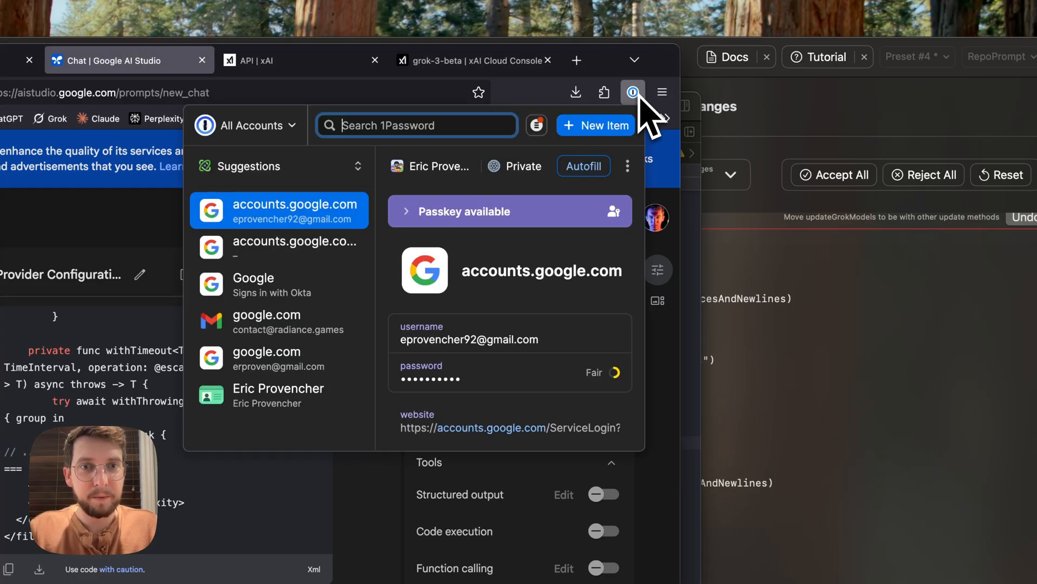
type("grok")
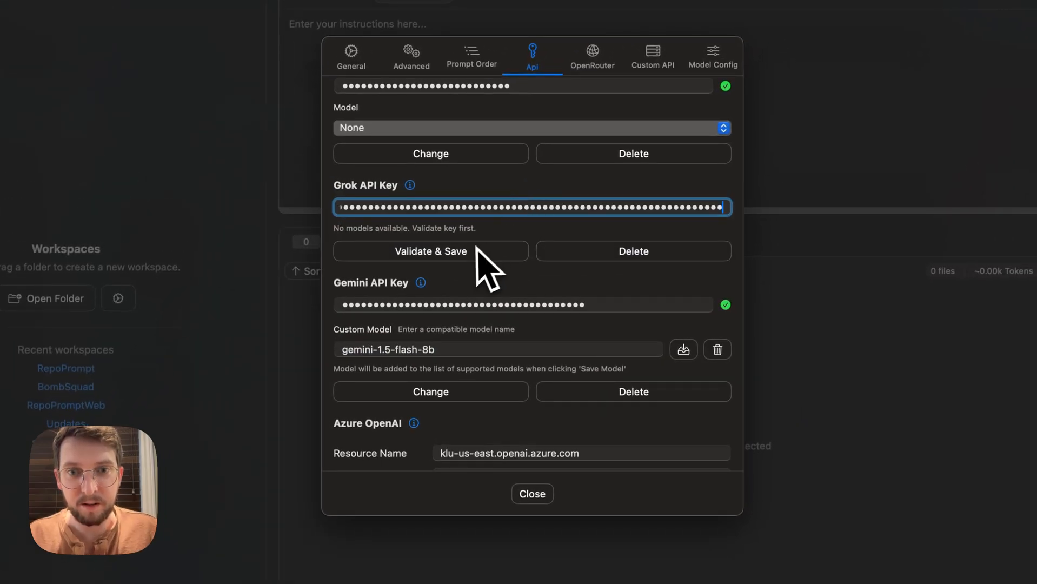
left_click(430, 251)
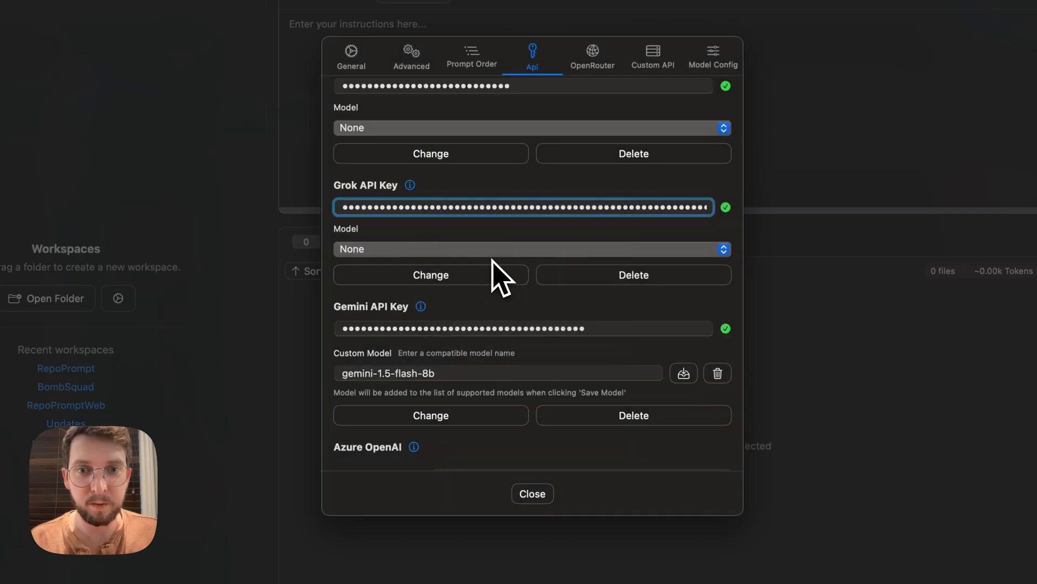
mouse_move(503, 510)
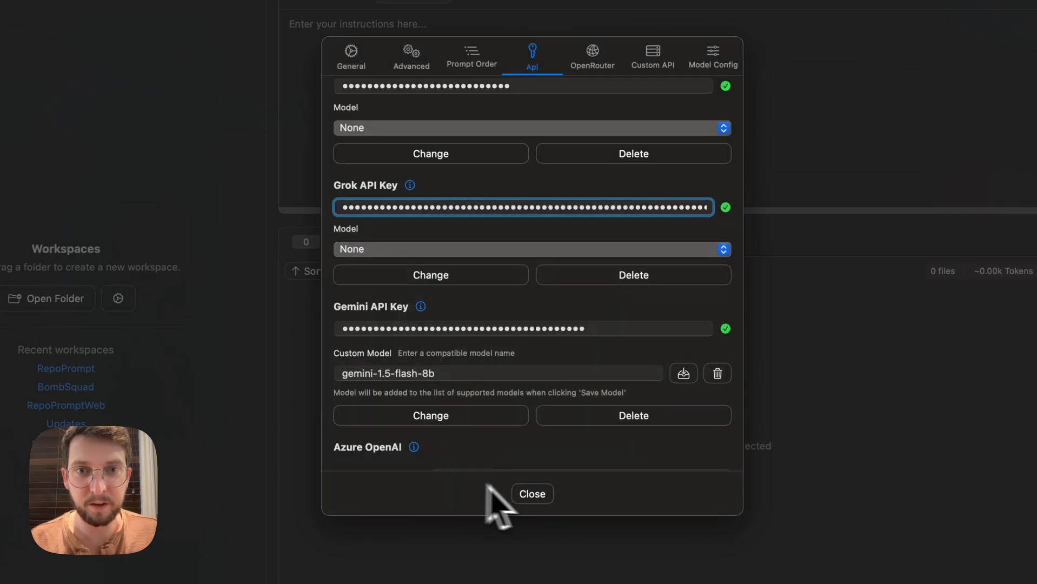
Switch the chat model to Grok 3 Mini Beta and send "hello"
left_click(532, 493)
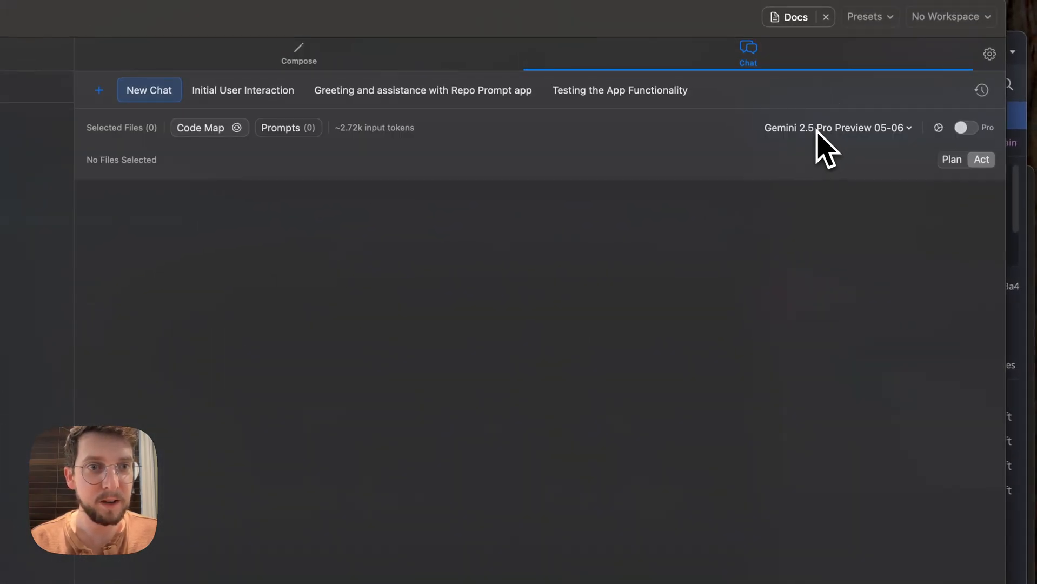
left_click(836, 128)
type("hel")
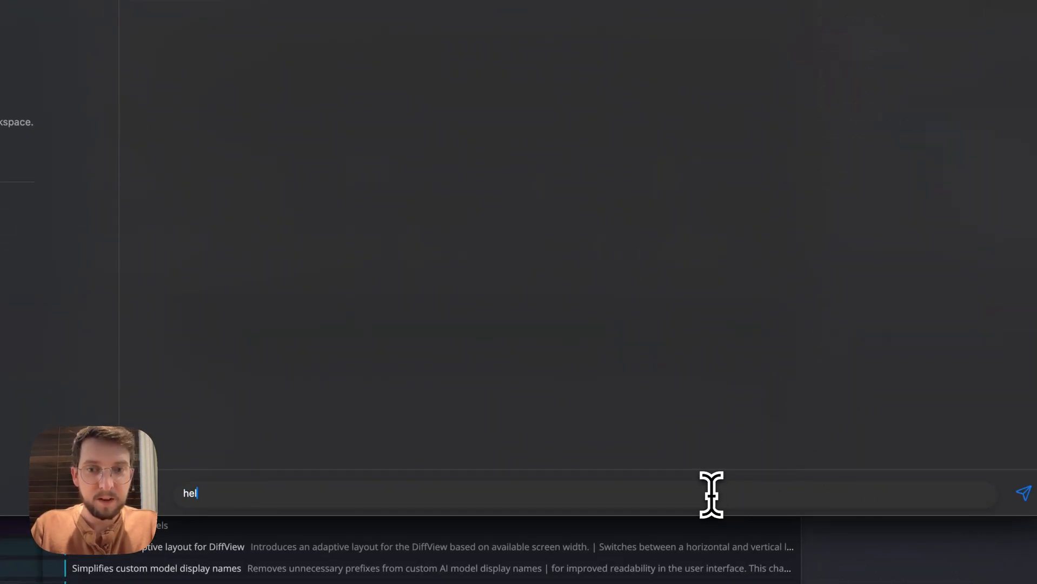
key("Return")
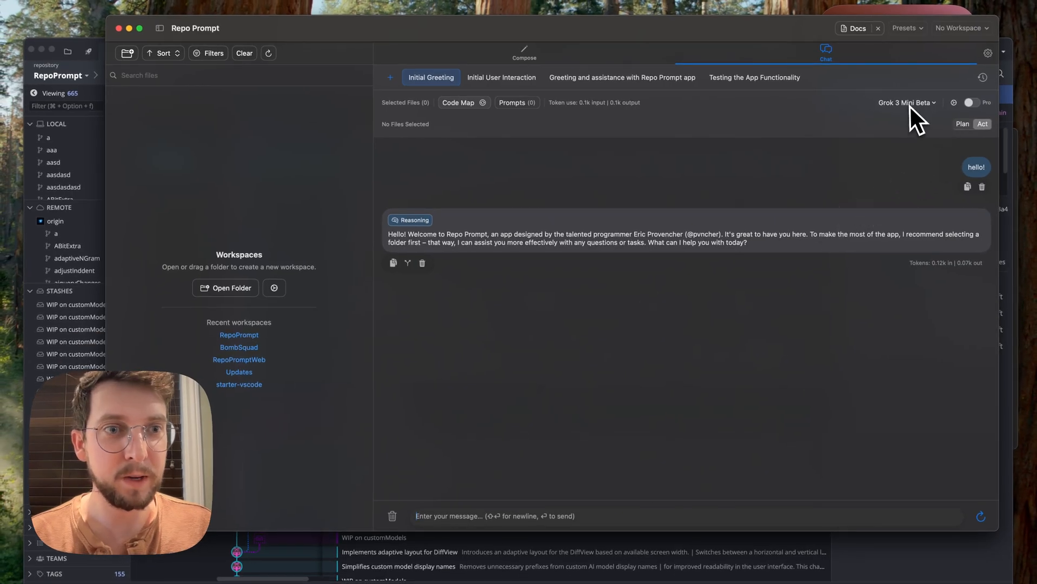
mouse_move(616, 281)
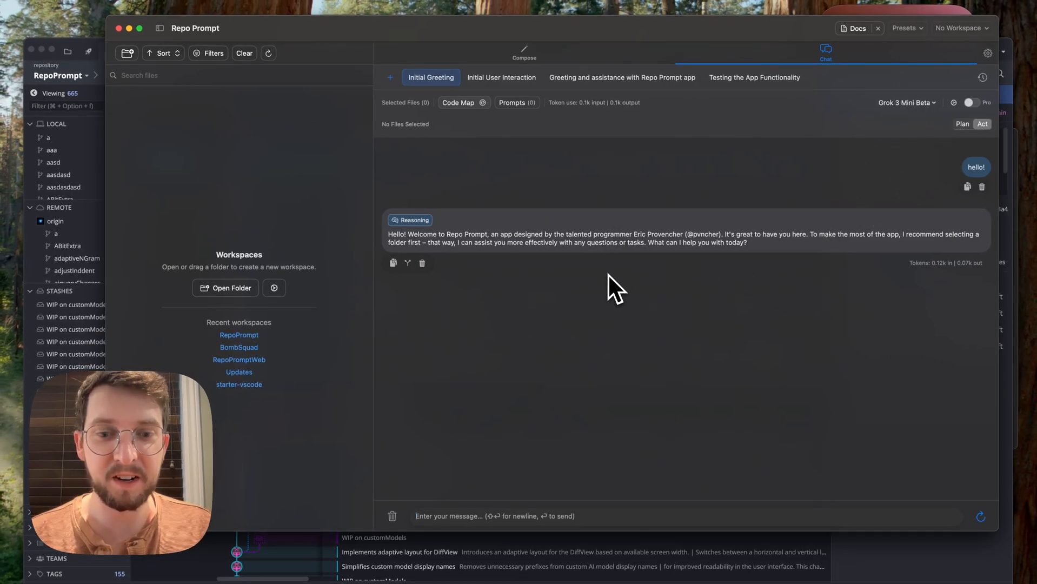
mouse_move(622, 311)
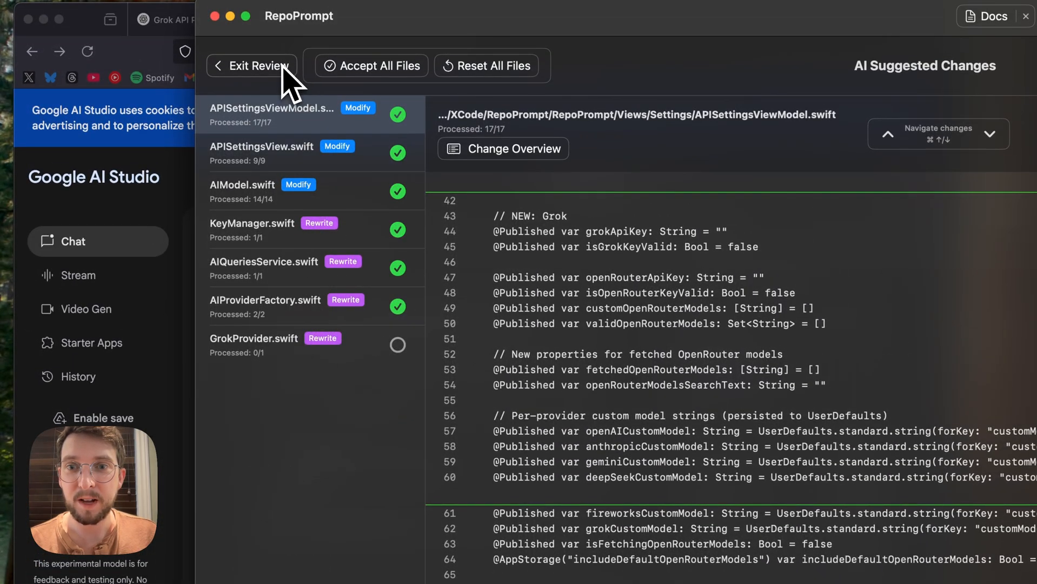
Exit the change review and return to the Add Grok secureIdentifier chat's original instructions
left_click(258, 66)
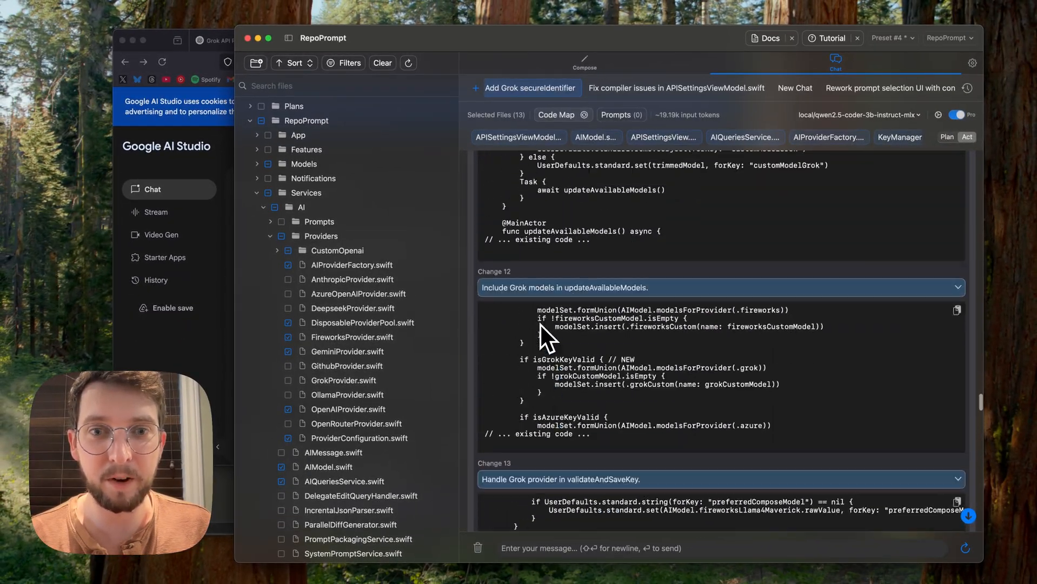
scroll("up", 3)
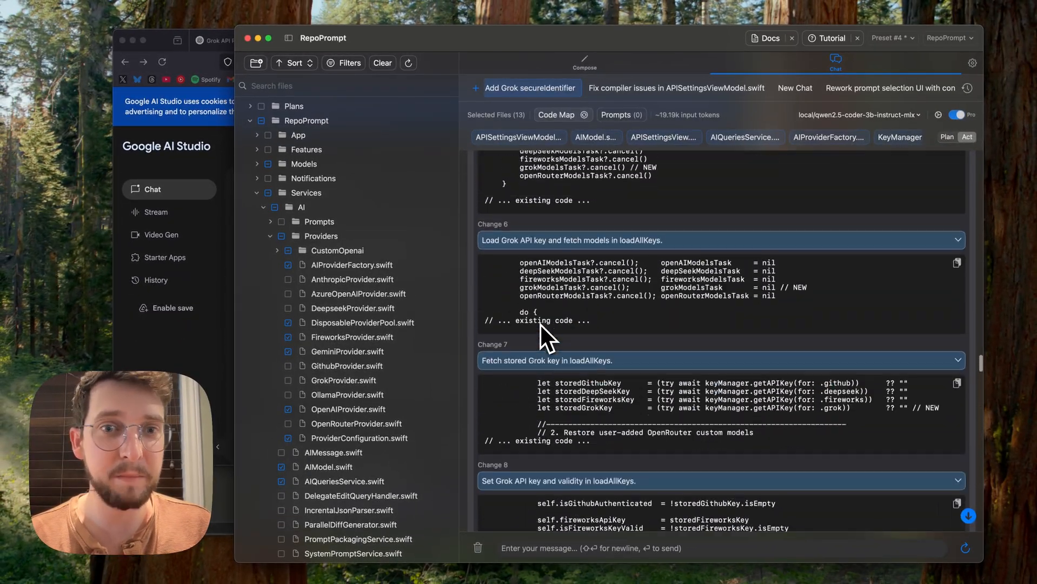
scroll("up", 3)
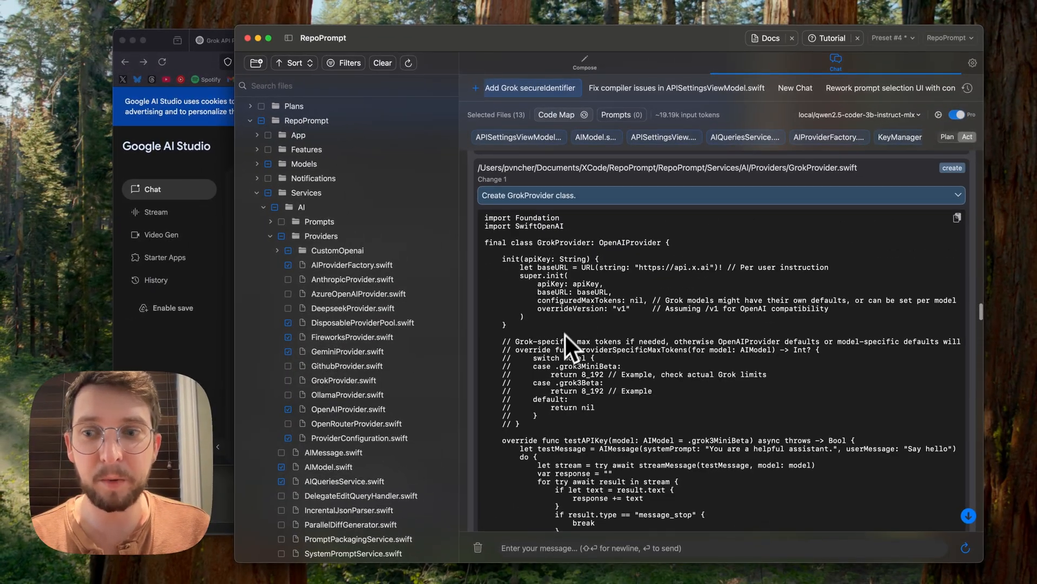
mouse_move(302, 340)
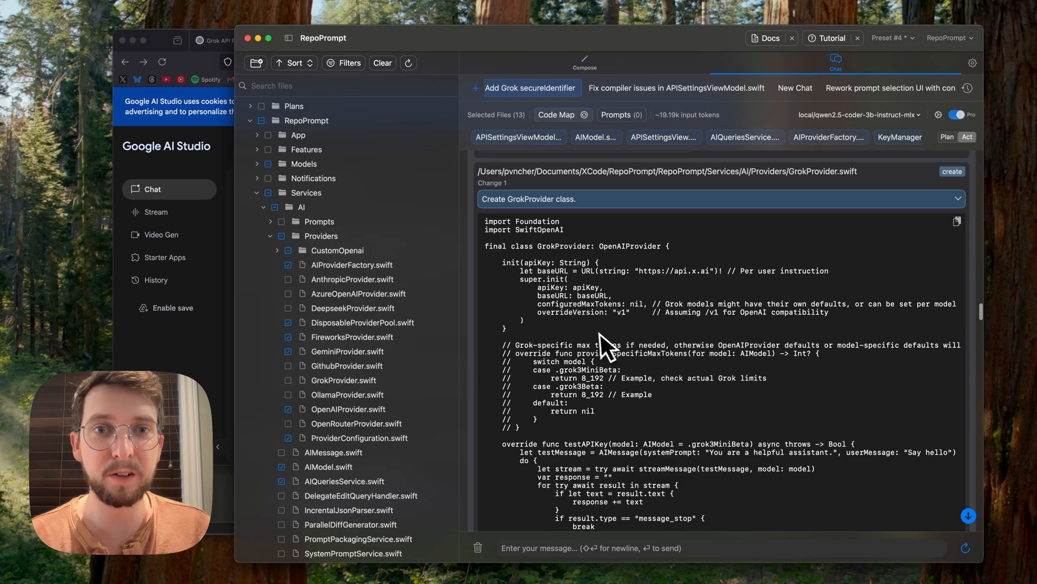
left_click(584, 63)
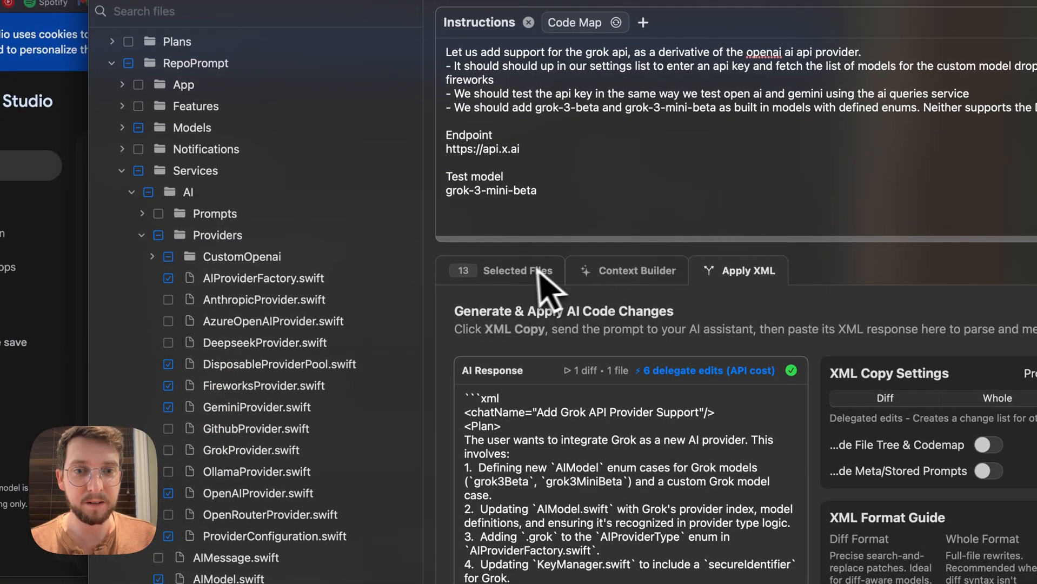
Show the 13 files selected for the Grok support prompt
left_click(501, 270)
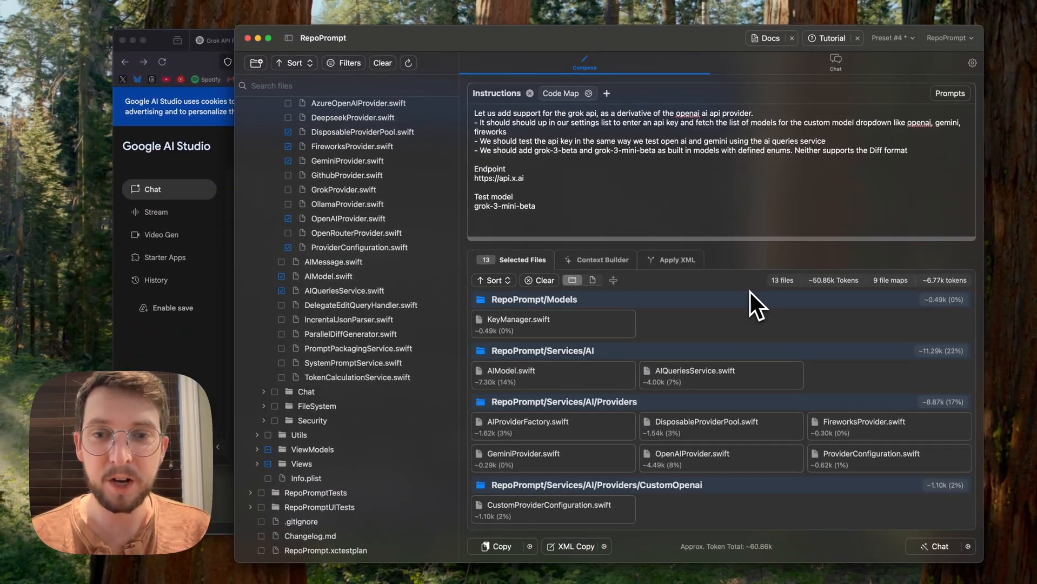
mouse_move(681, 275)
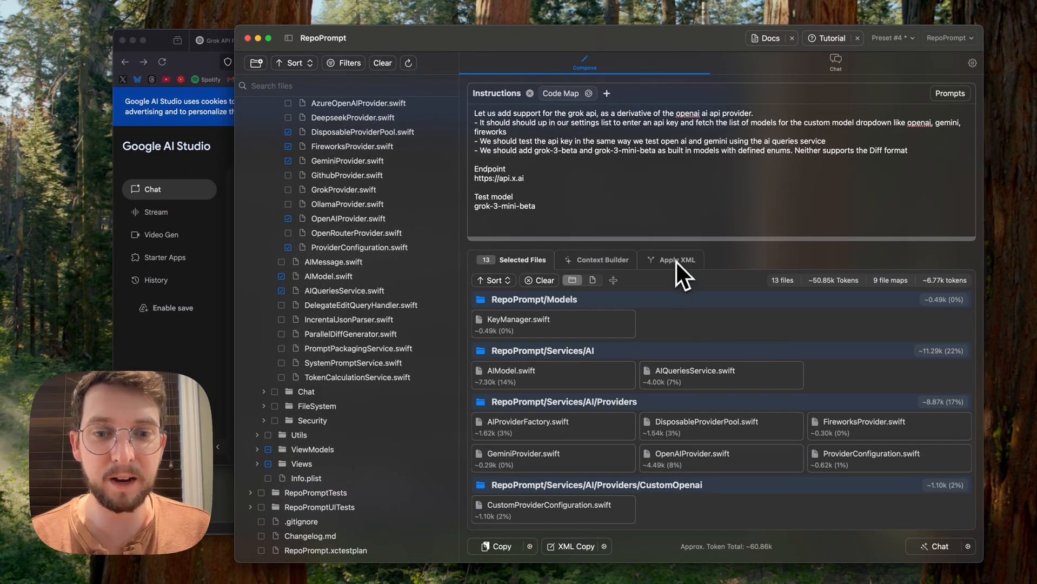
mouse_move(658, 192)
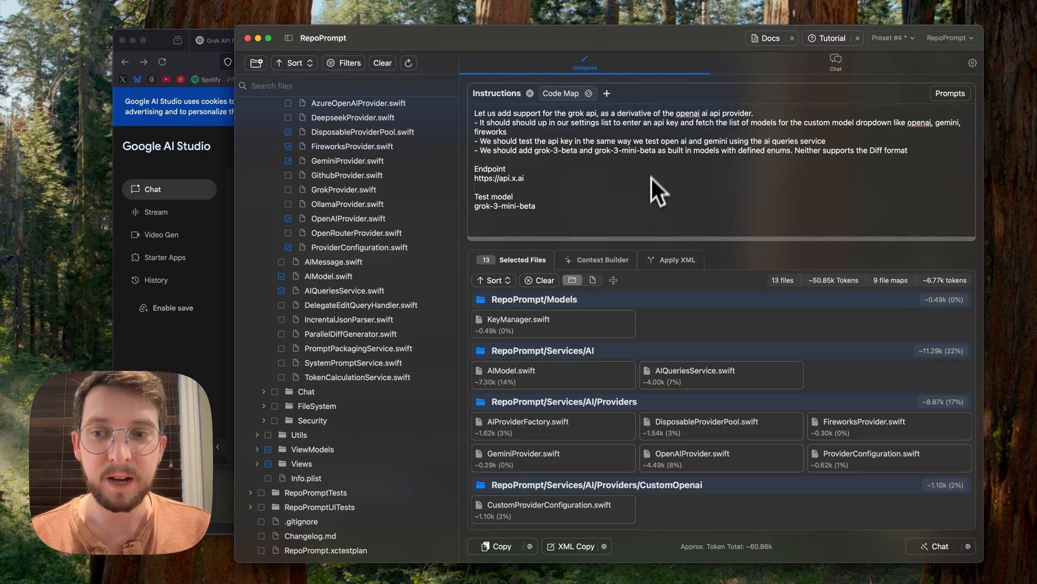
mouse_move(569, 579)
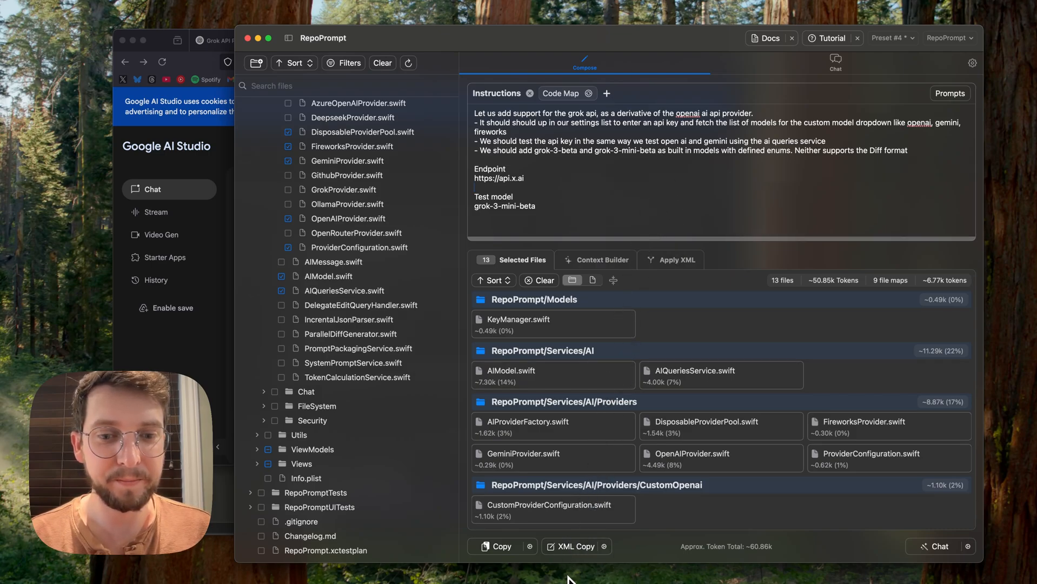